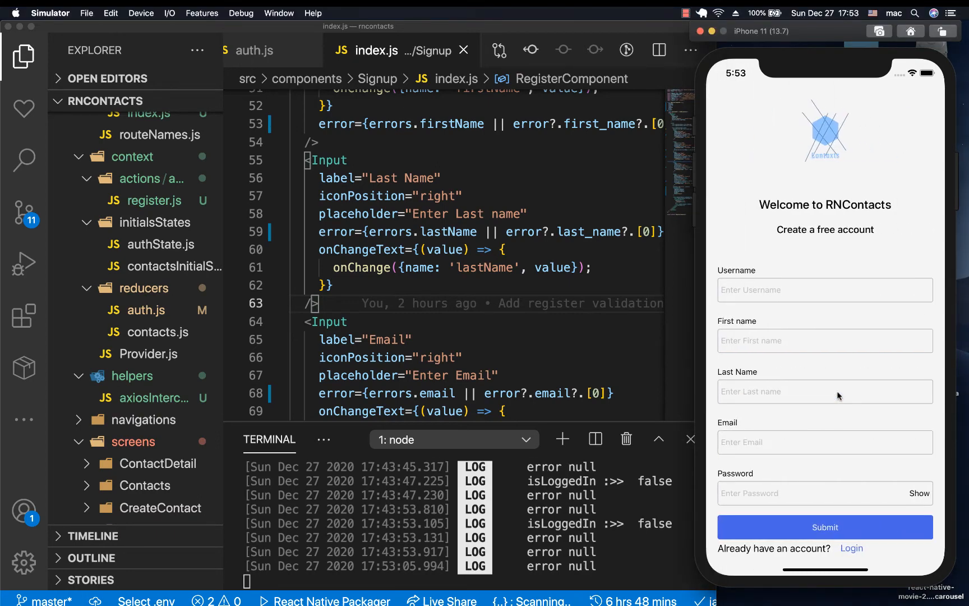
pyautogui.moveTo(810, 257)
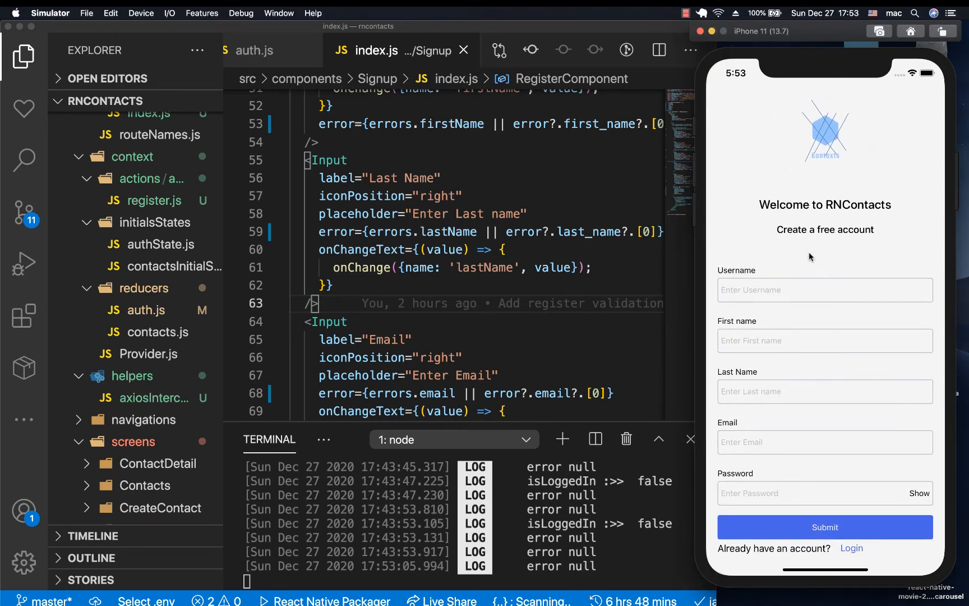
pyautogui.moveTo(883, 267)
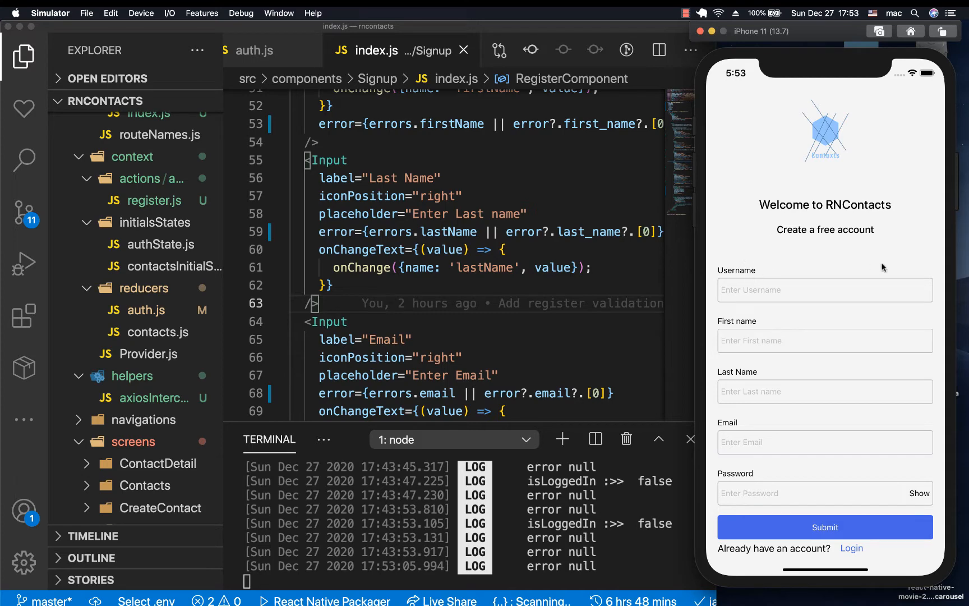
# Step: Tap the Login link on RNContacts' Register screen to reach the login screen
pyautogui.click(851, 549)
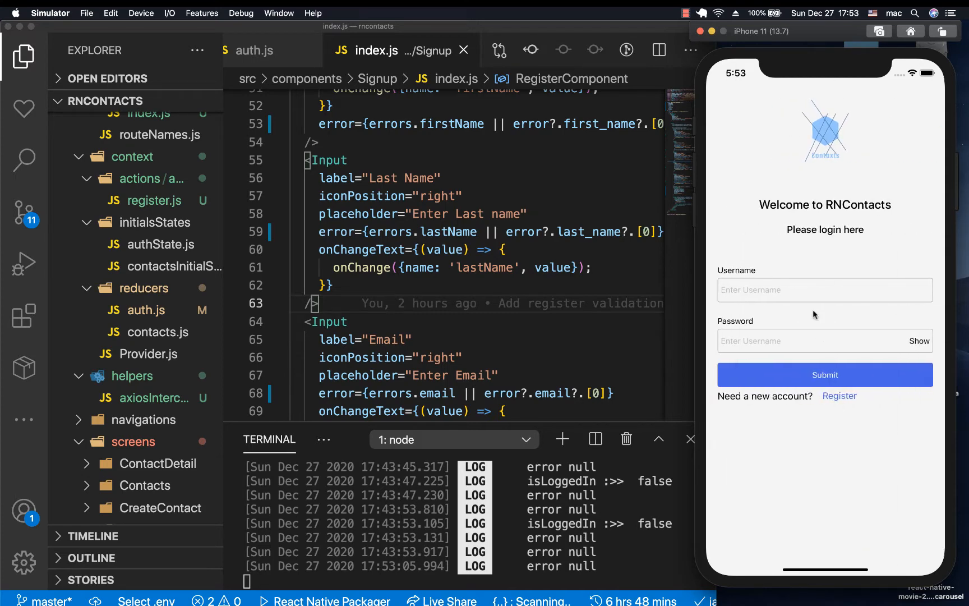
pyautogui.moveTo(764, 256)
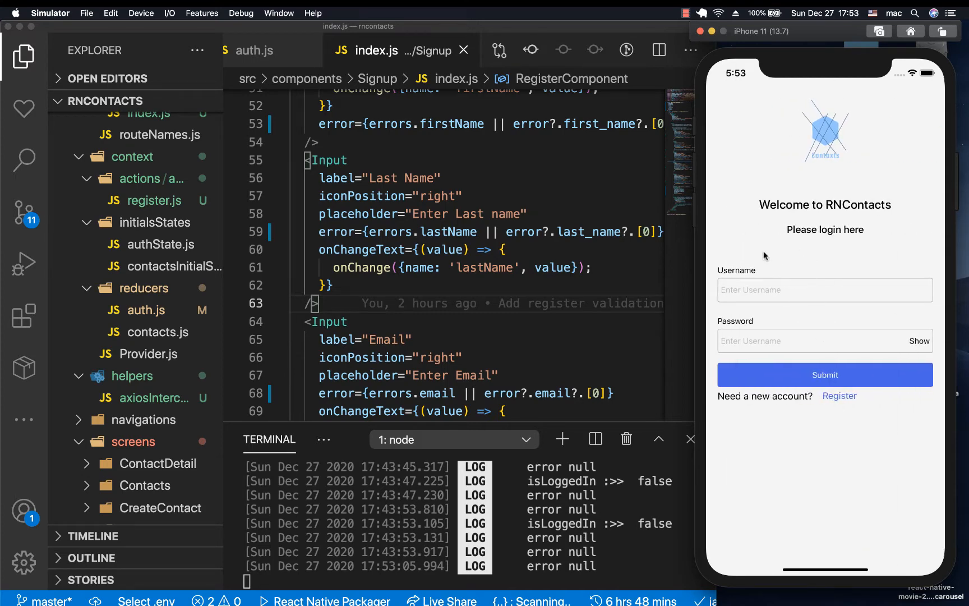
pyautogui.moveTo(910, 253)
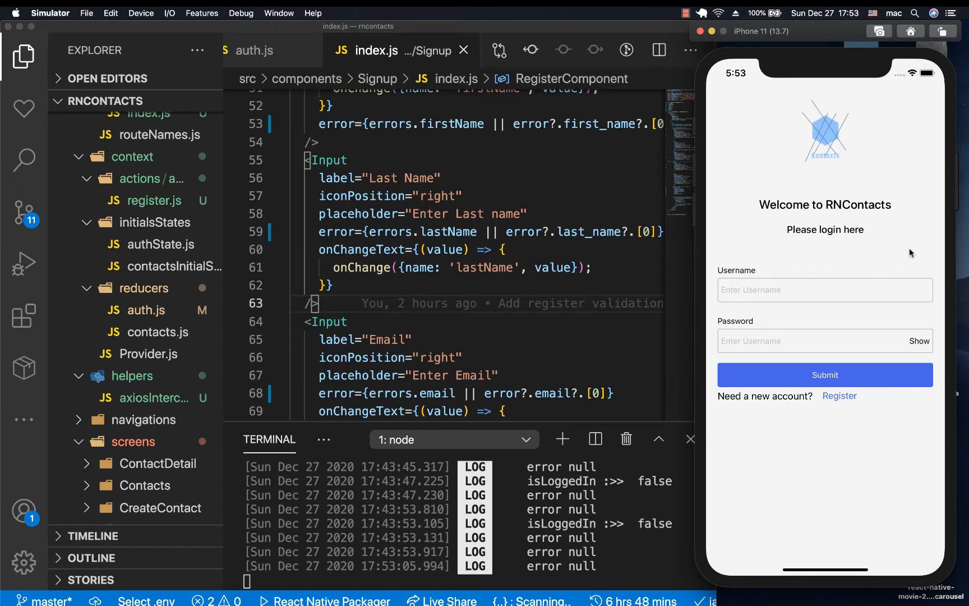
pyautogui.moveTo(781, 266)
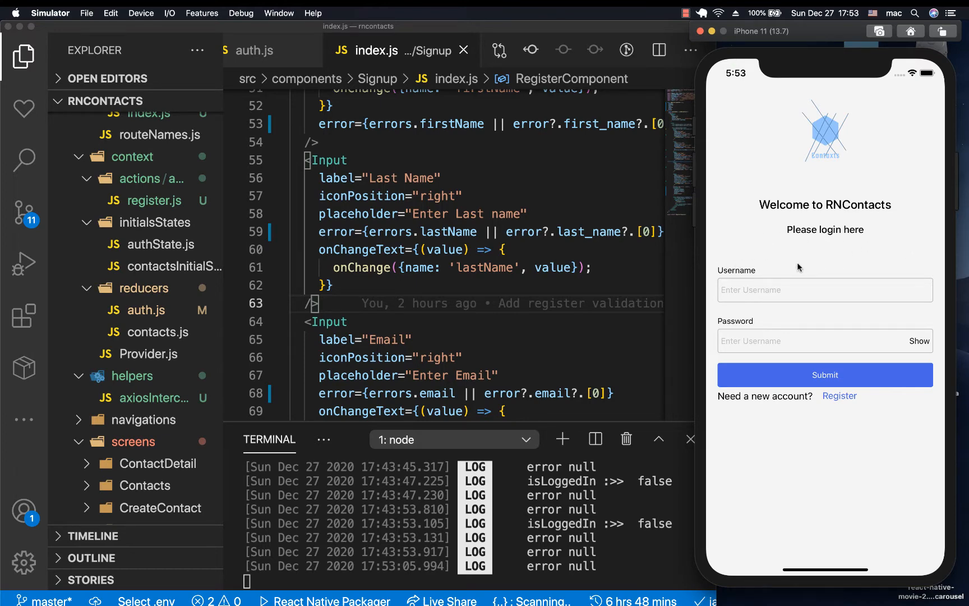
pyautogui.moveTo(882, 254)
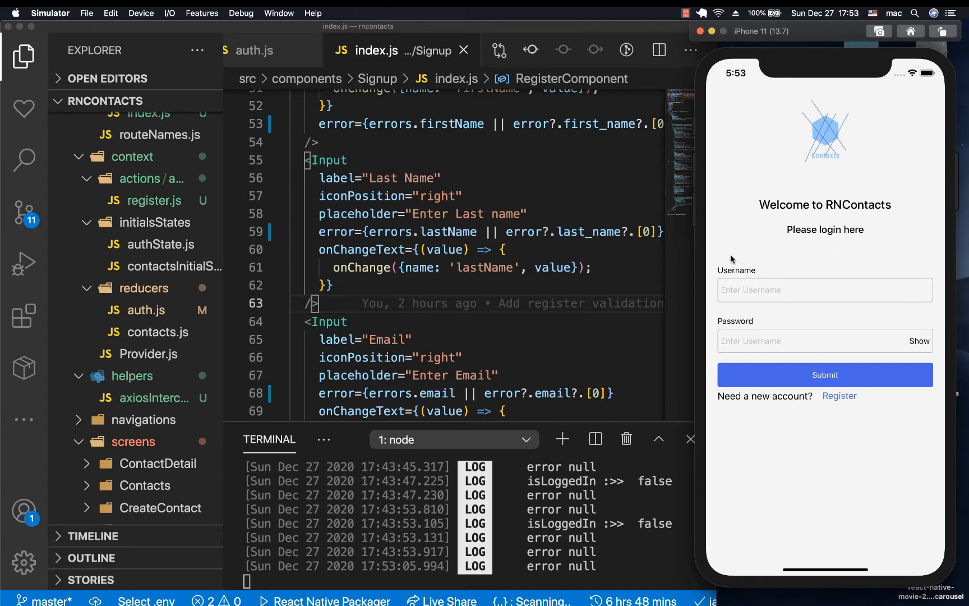
pyautogui.moveTo(886, 262)
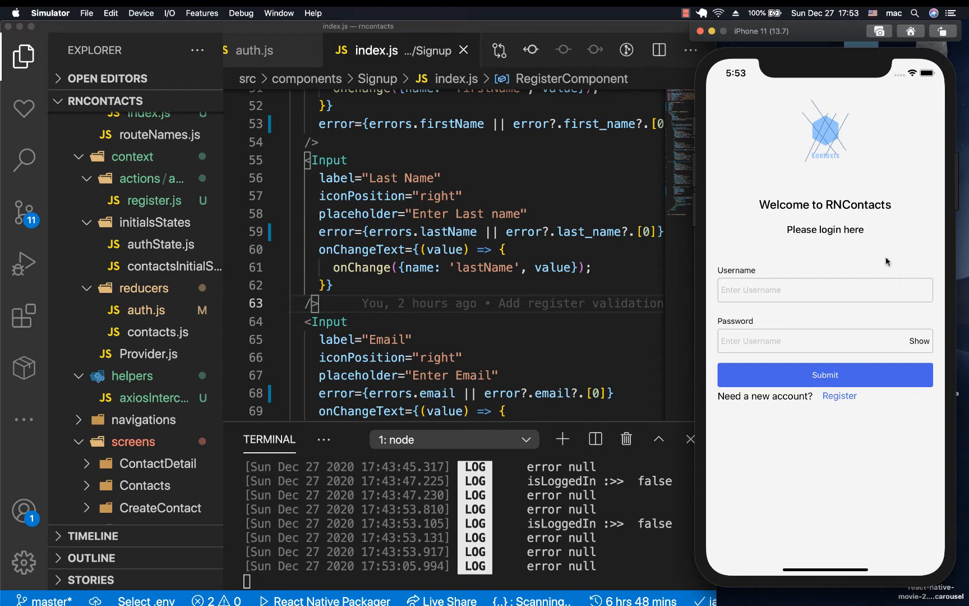
pyautogui.moveTo(733, 265)
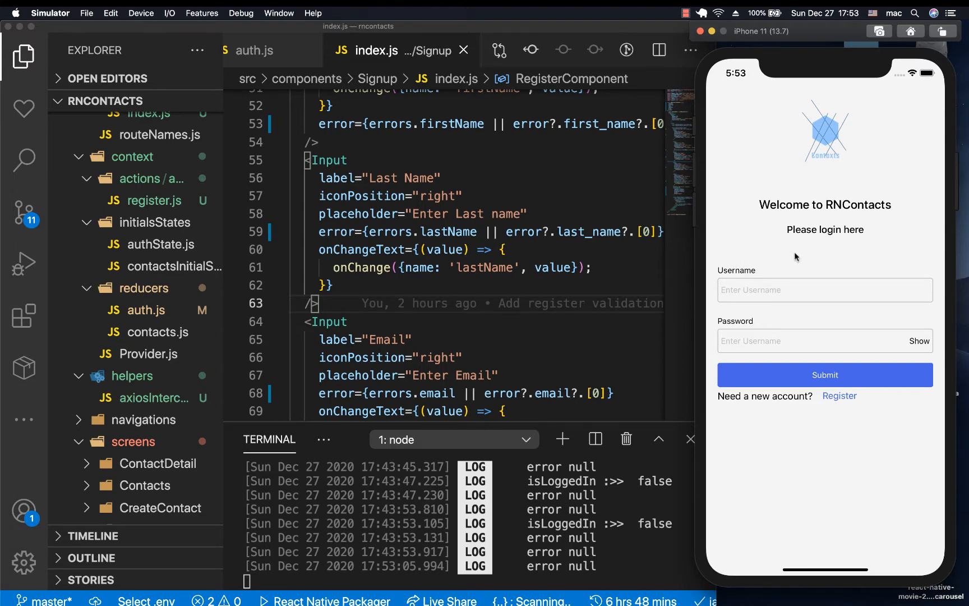
pyautogui.moveTo(826, 256)
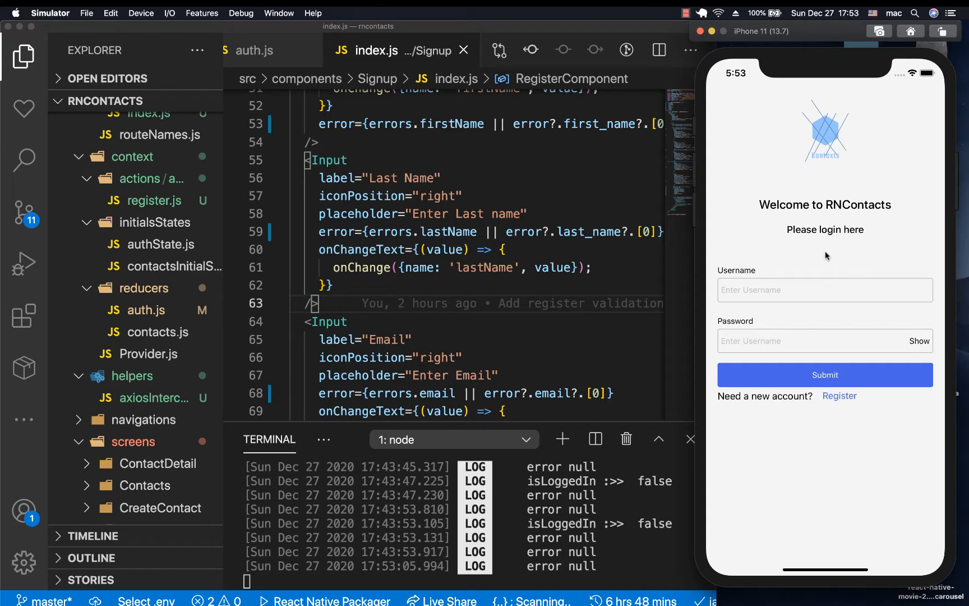
pyautogui.moveTo(770, 252)
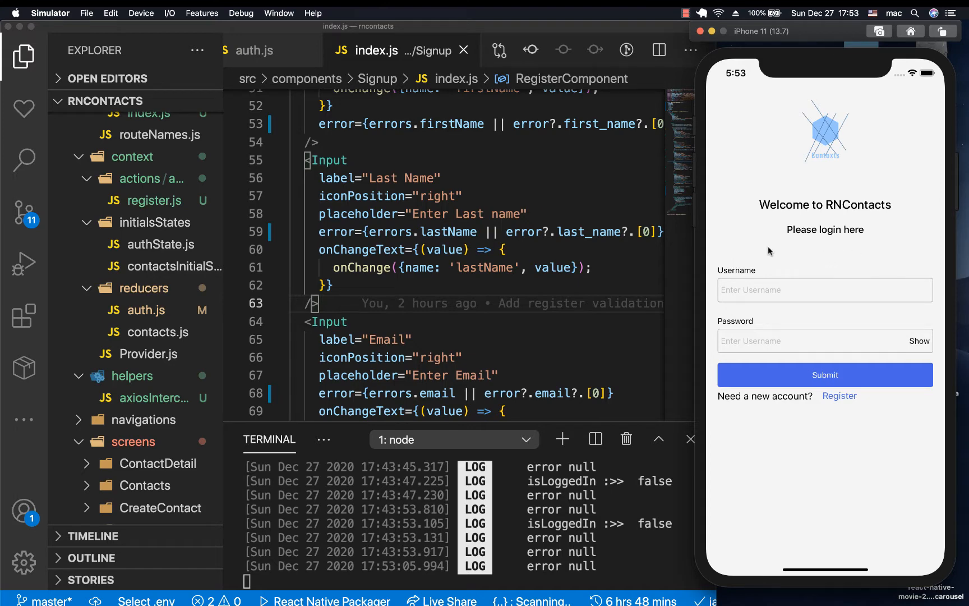
pyautogui.moveTo(878, 240)
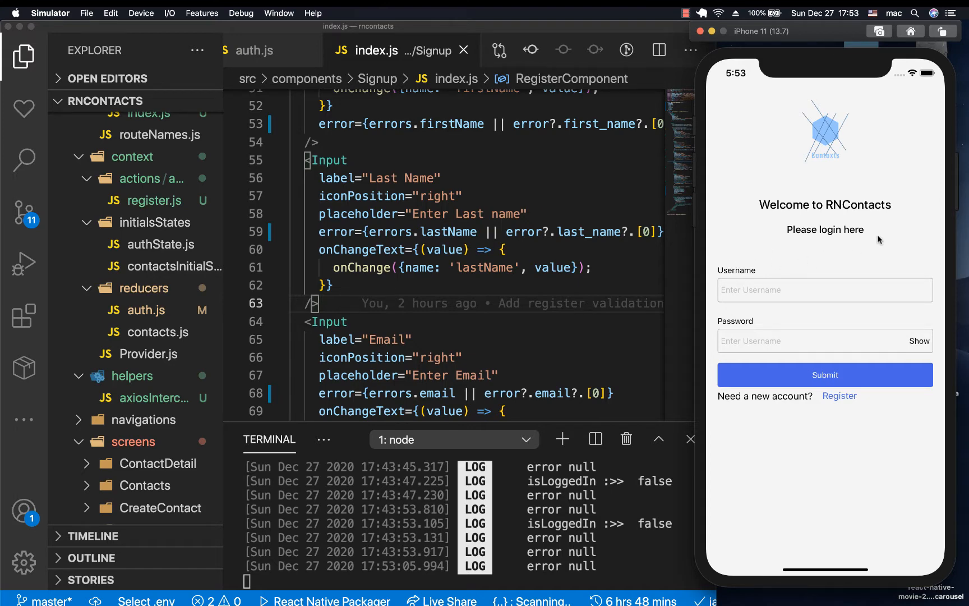
pyautogui.moveTo(739, 263)
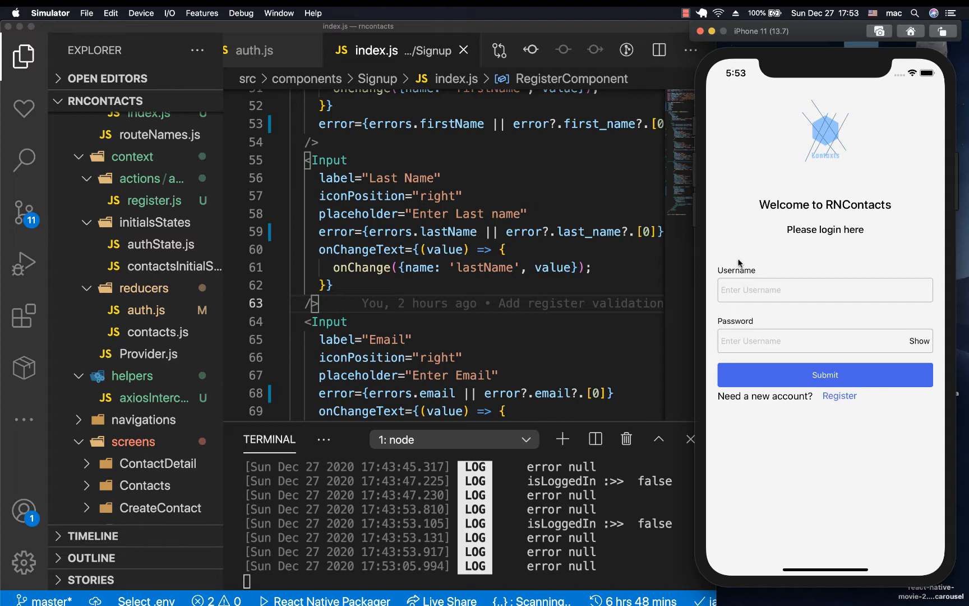
pyautogui.moveTo(868, 258)
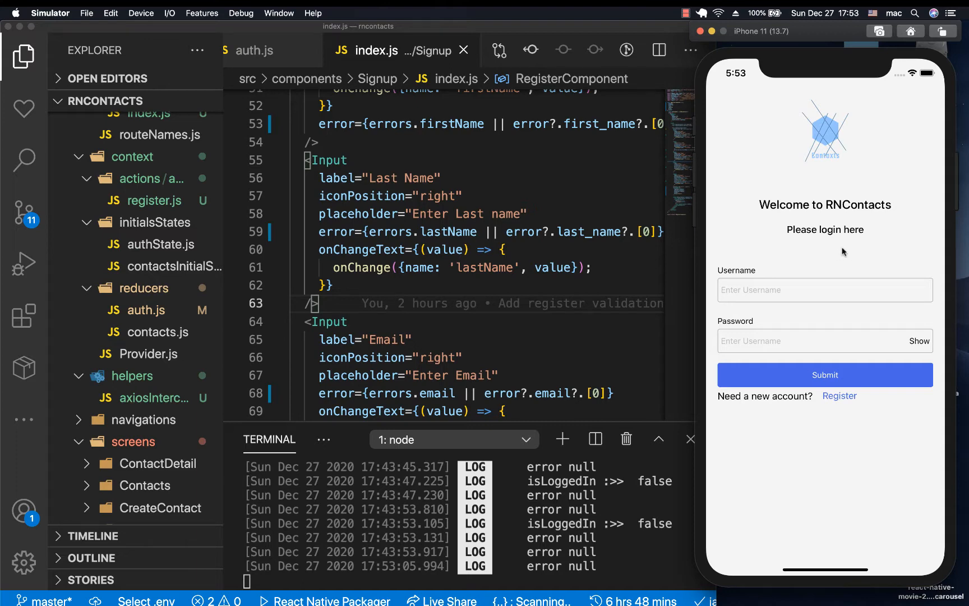
pyautogui.moveTo(893, 253)
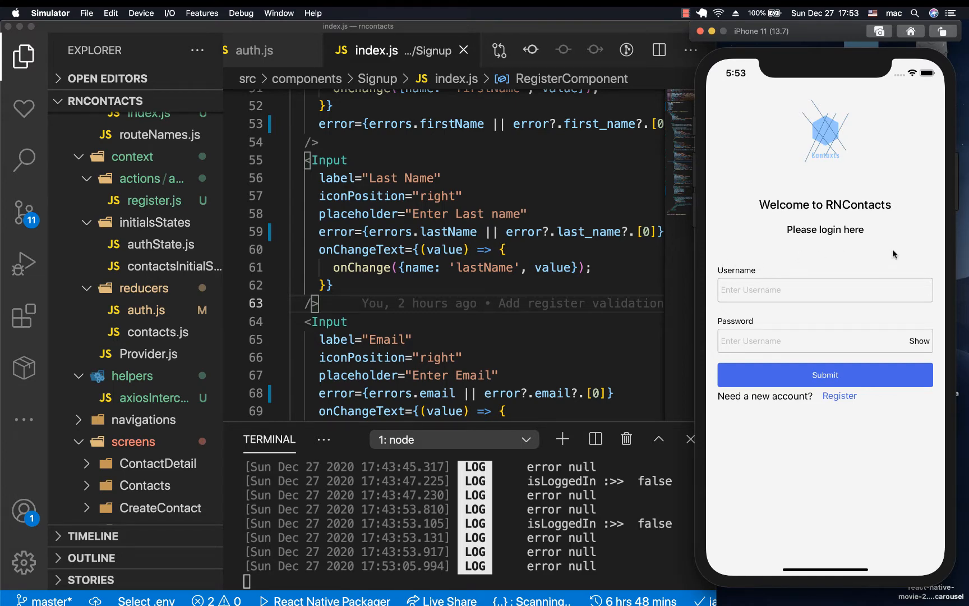
pyautogui.moveTo(875, 259)
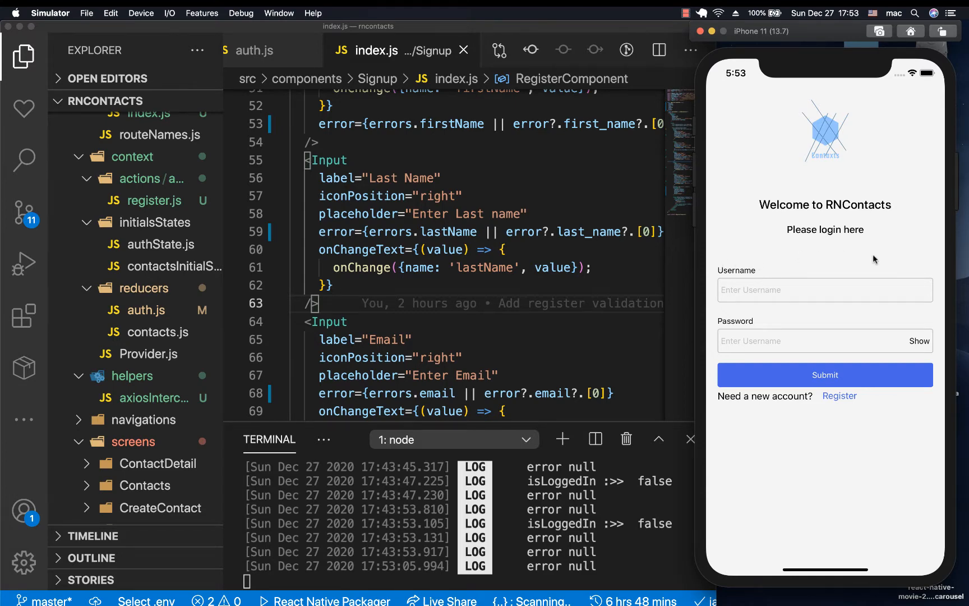
pyautogui.moveTo(835, 254)
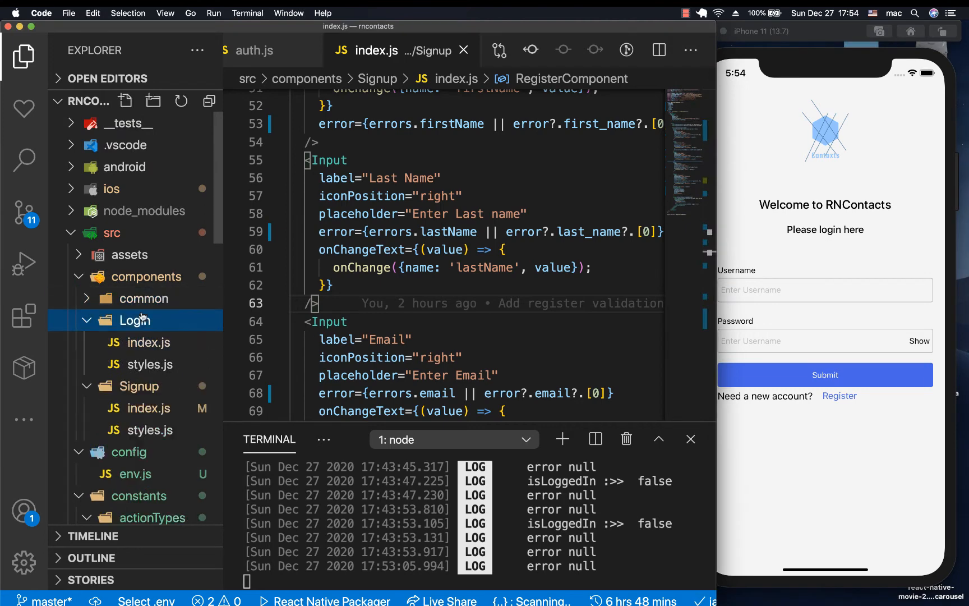
# Step: Create Message/index.js under common and copy CustomButton's index.js and styles.js into it
pyautogui.rightClick(145, 298)
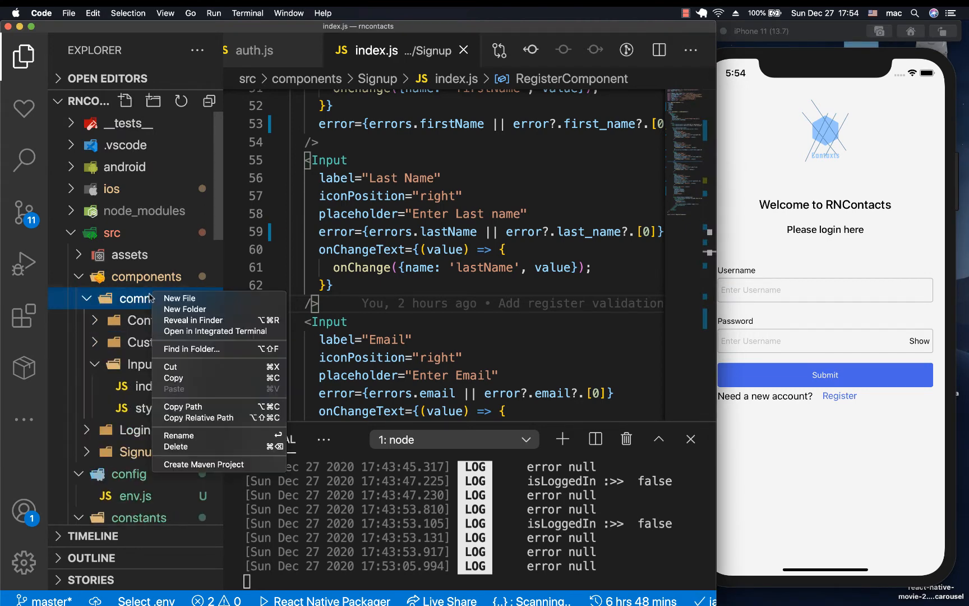
pyautogui.click(180, 298)
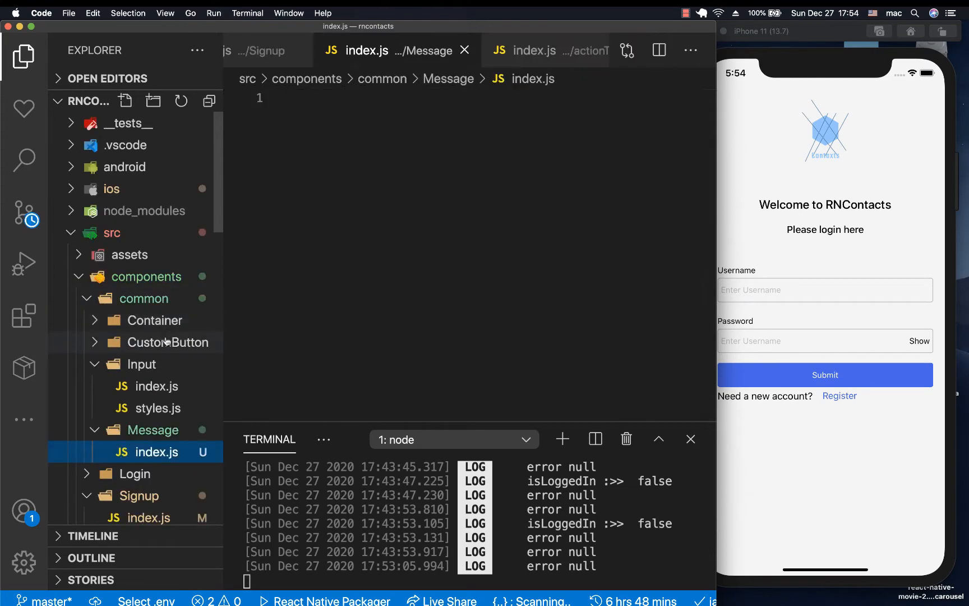
pyautogui.click(166, 342)
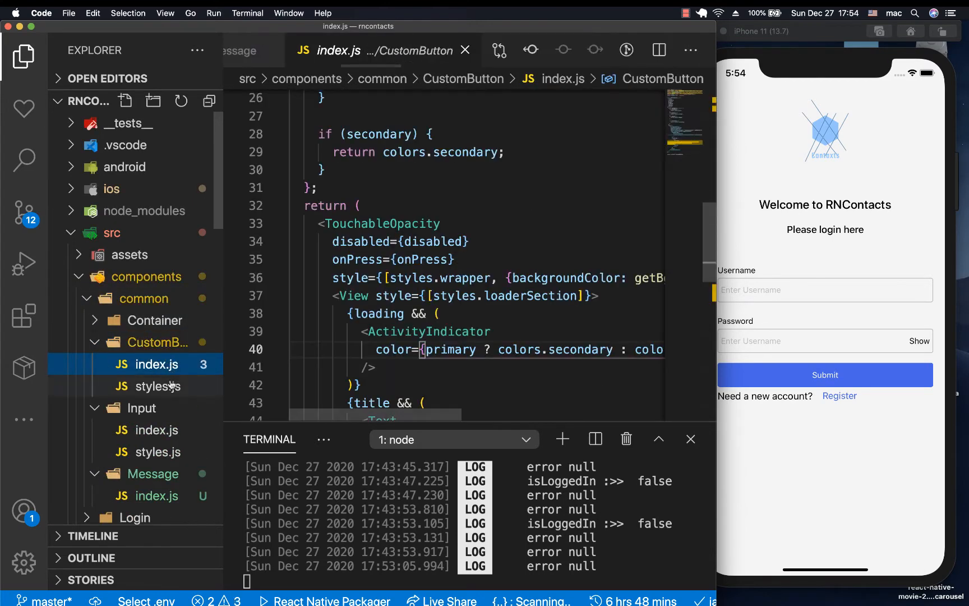
pyautogui.scroll(-3)
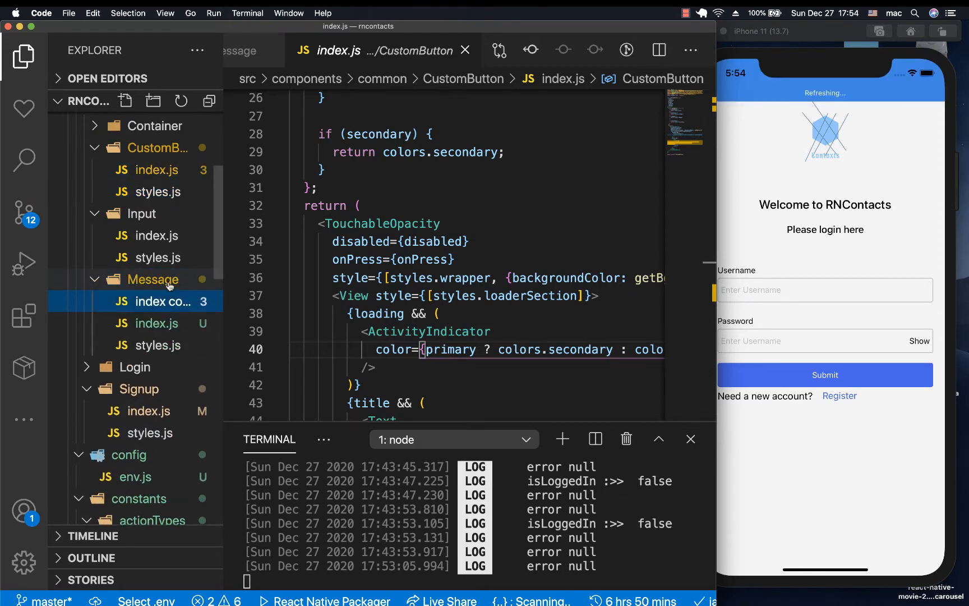
pyautogui.click(157, 323)
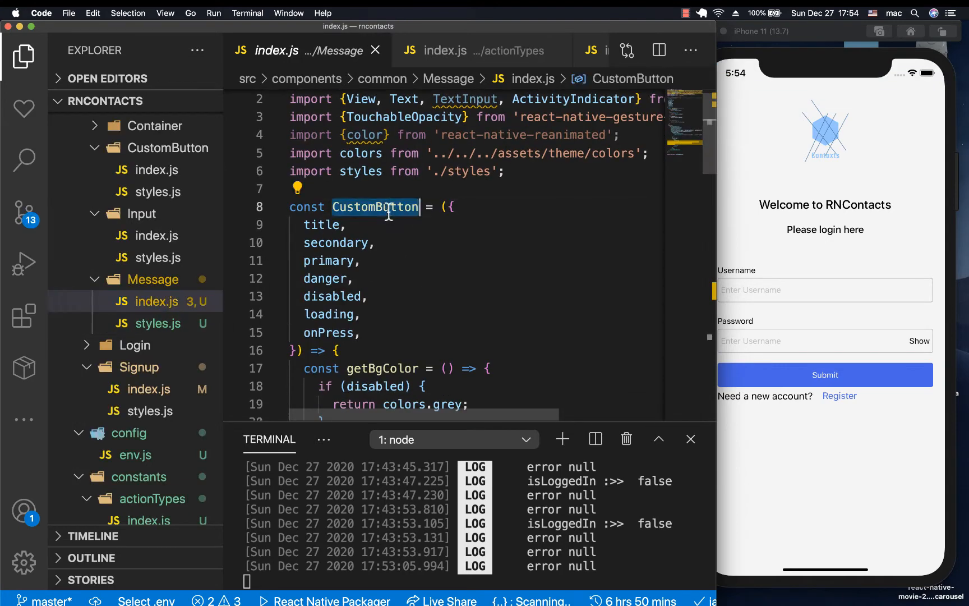
# Step: Replace the {title} conditional in Message/index.js with a Text element rendering {message}
pyautogui.write('e')
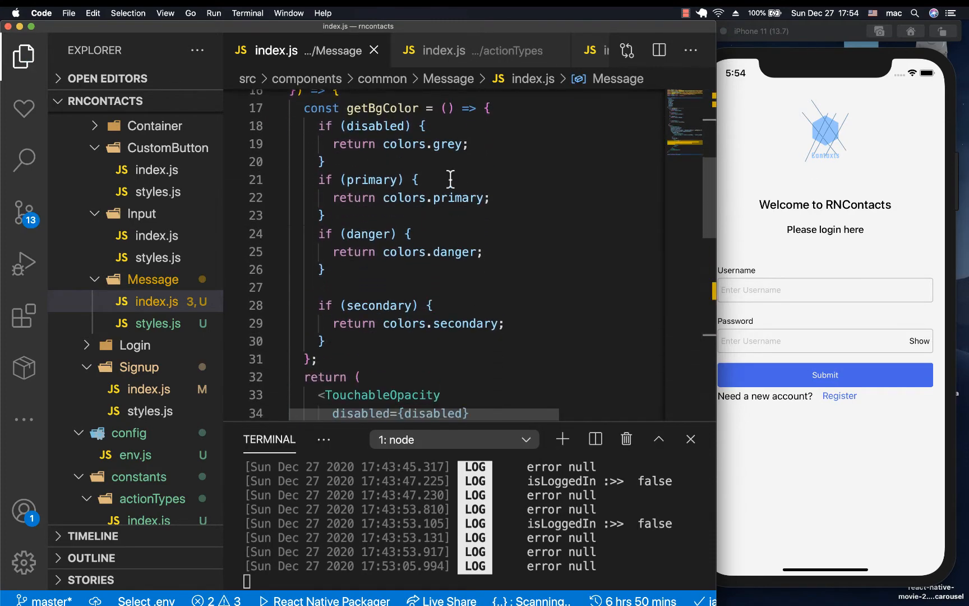
pyautogui.moveTo(356, 159)
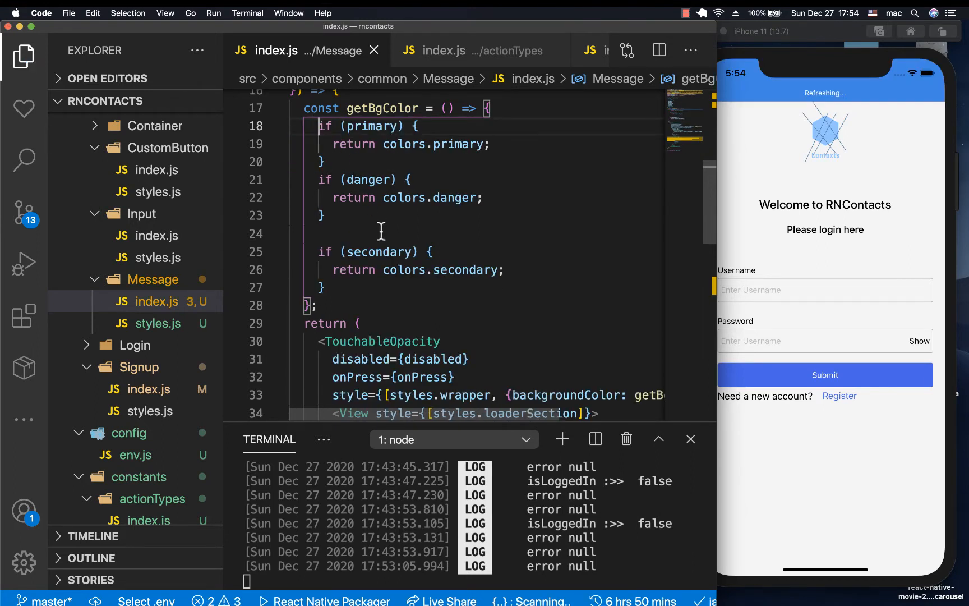
pyautogui.scroll(-3)
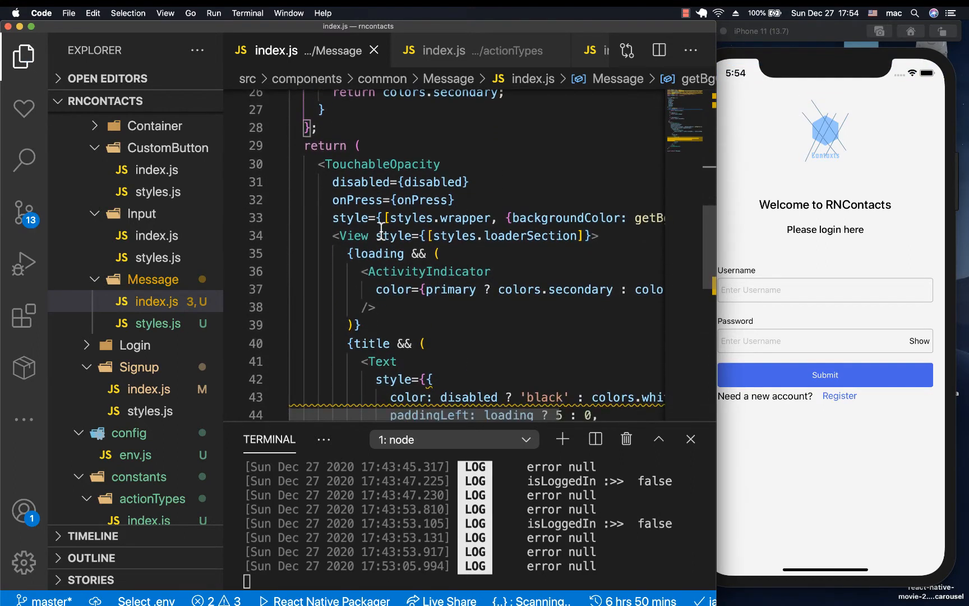
pyautogui.moveTo(547, 257)
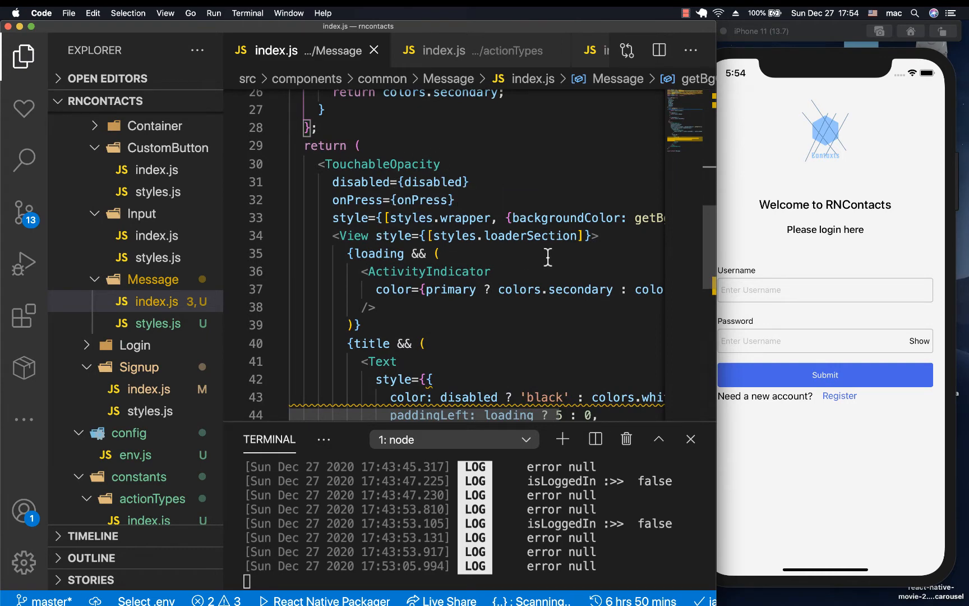
pyautogui.scroll(-3)
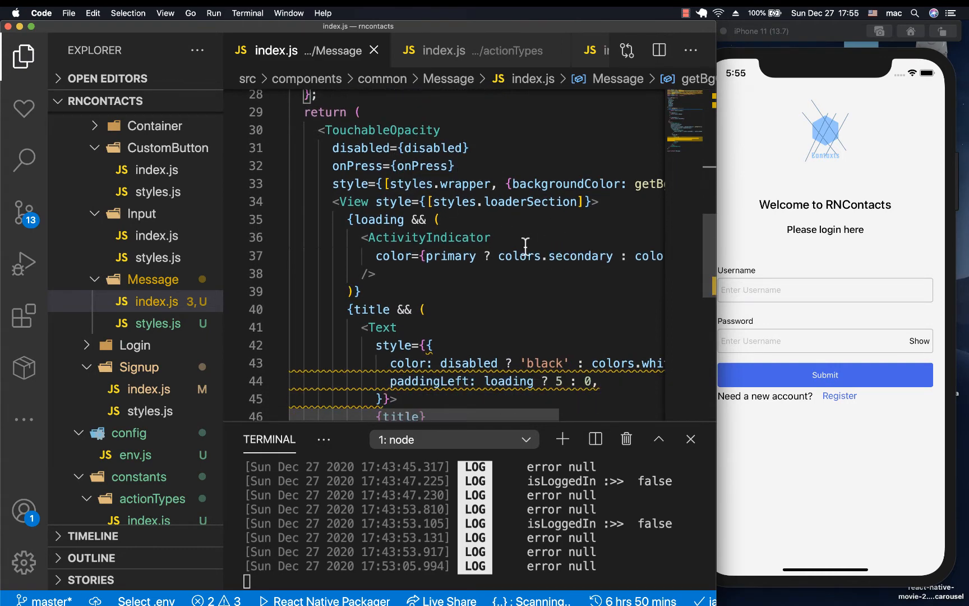
pyautogui.click(357, 291)
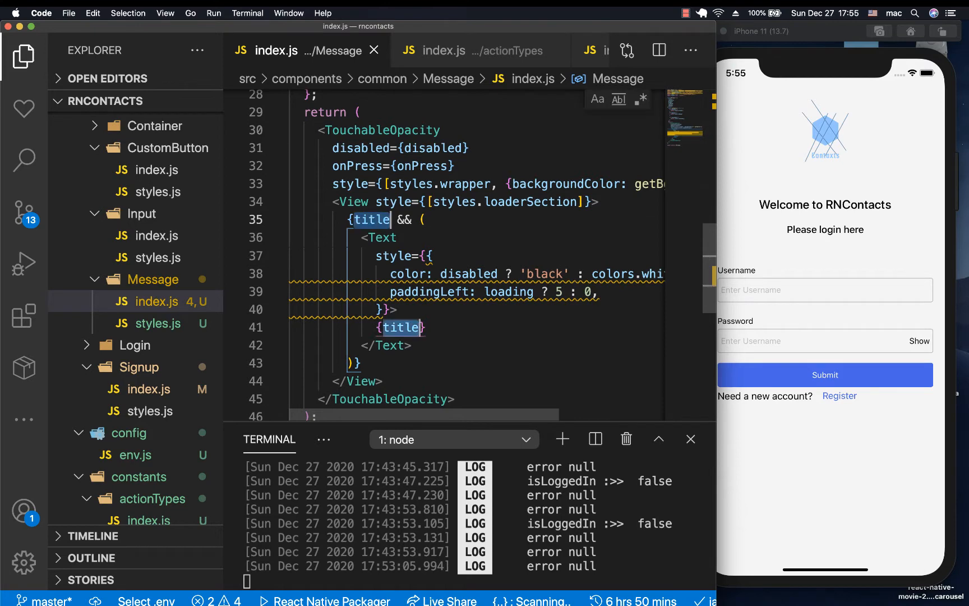
pyautogui.write('message}')
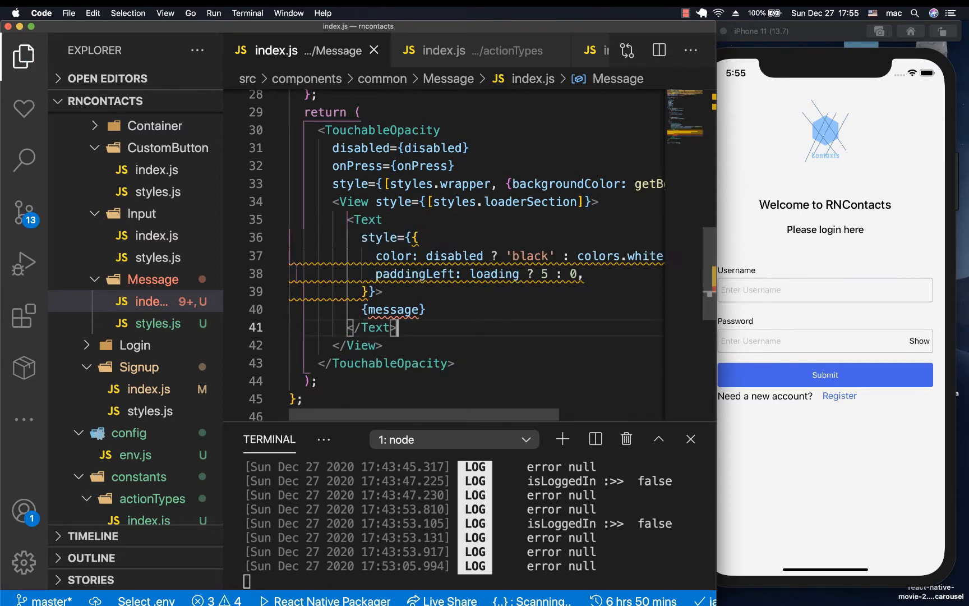
pyautogui.doubleClick(393, 310)
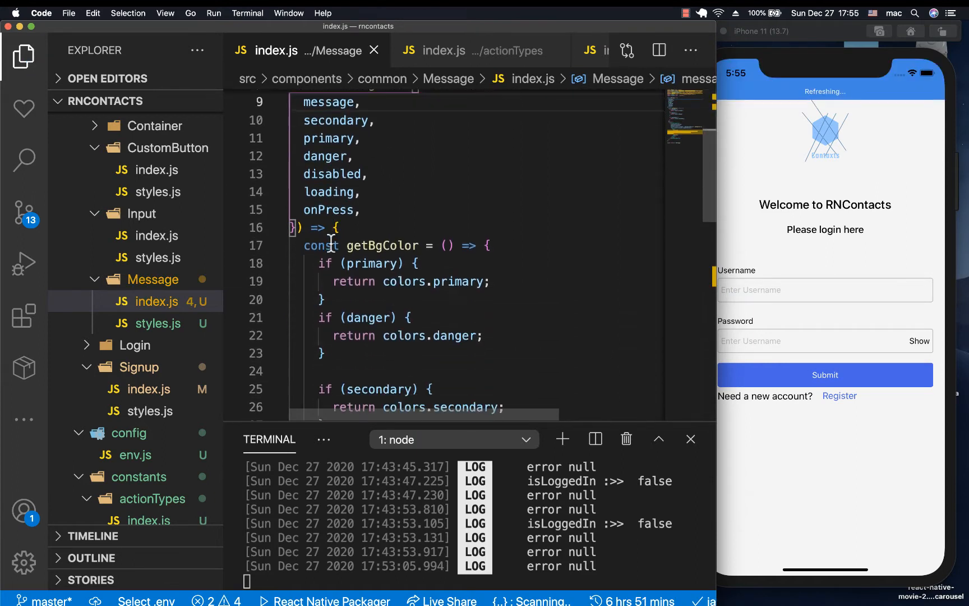
# Step: Add info and success props and a success branch returning colors.success
pyautogui.click(358, 156)
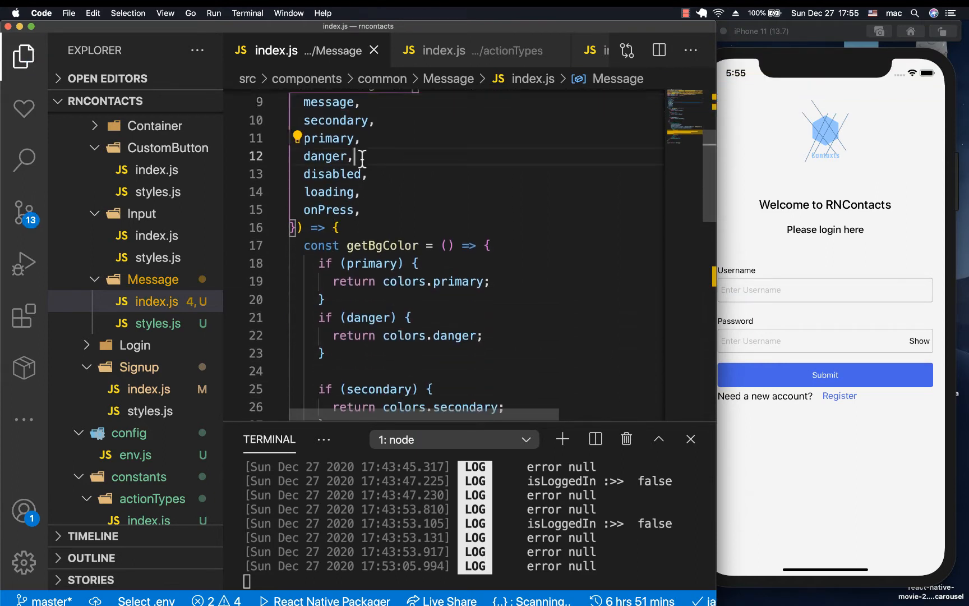
pyautogui.write('info,')
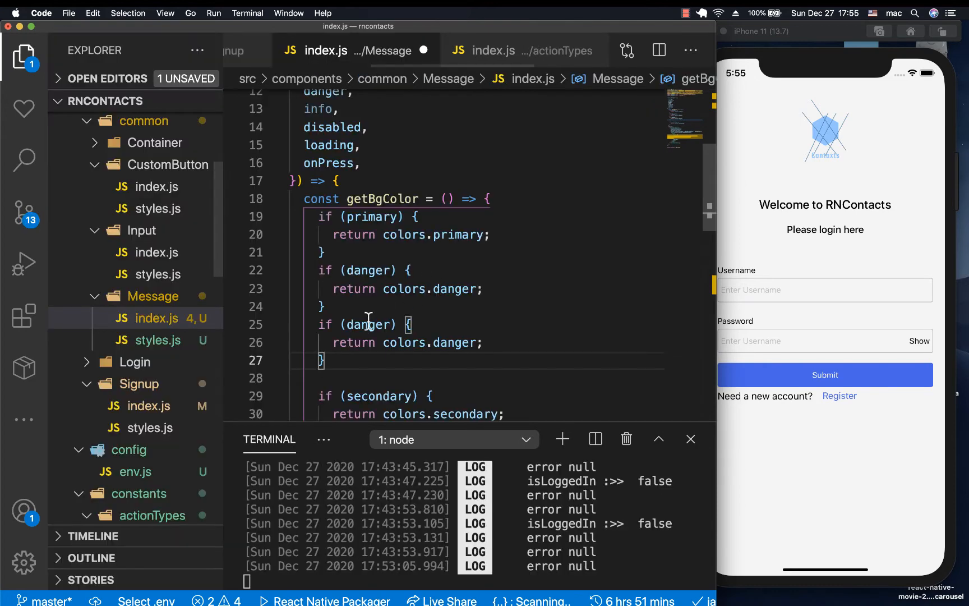
pyautogui.write('su')
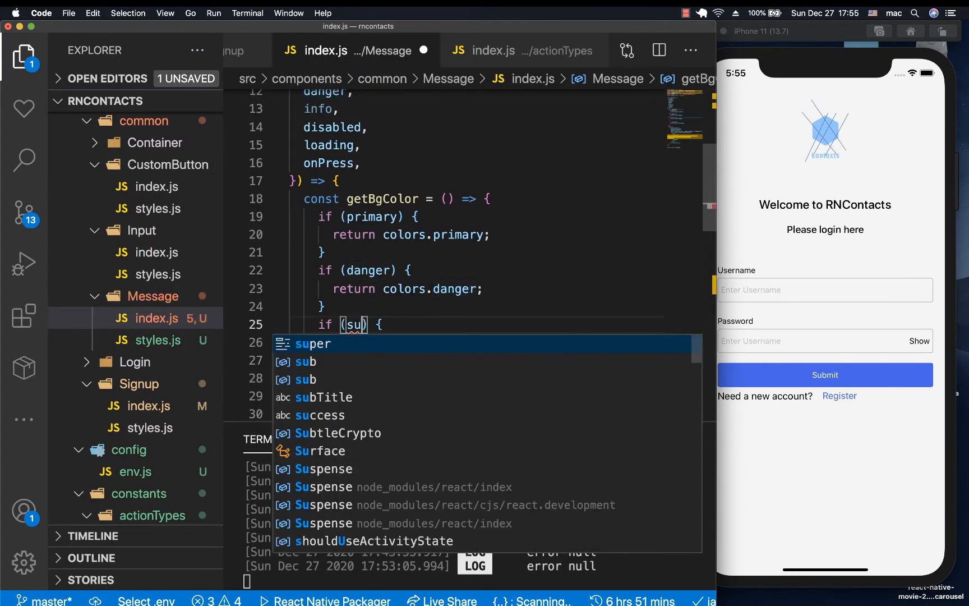
pyautogui.write('ccess')
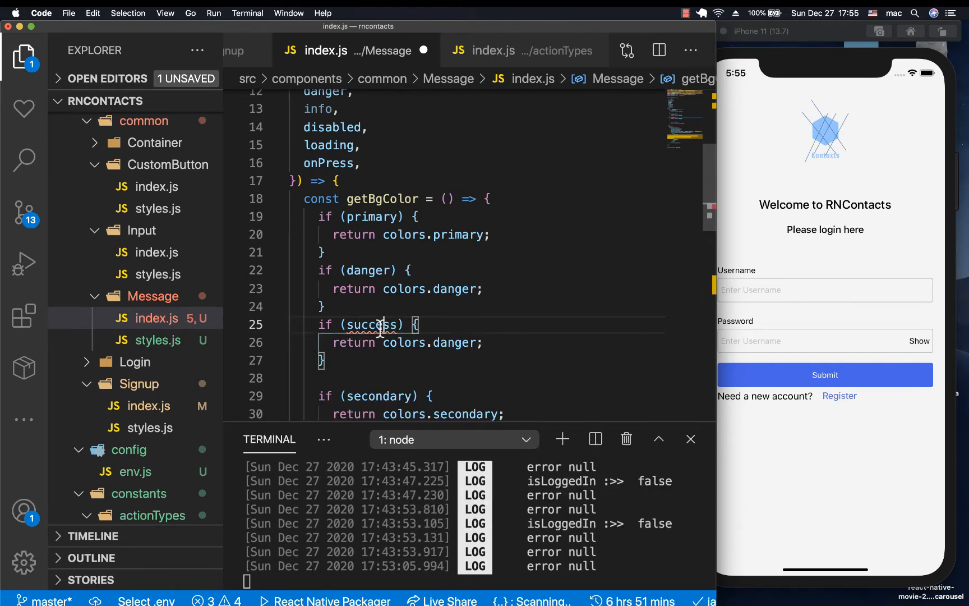
pyautogui.doubleClick(369, 325)
pyautogui.write('success')
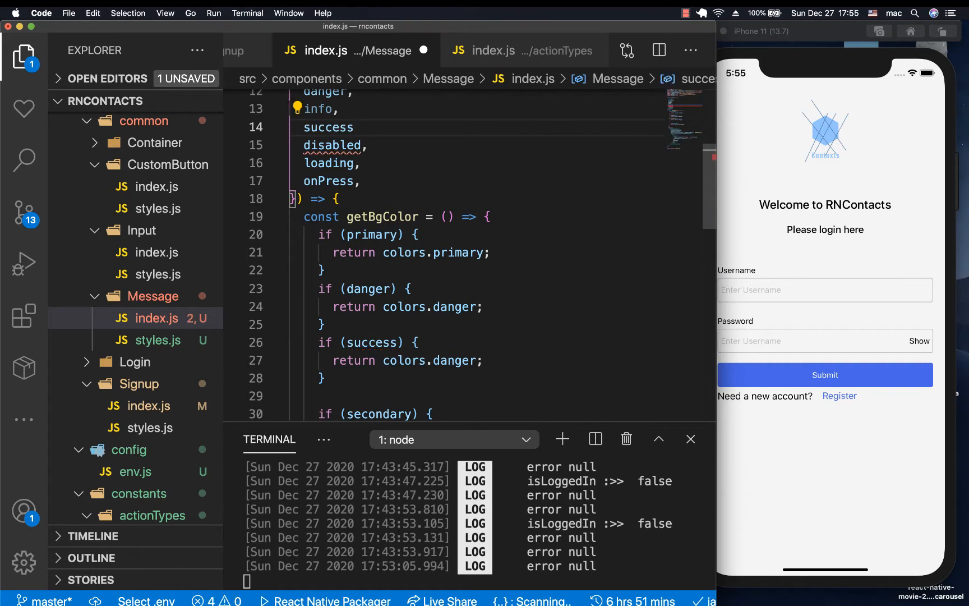
pyautogui.scroll(-3)
pyautogui.write('success')
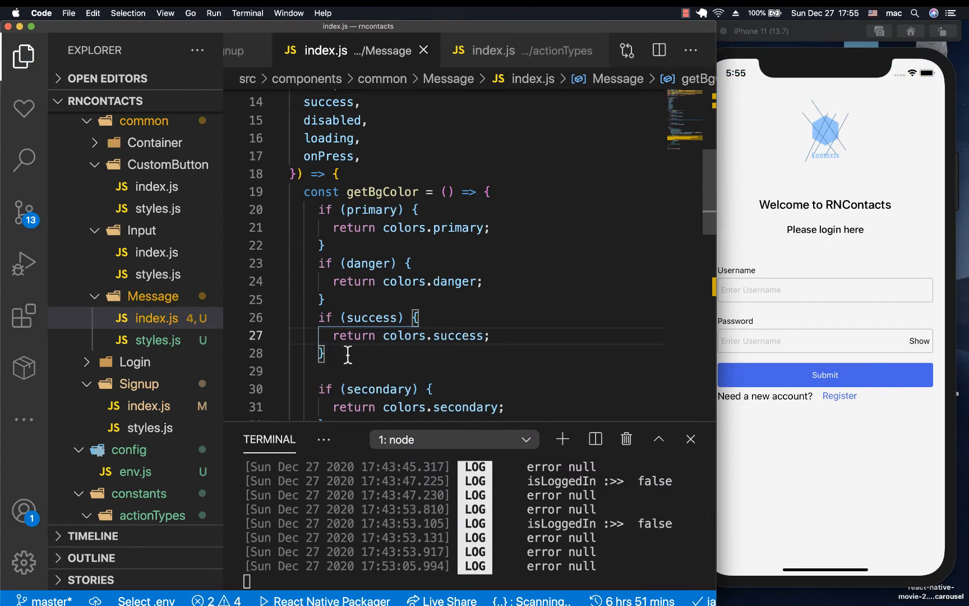
pyautogui.scroll(3)
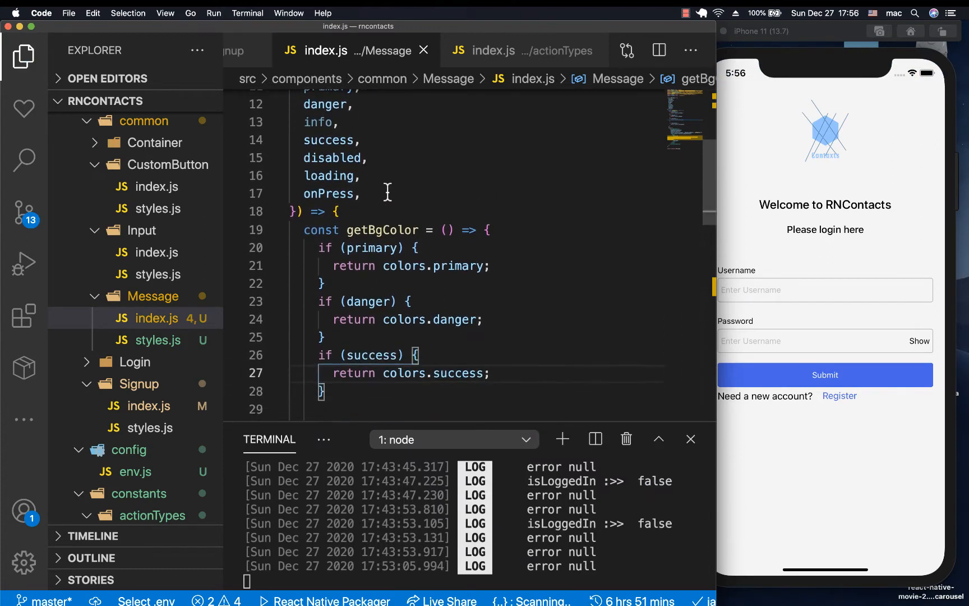
pyautogui.scroll(-3)
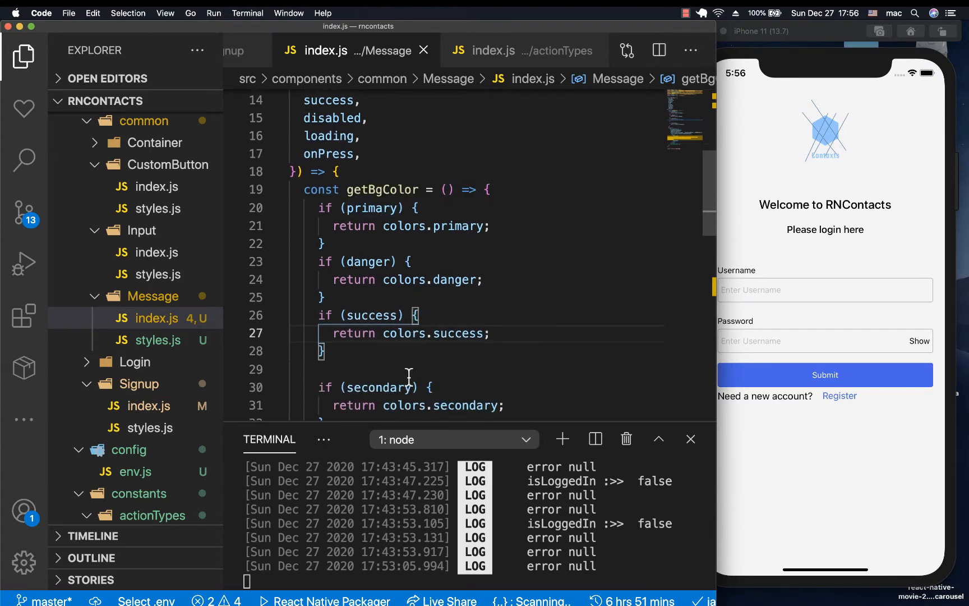
# Step: Change the secondary condition check to info
pyautogui.doubleClick(380, 387)
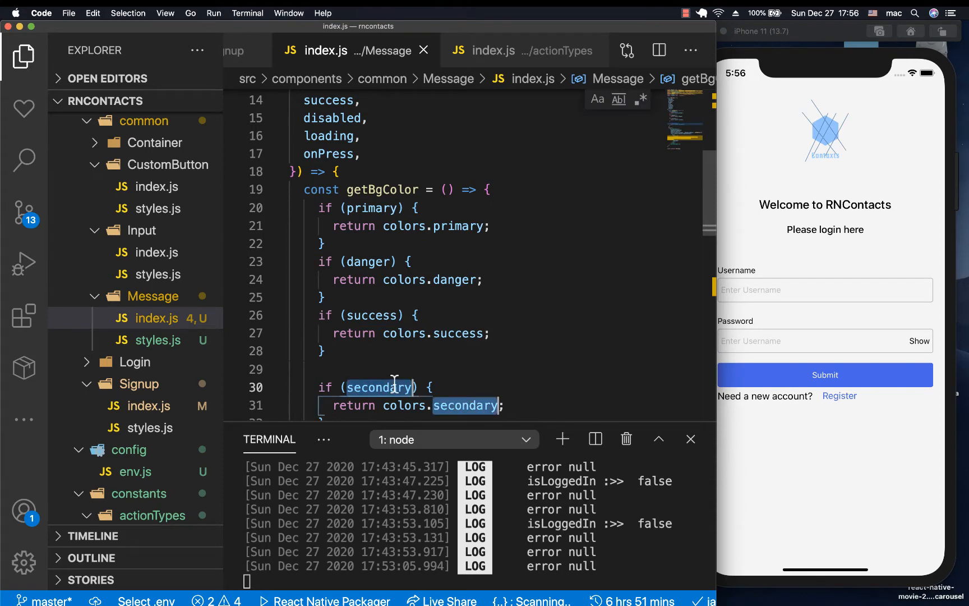
pyautogui.write('info')
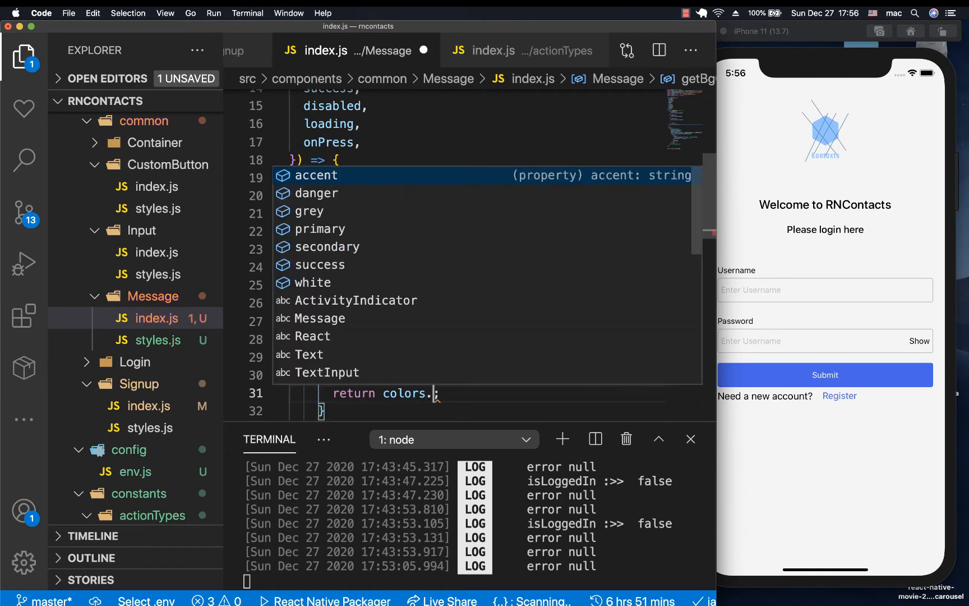
pyautogui.write('in')
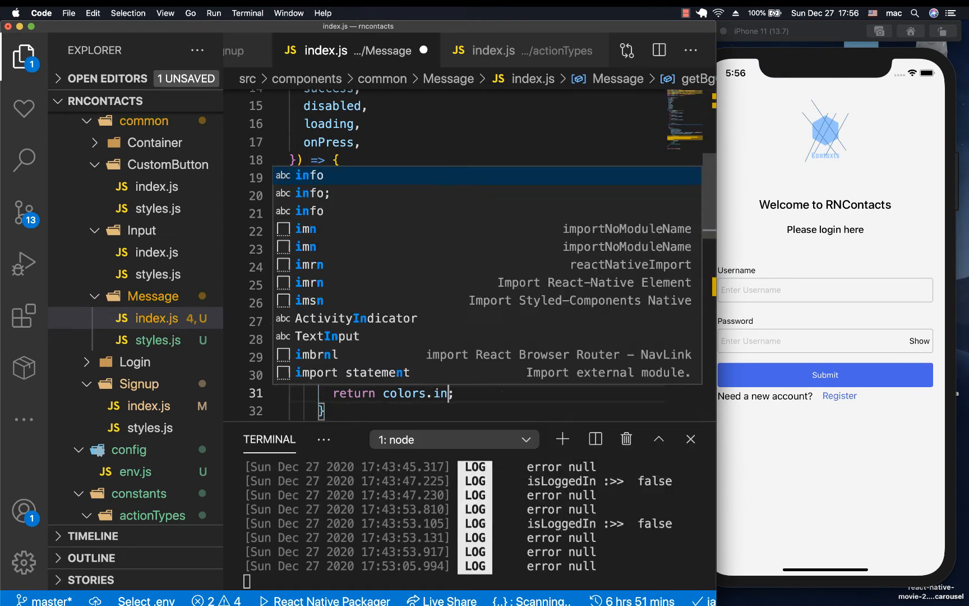
pyautogui.write('sec')
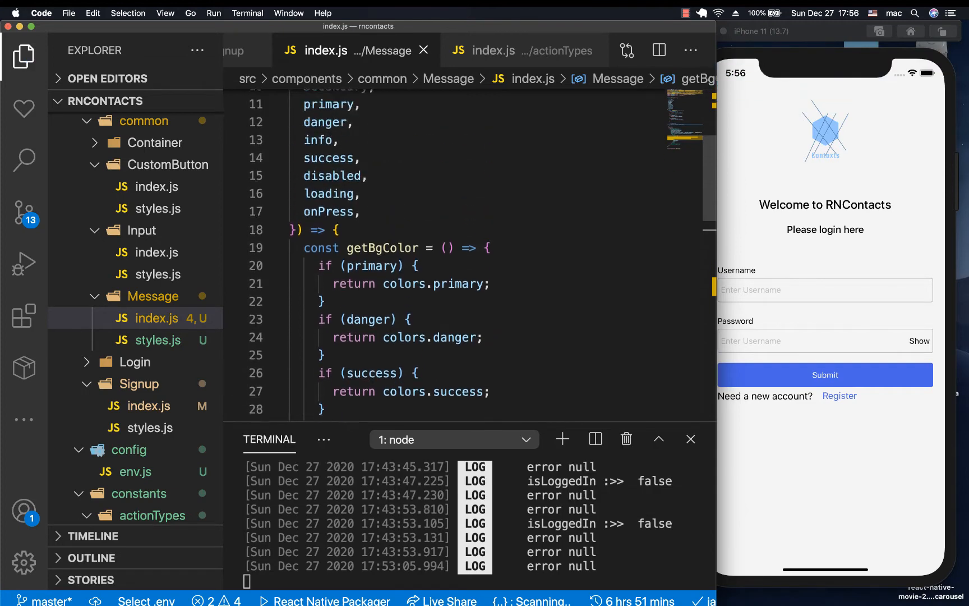
# Step: Drop disabled, loading and onPress, set Text color to colors.white, and delete paddingLeft
pyautogui.scroll(3)
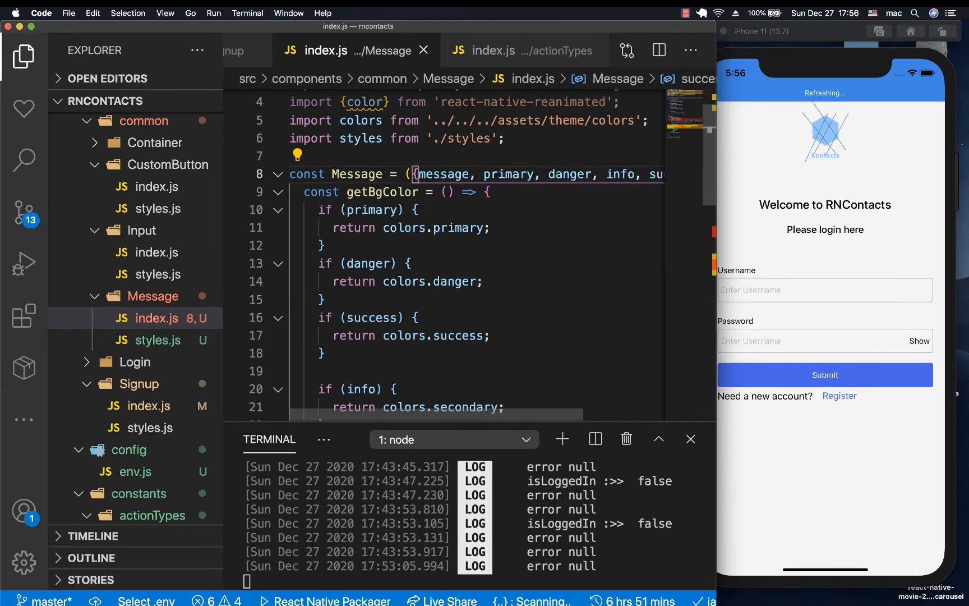
pyautogui.scroll(-3)
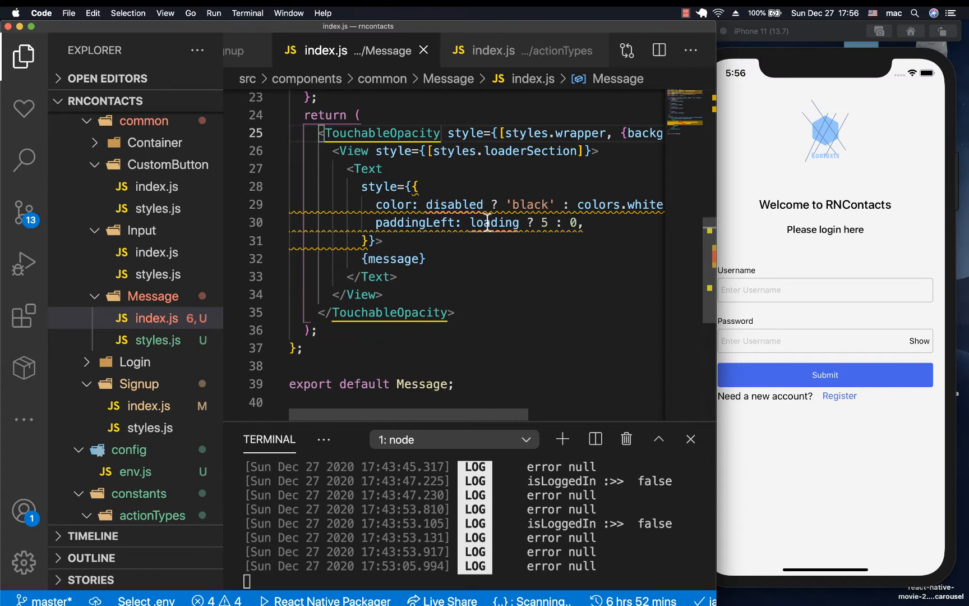
pyautogui.hscroll(3)
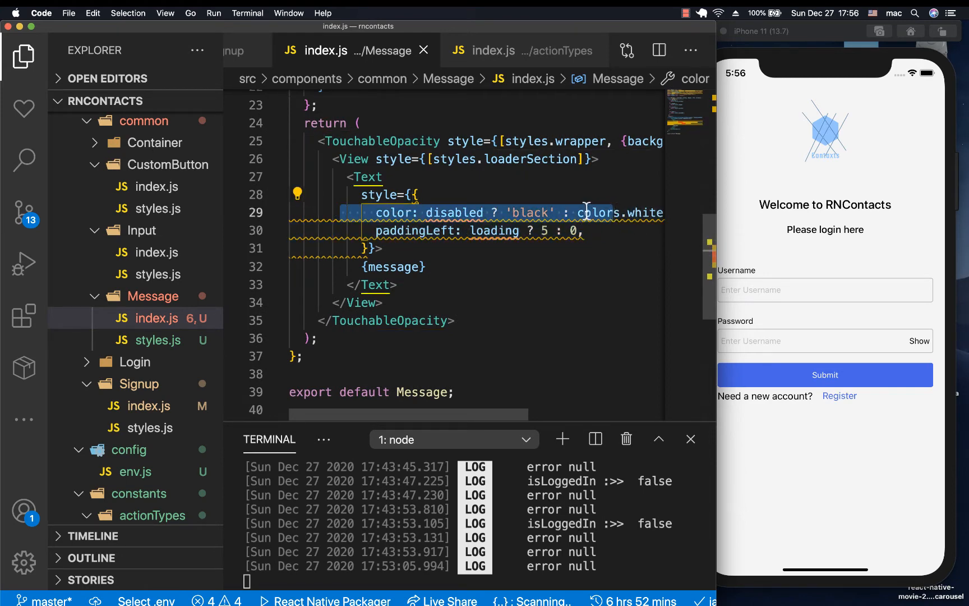
pyautogui.write('colors.white,')
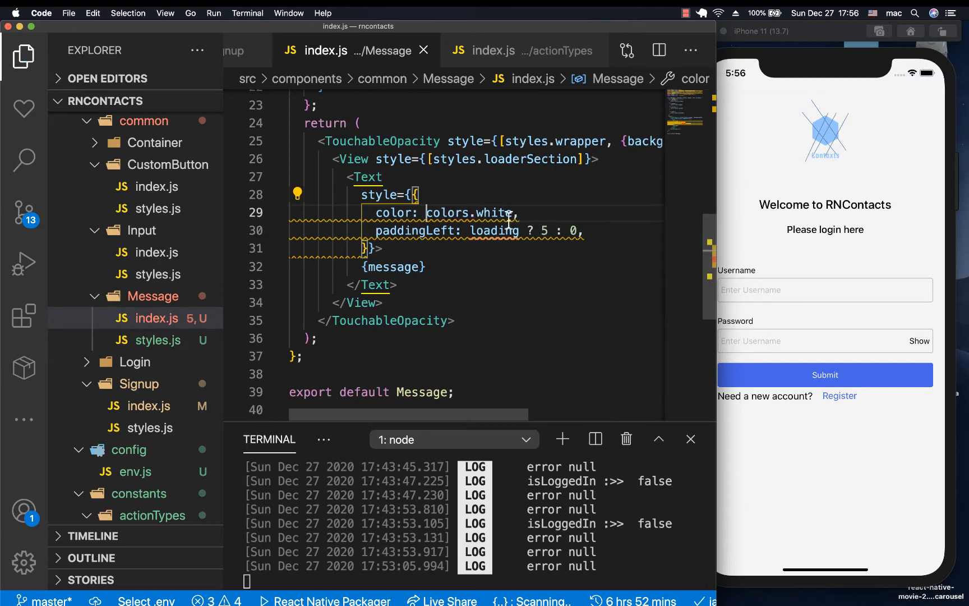
pyautogui.press('Backspace')
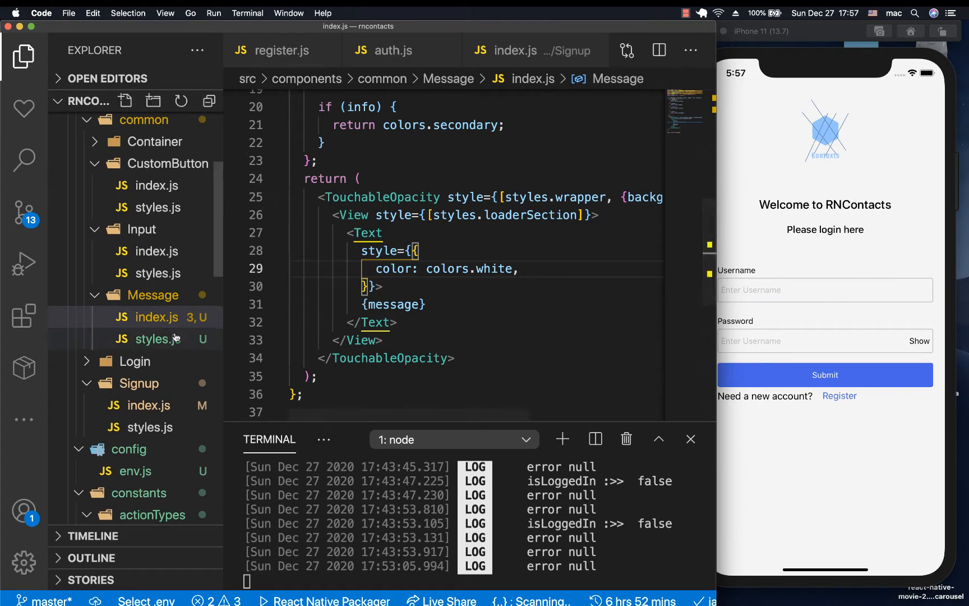
# Step: Insert <Message primary message="invalid credentials" /> above the Login form View and save
pyautogui.click(149, 332)
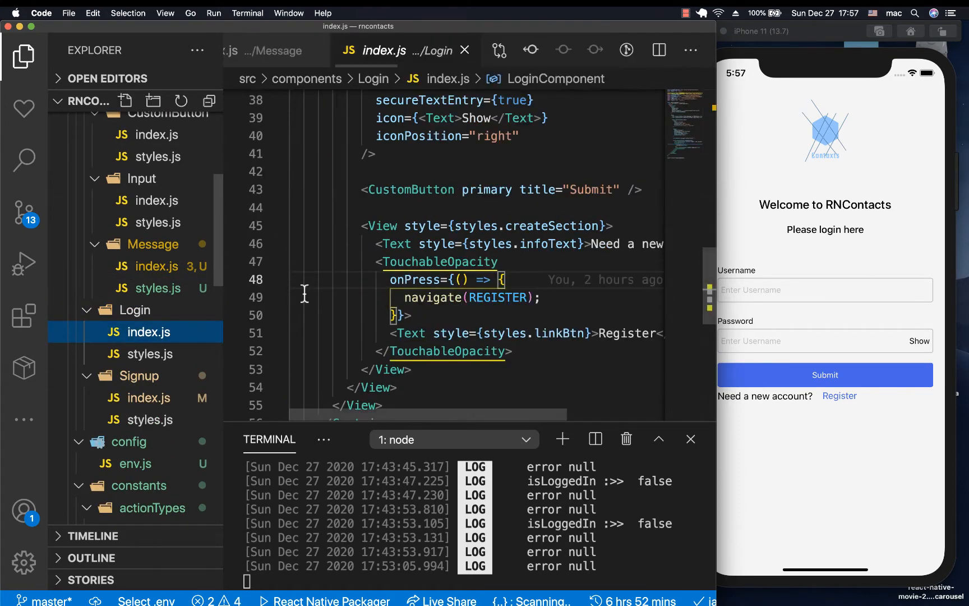
pyautogui.scroll(3)
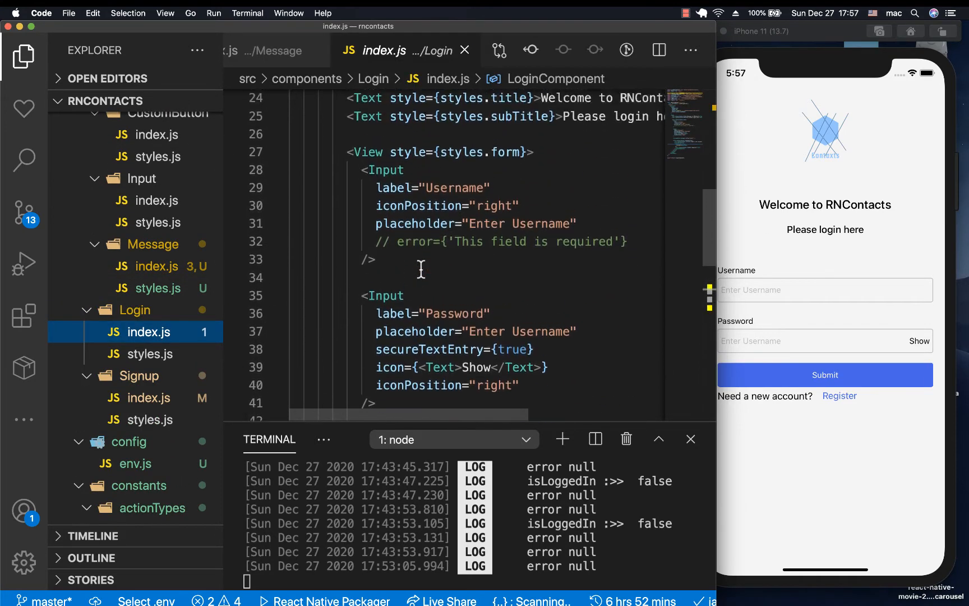
pyautogui.scroll(3)
pyautogui.write('<')
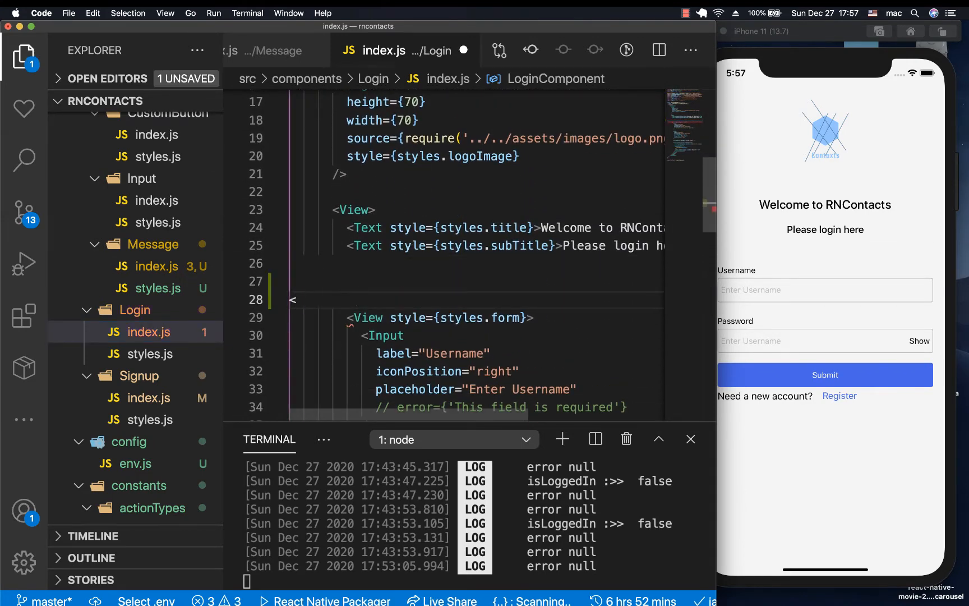
pyautogui.write('Message />')
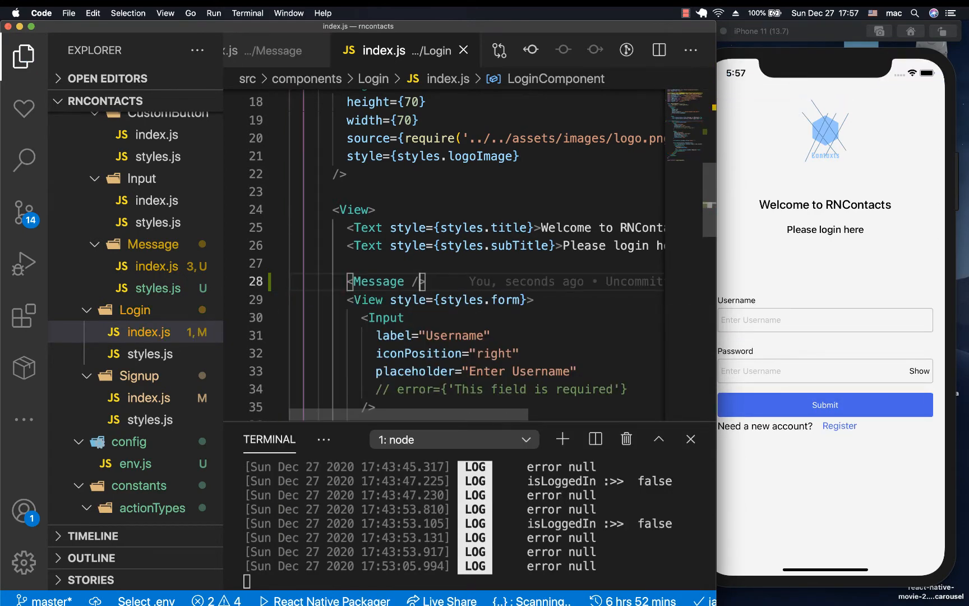
pyautogui.write('message="')
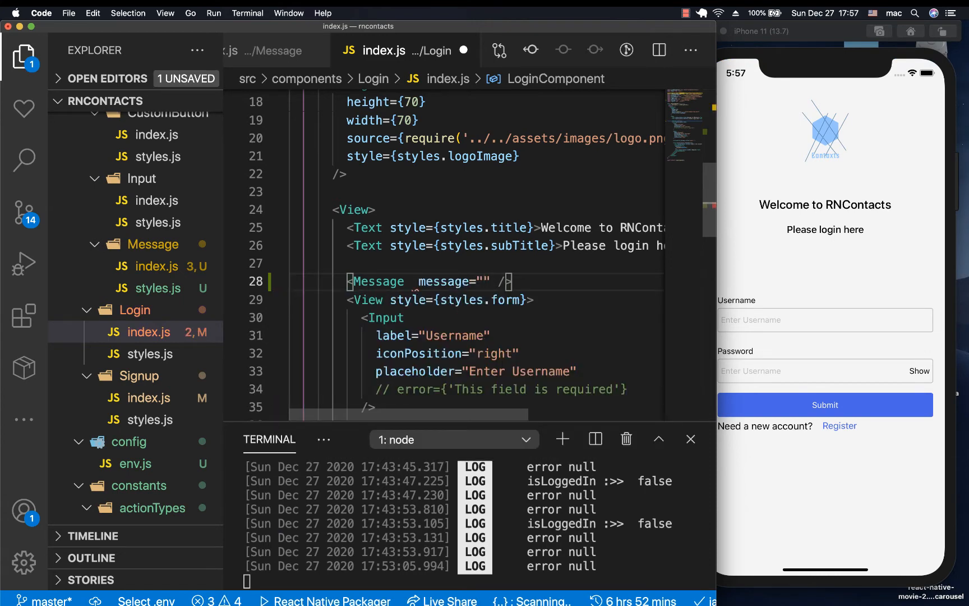
pyautogui.write('invalid c')
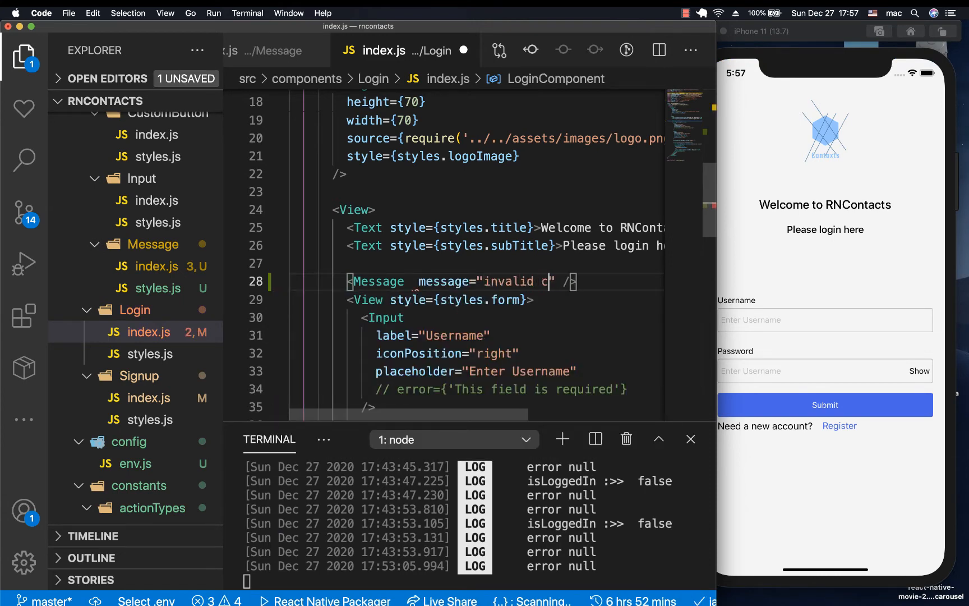
pyautogui.write('redenti')
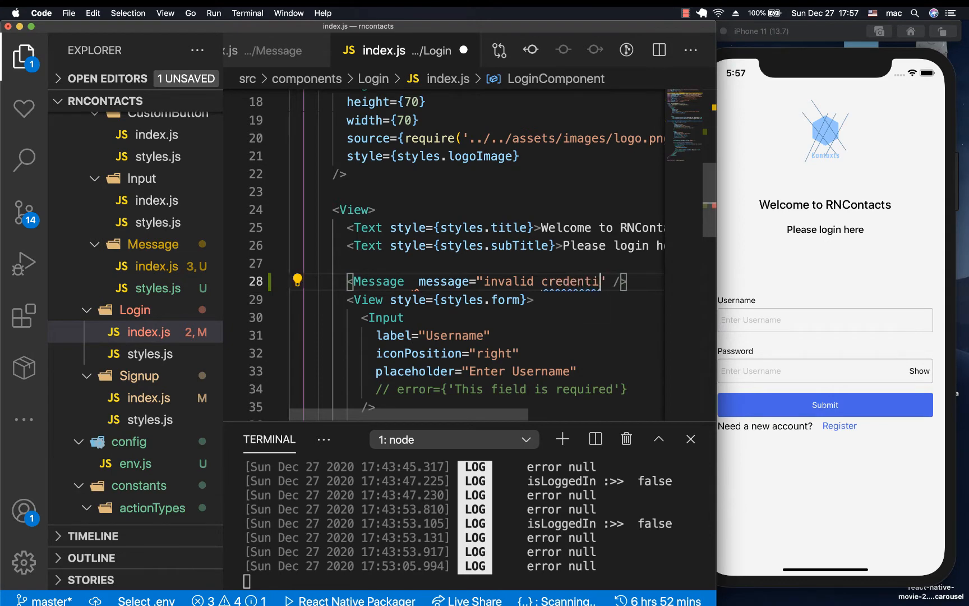
pyautogui.write('secondary')
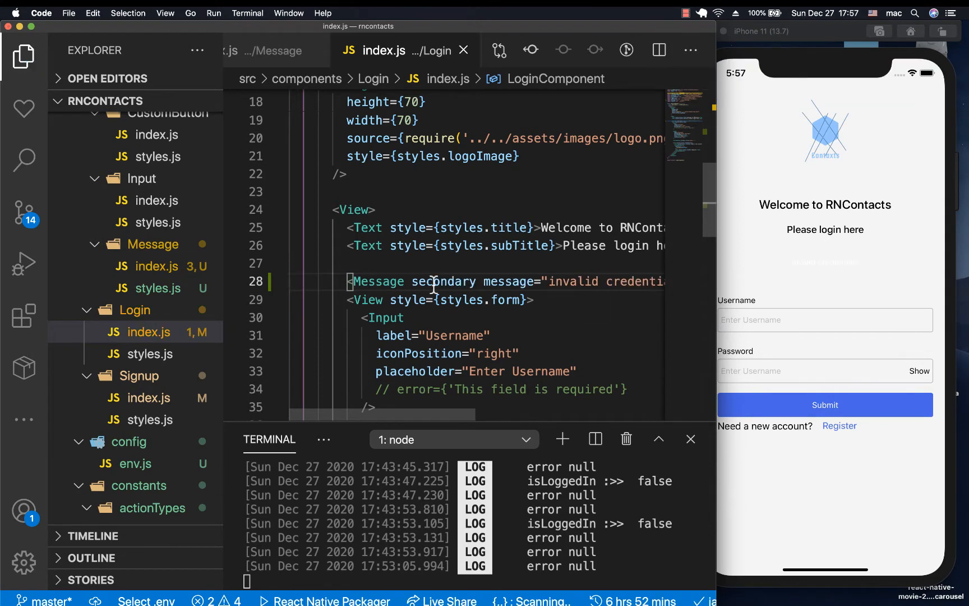
pyautogui.write('primary')
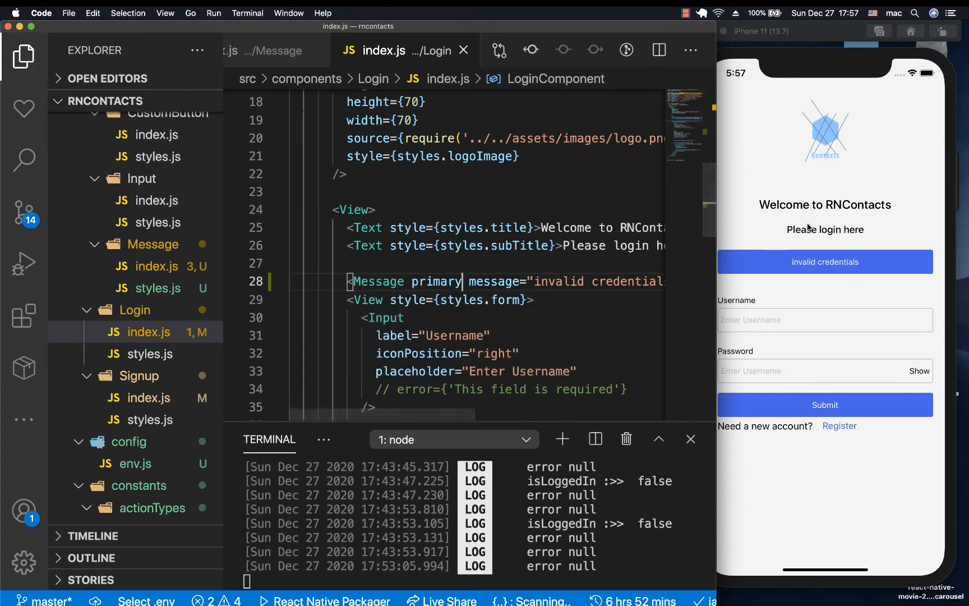
# Step: Duplicate the Message line into primary, danger, info and success invalid-credentials variants
pyautogui.click(825, 260)
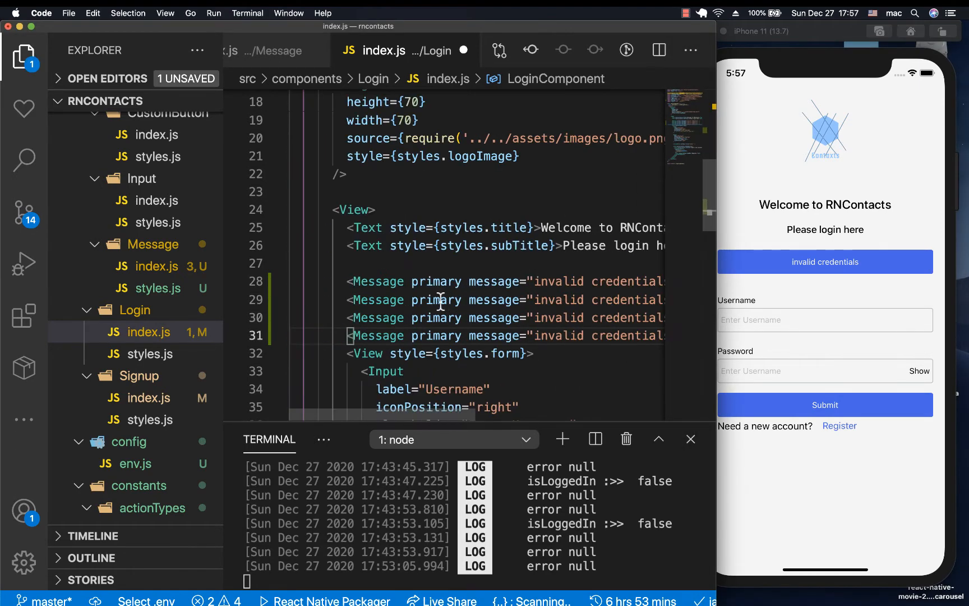
pyautogui.write('err')
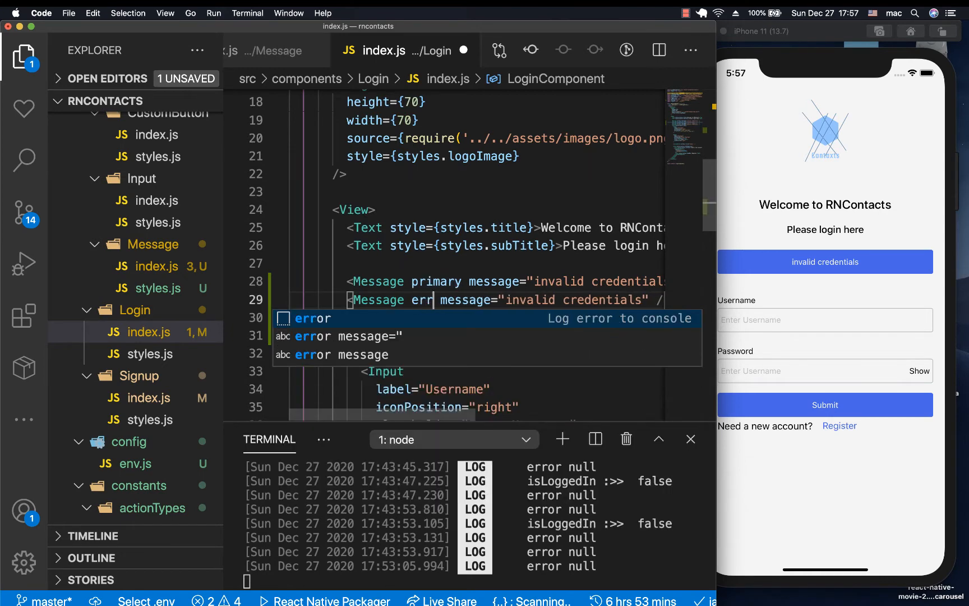
pyautogui.write('dang')
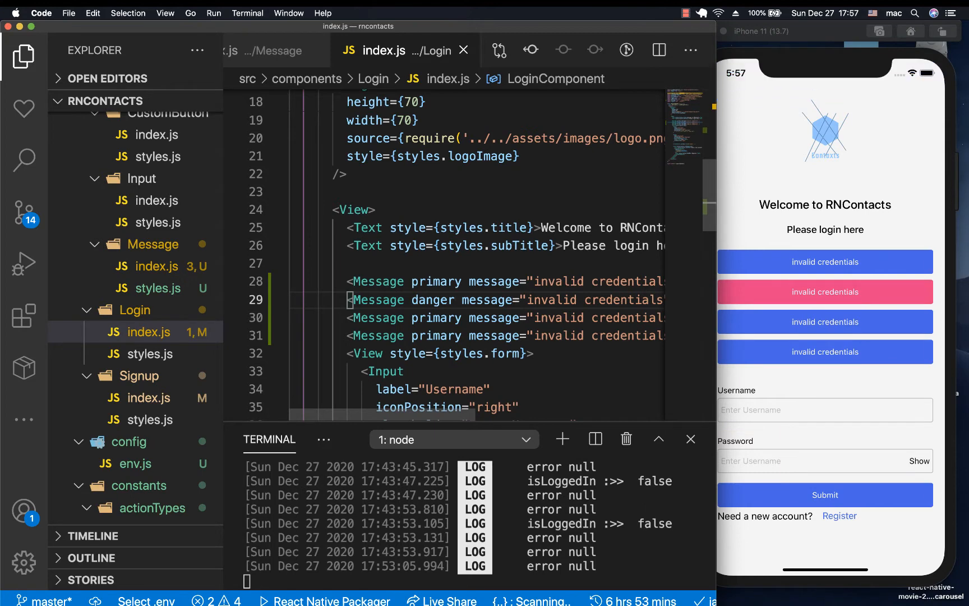
pyautogui.write('info')
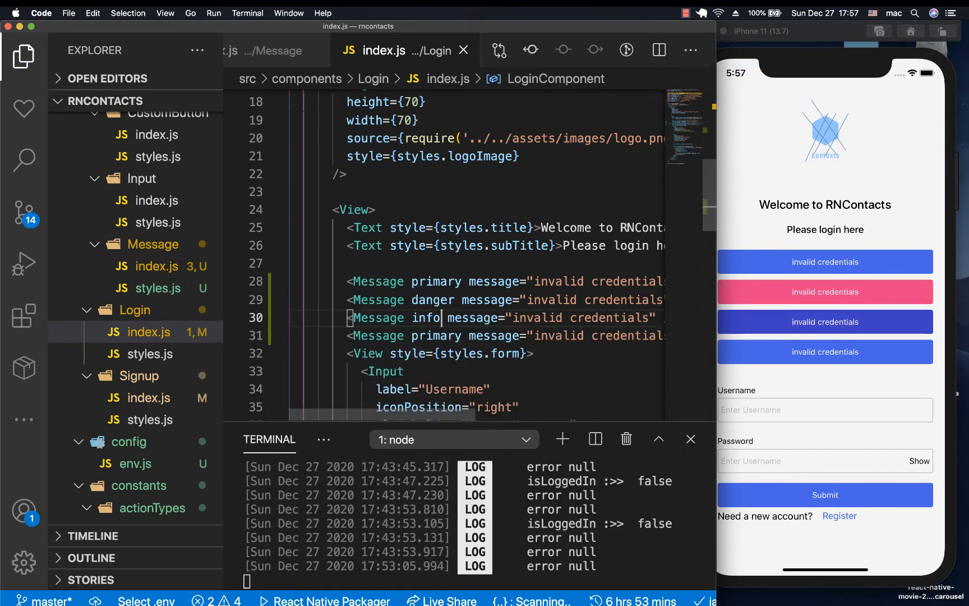
pyautogui.doubleClick(436, 336)
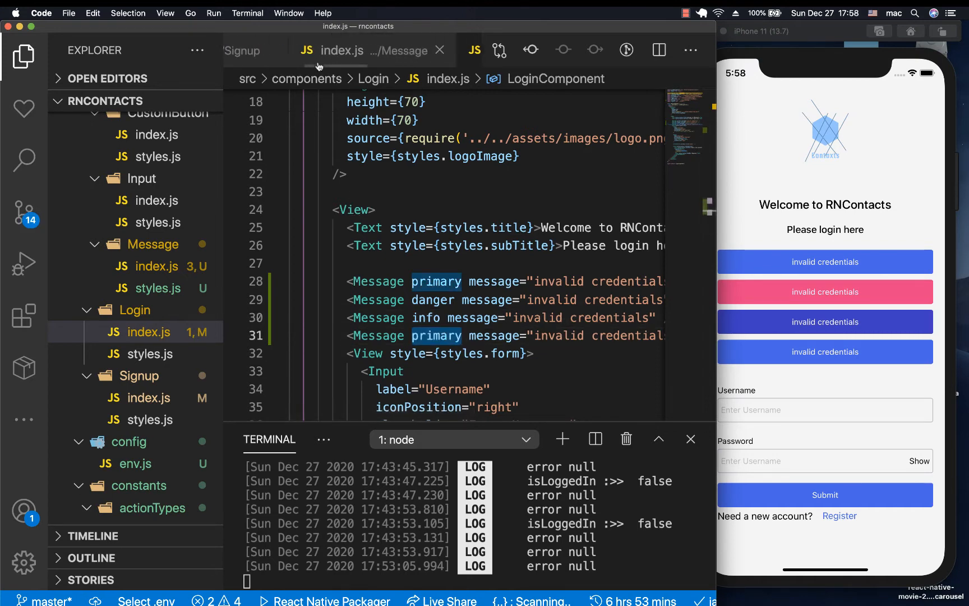
pyautogui.click(162, 266)
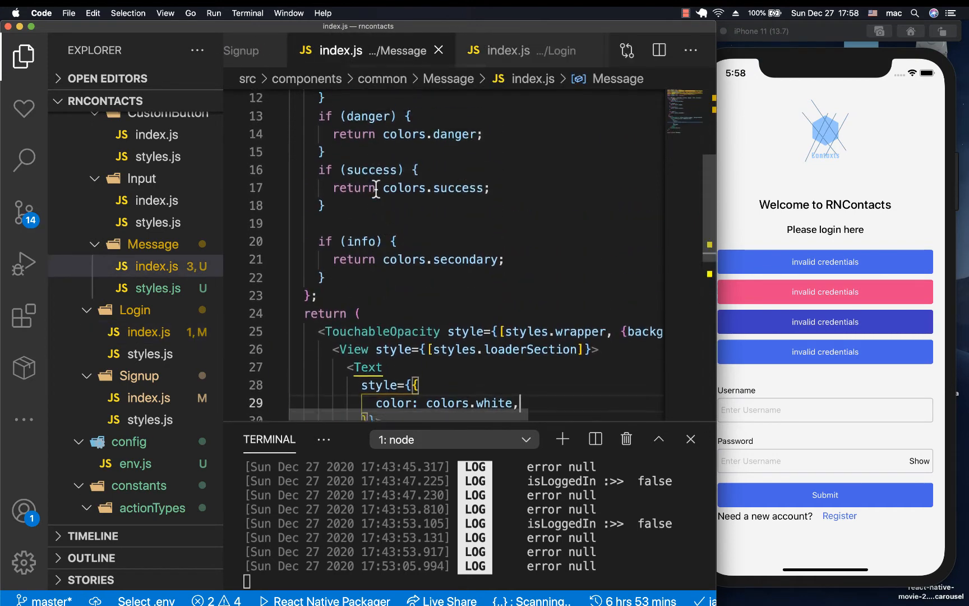
pyautogui.scroll(3)
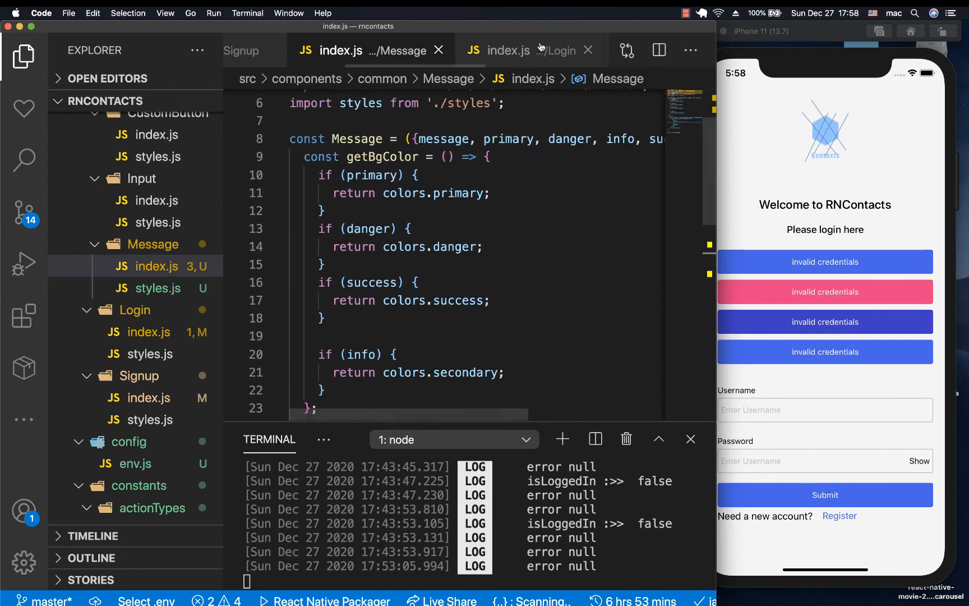
pyautogui.click(508, 50)
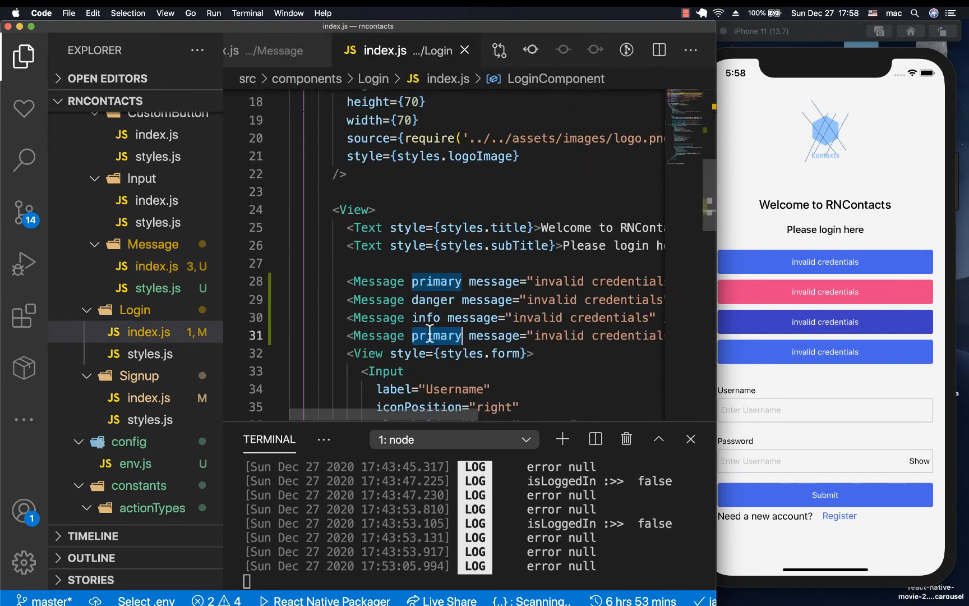
pyautogui.write('success')
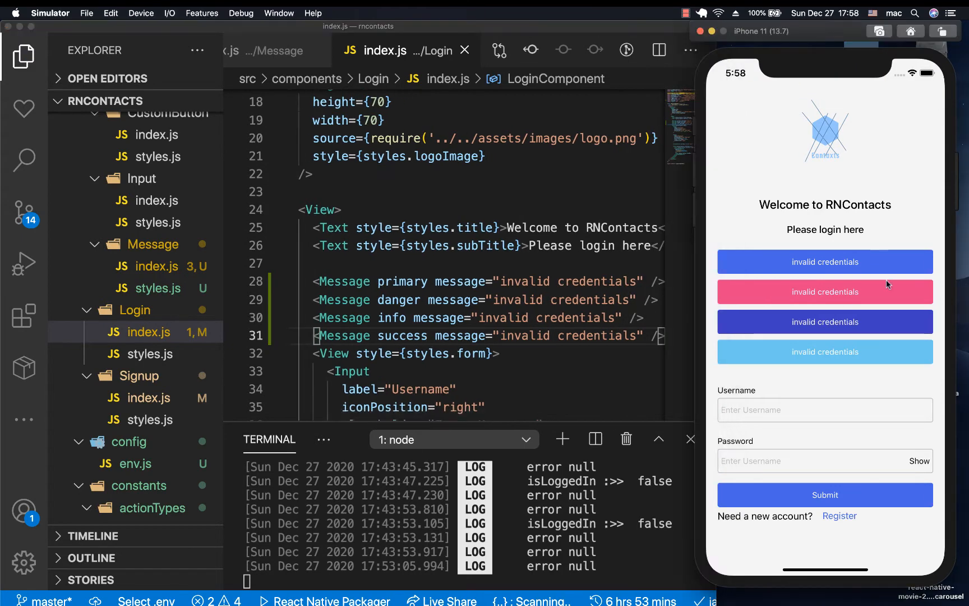
pyautogui.moveTo(830, 340)
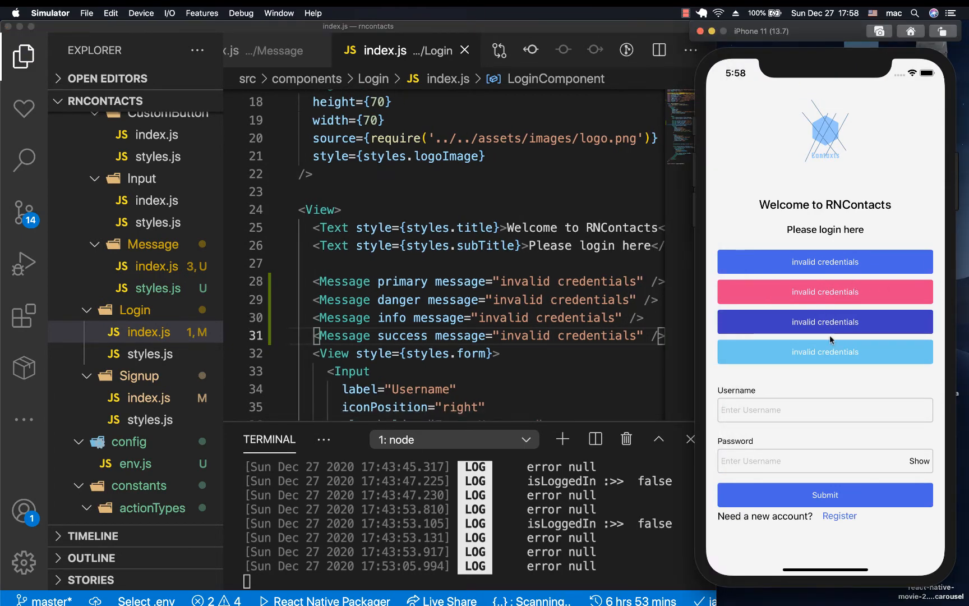
pyautogui.moveTo(915, 262)
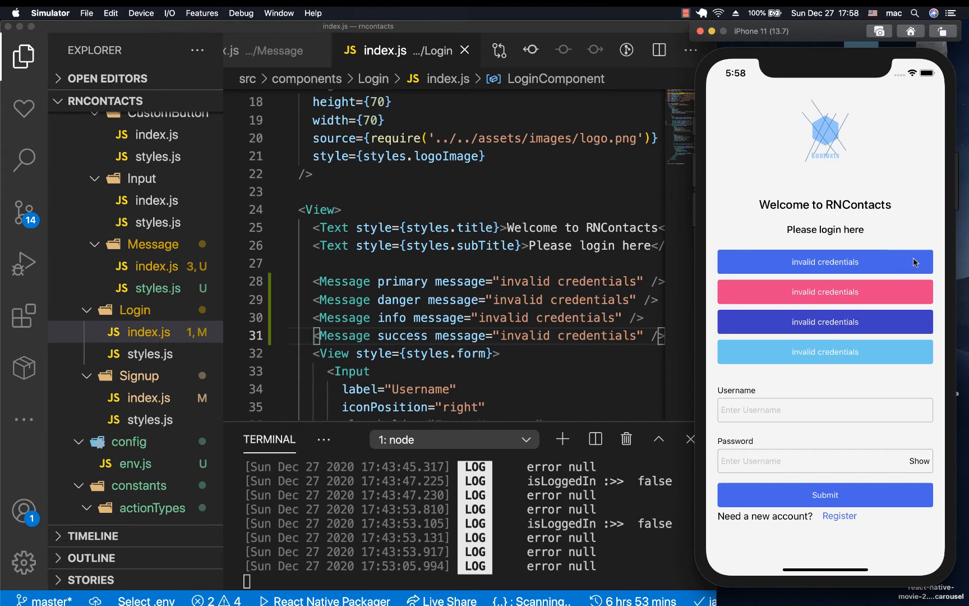
pyautogui.moveTo(879, 270)
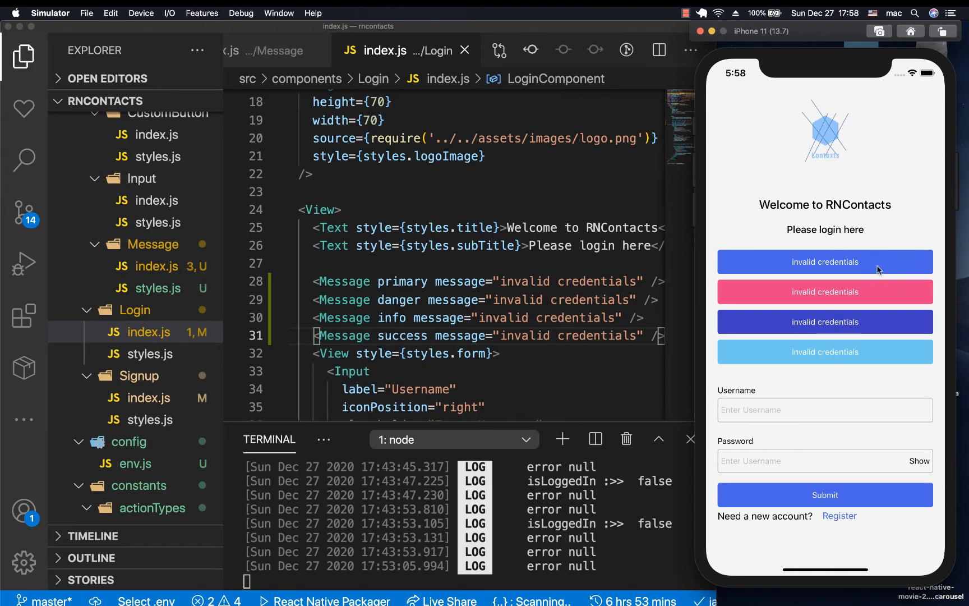
pyautogui.moveTo(909, 263)
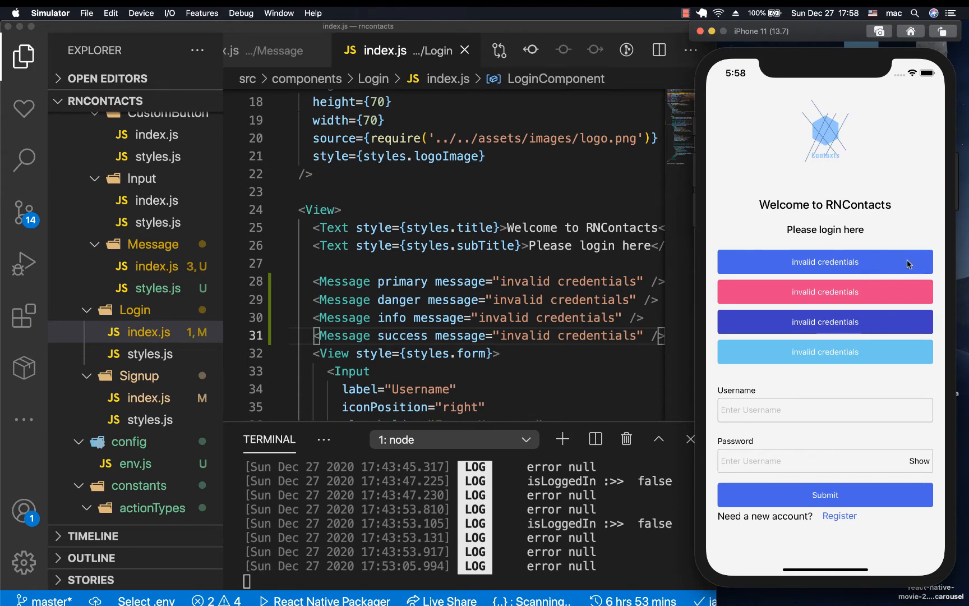
pyautogui.moveTo(749, 304)
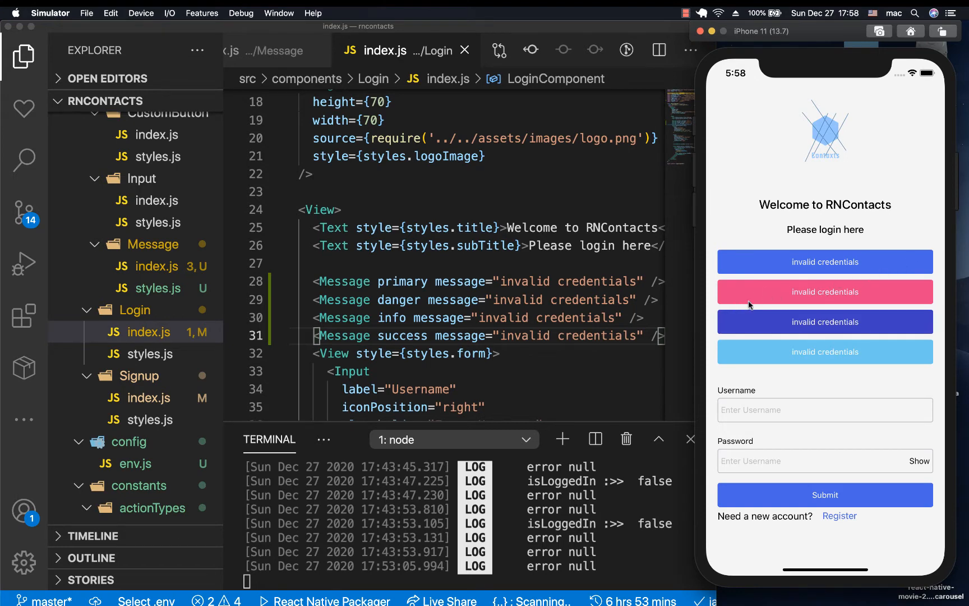
pyautogui.moveTo(885, 287)
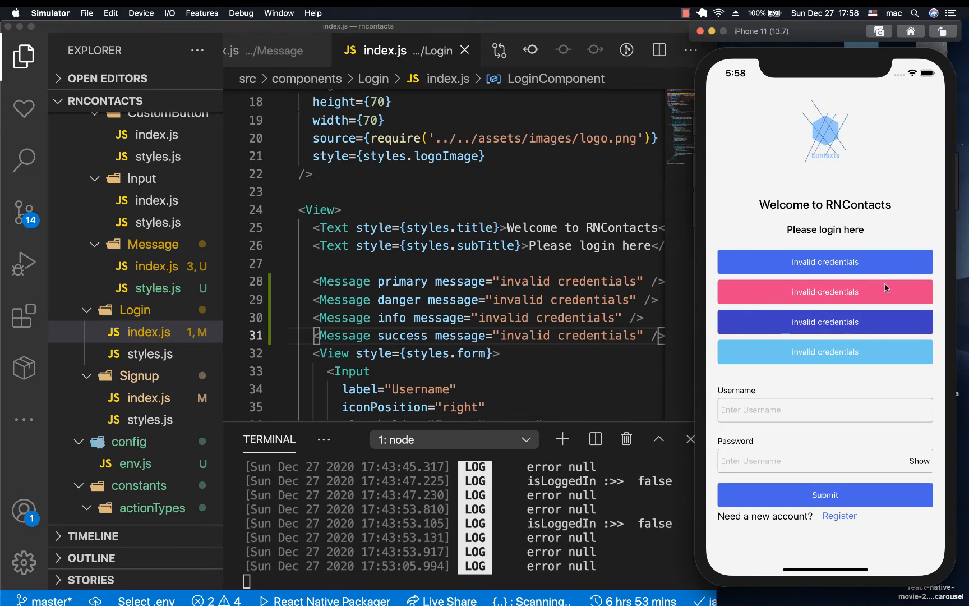
pyautogui.moveTo(886, 293)
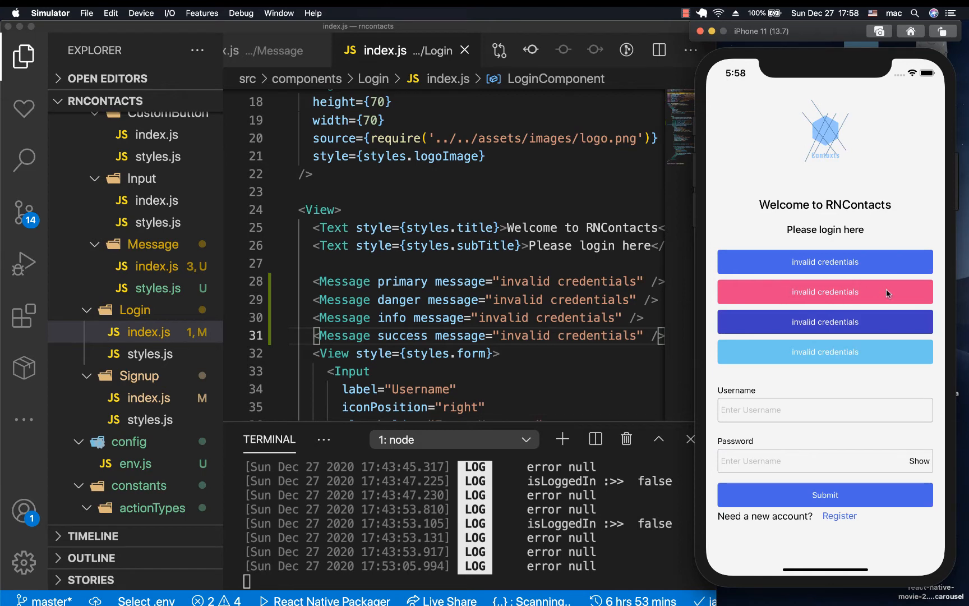
pyautogui.moveTo(922, 298)
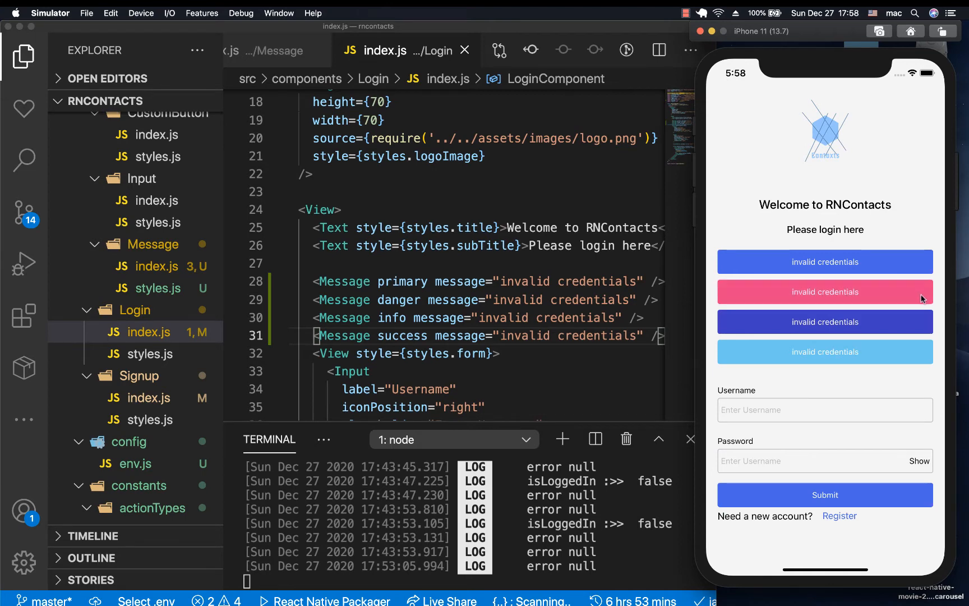
pyautogui.moveTo(918, 293)
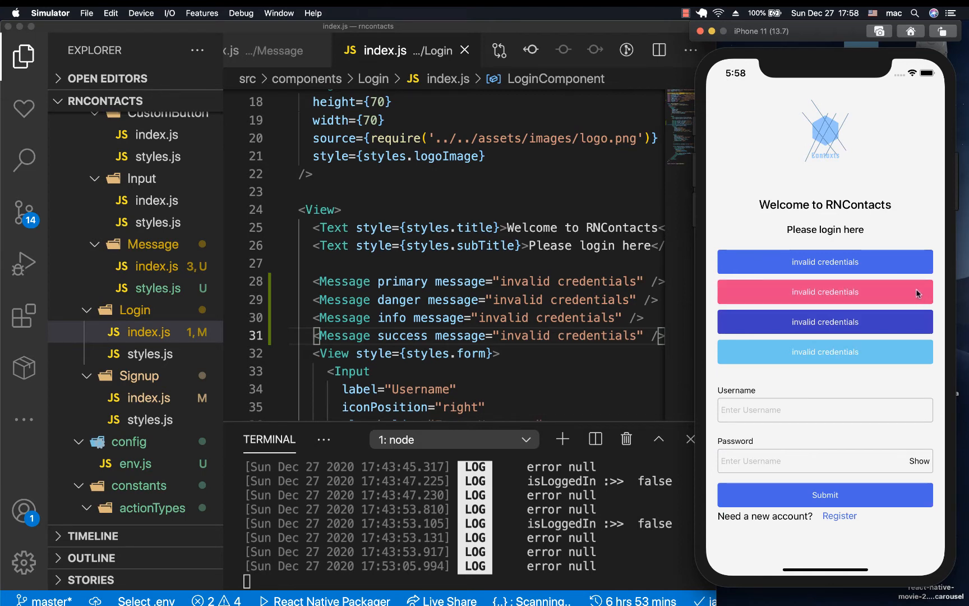
pyautogui.scroll(-3)
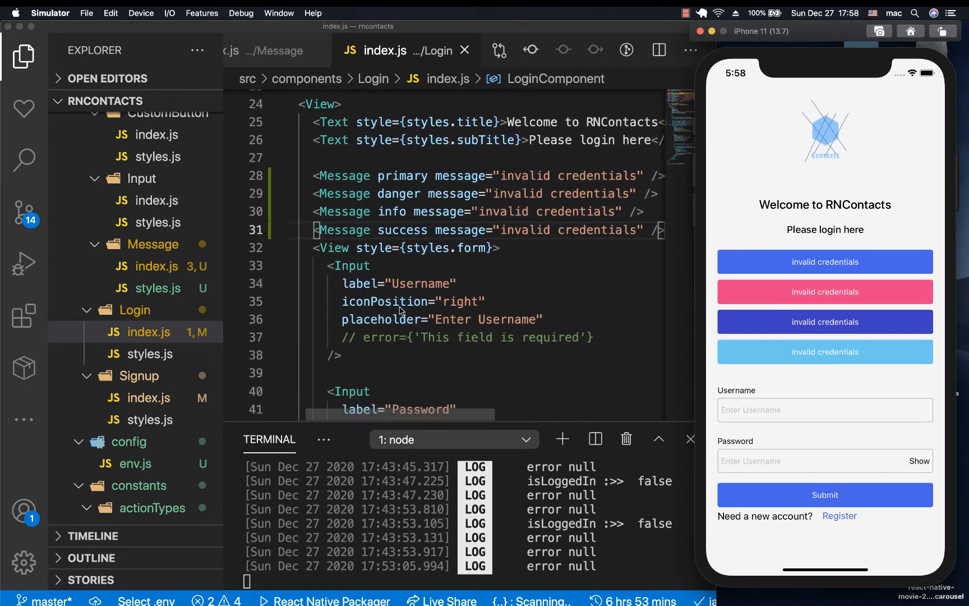
pyautogui.scroll(3)
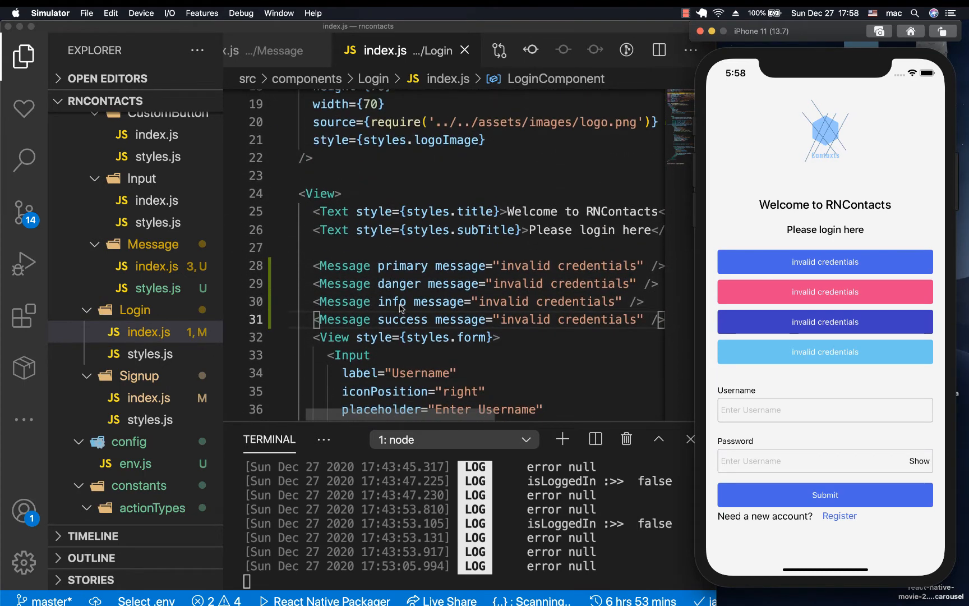
# Step: Add retry and a retryFn arrow function with a console.log to the first Login Message
pyautogui.write('n')
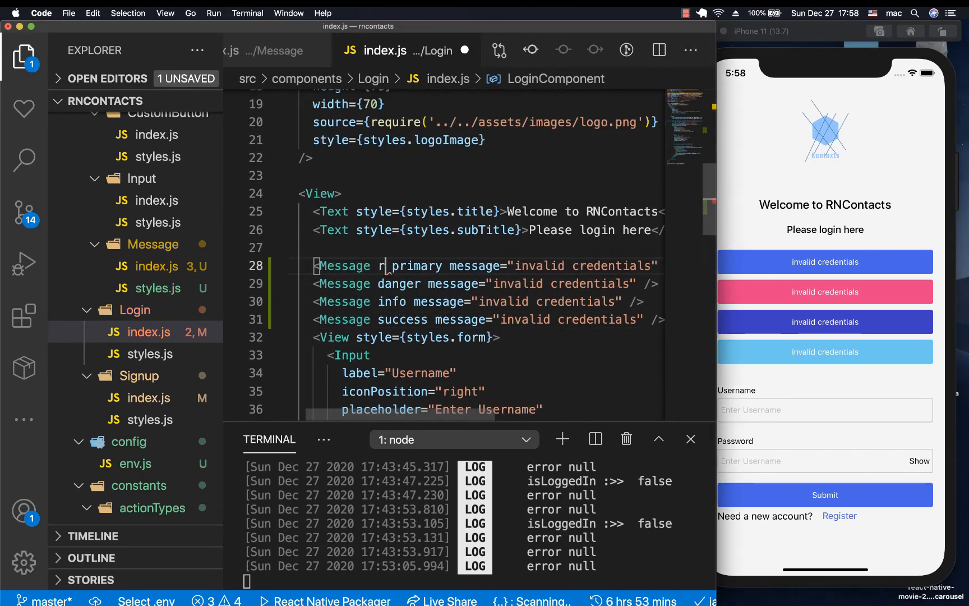
pyautogui.write('retry')
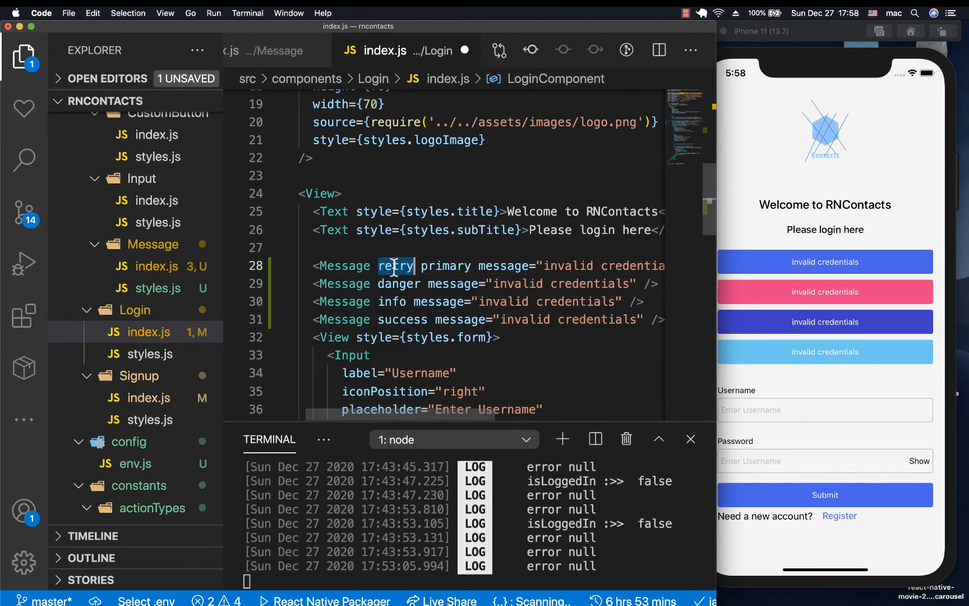
pyautogui.doubleClick(395, 266)
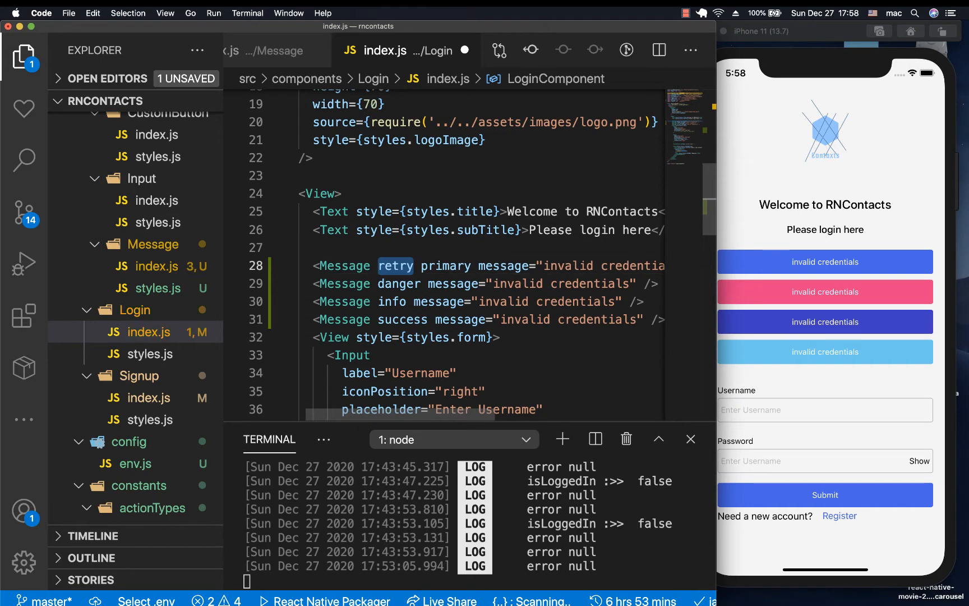
pyautogui.write('retryFn')
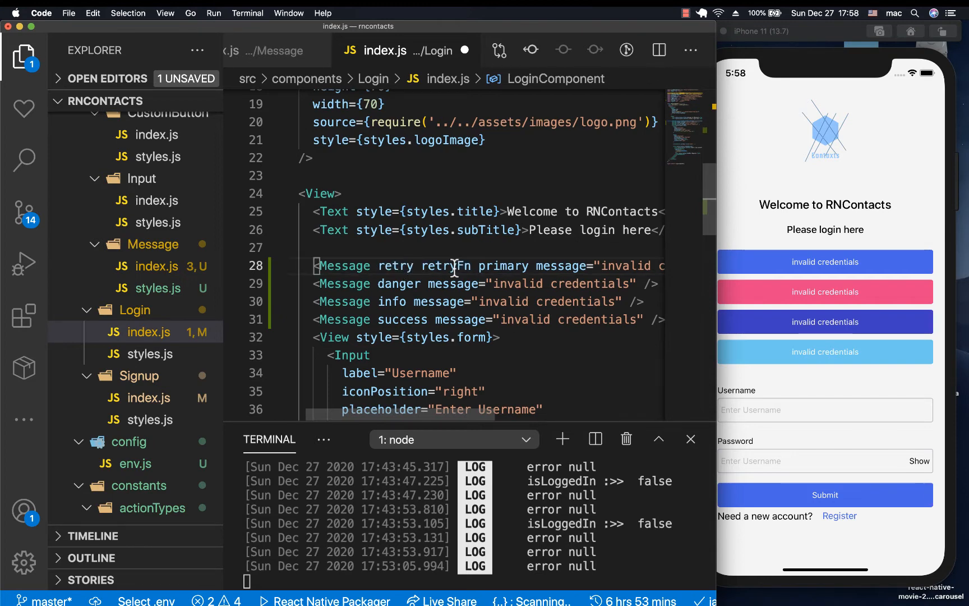
pyautogui.write('={}')
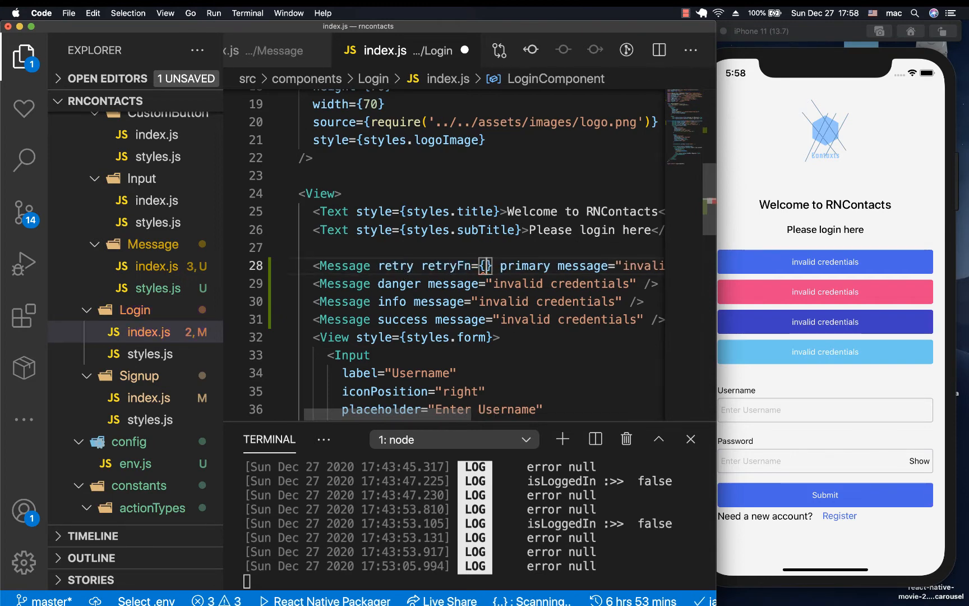
pyautogui.write('()=>')
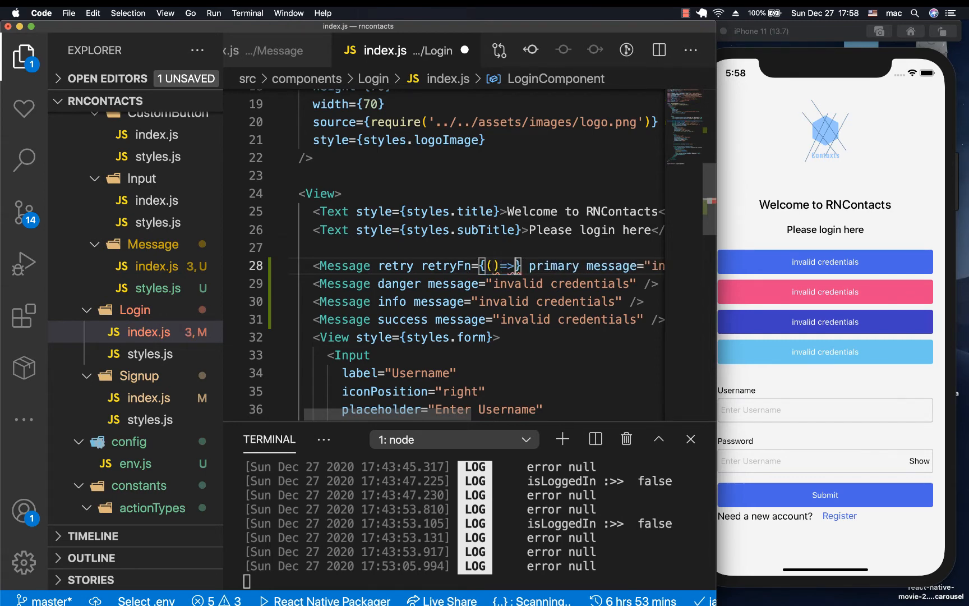
pyautogui.press('enter')
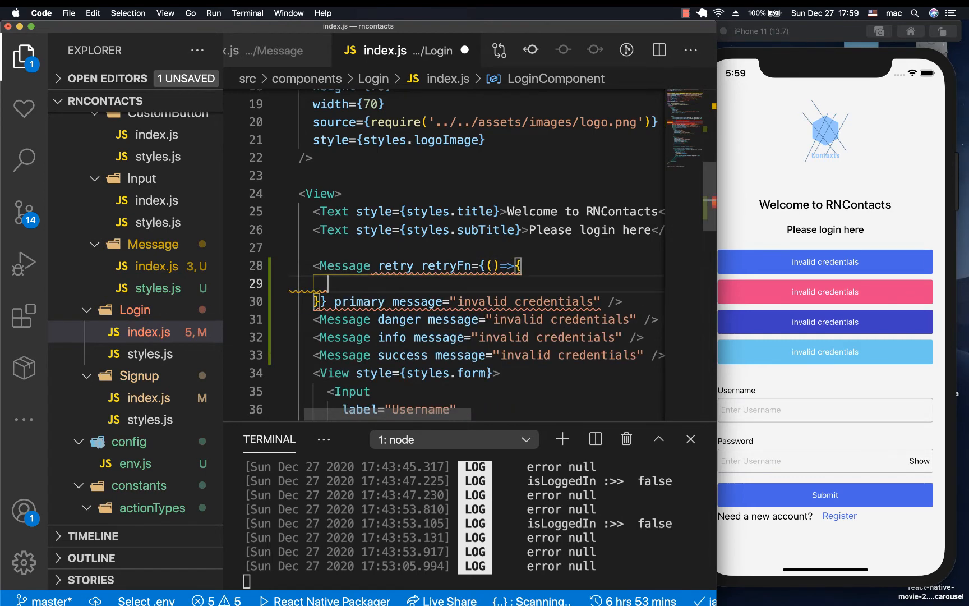
pyautogui.write("console.log('object', object)")
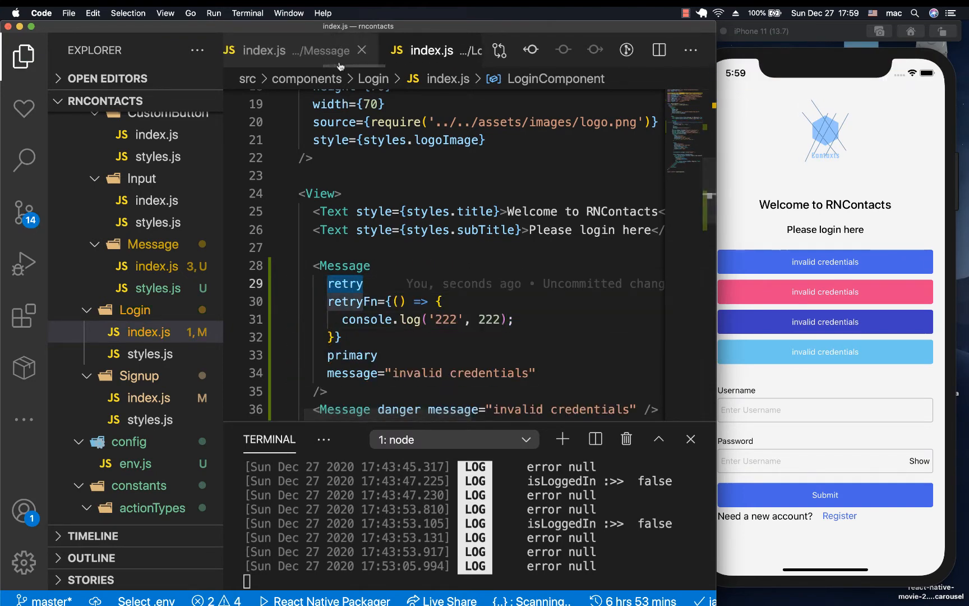
# Step: Destructure retry and retryFn alongside message in the Message component's props
pyautogui.click(294, 50)
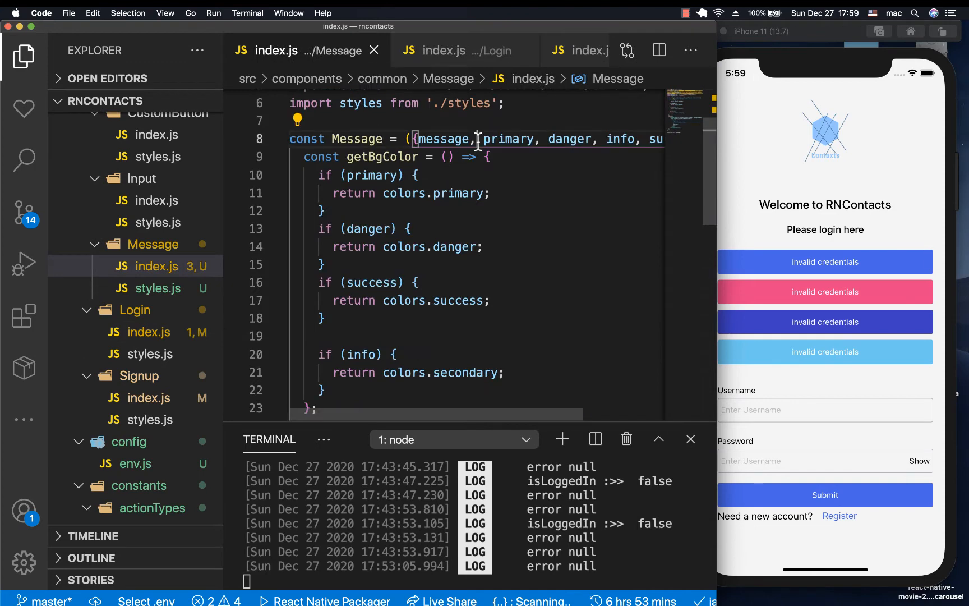
pyautogui.write('retrym')
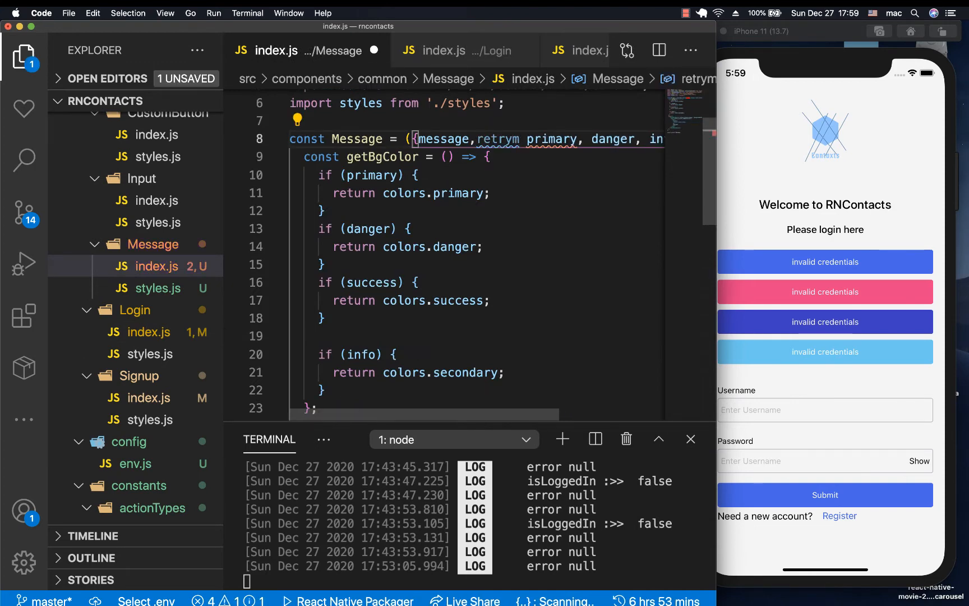
pyautogui.write(',retryFn,')
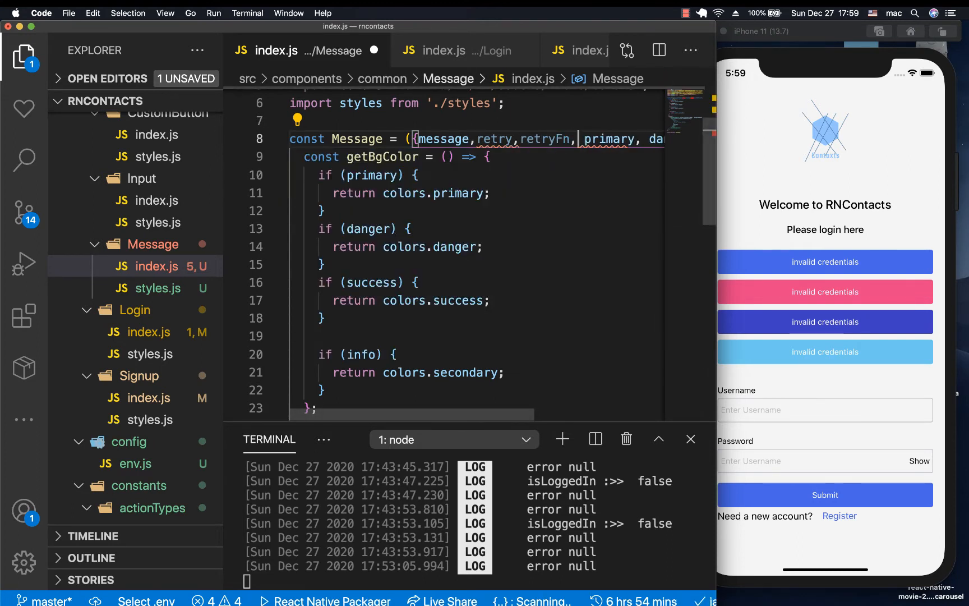
pyautogui.doubleClick(497, 138)
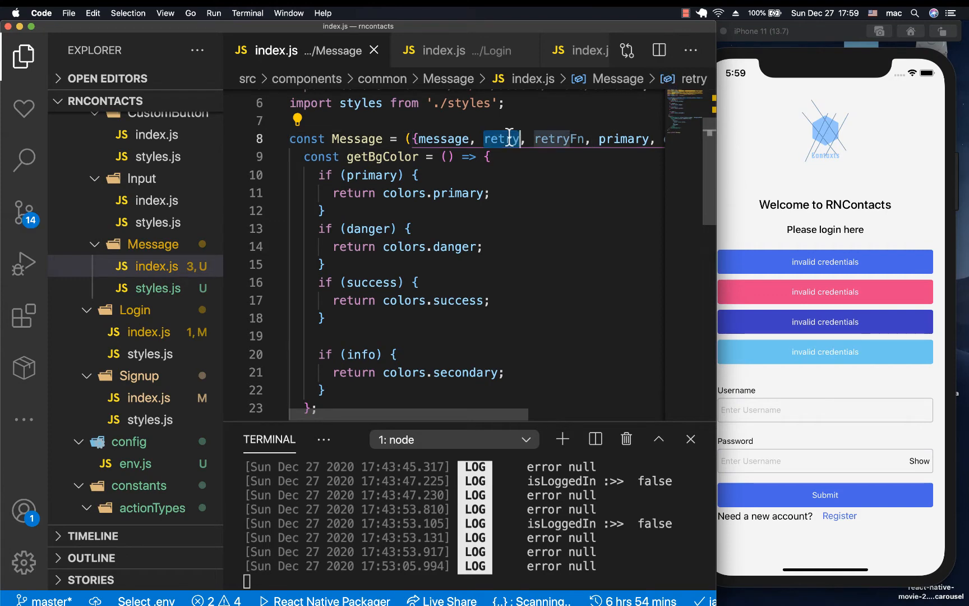
pyautogui.scroll(-3)
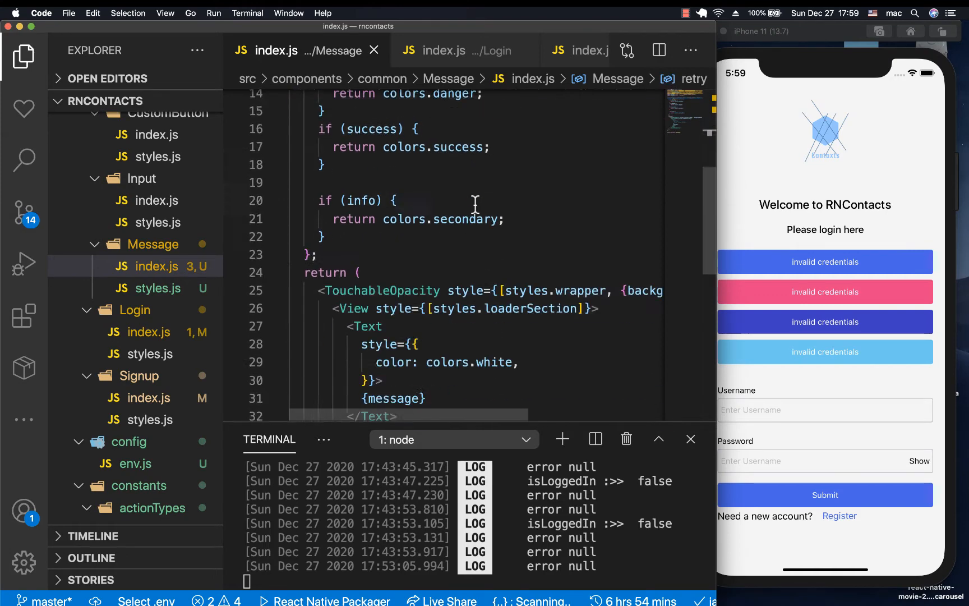
pyautogui.scroll(-3)
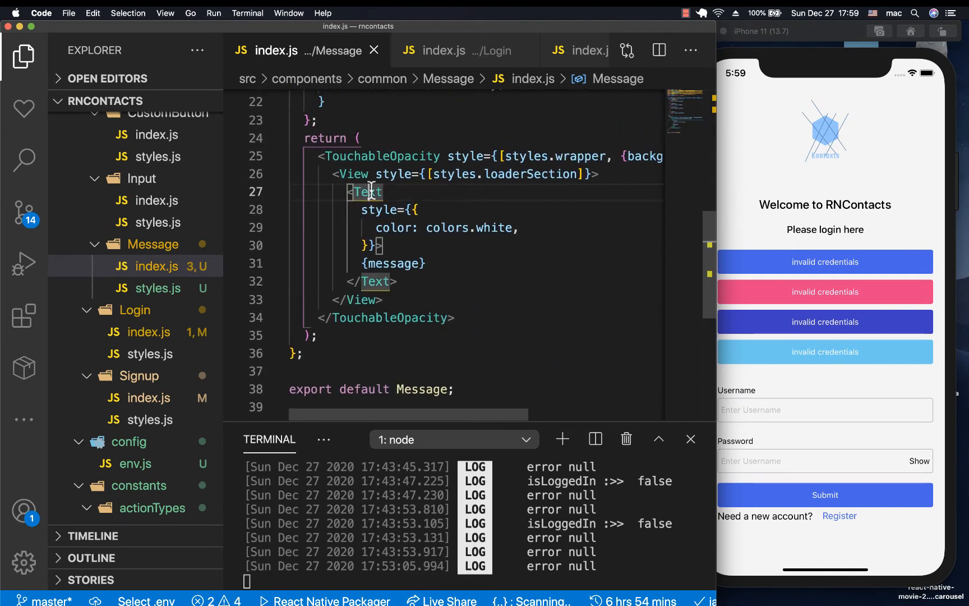
# Step: Add {retry && <Text style={{color: colors.white}}>Retry</Text>} after the message Text
pyautogui.press('enter')
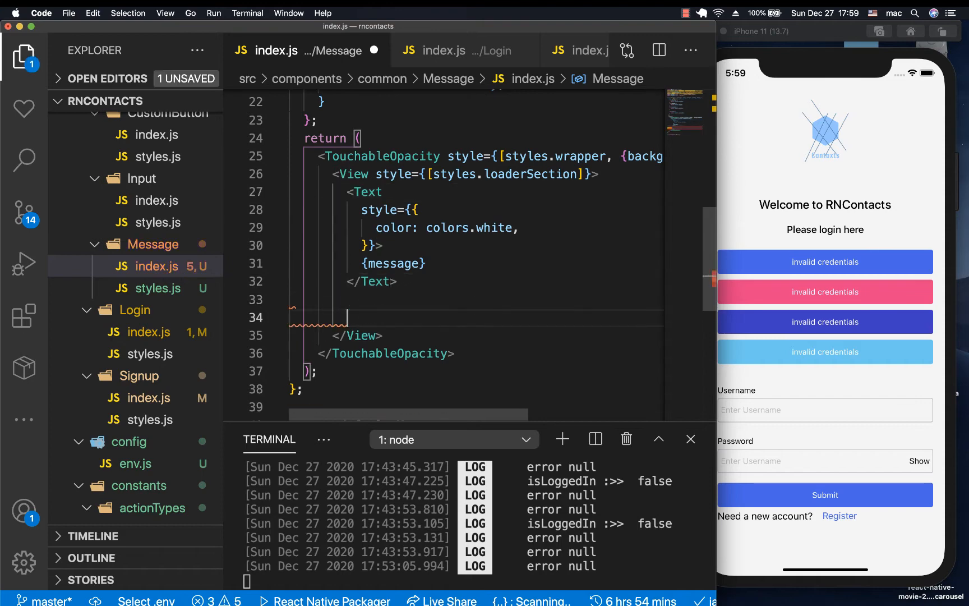
pyautogui.write('<')
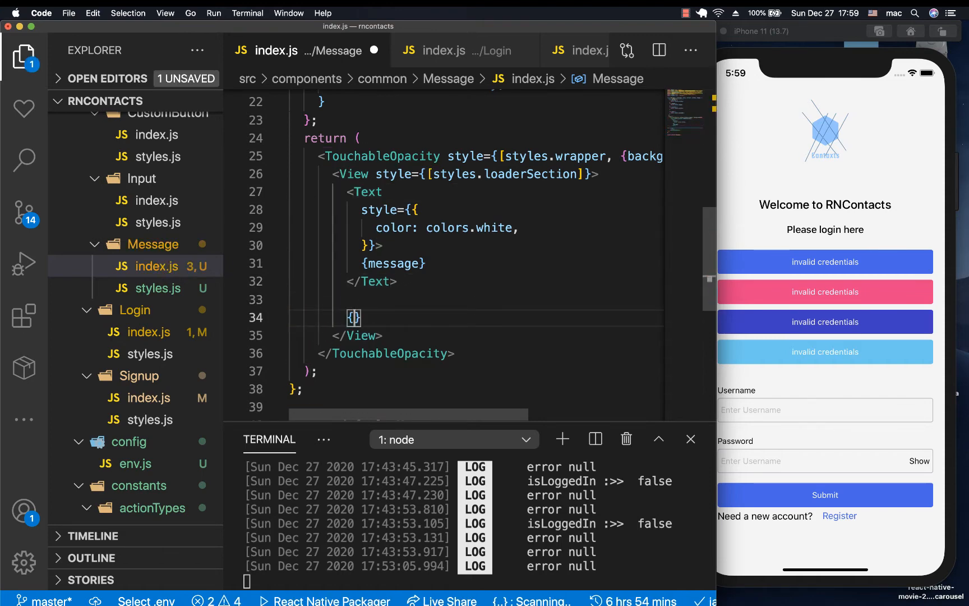
pyautogui.write('retry')
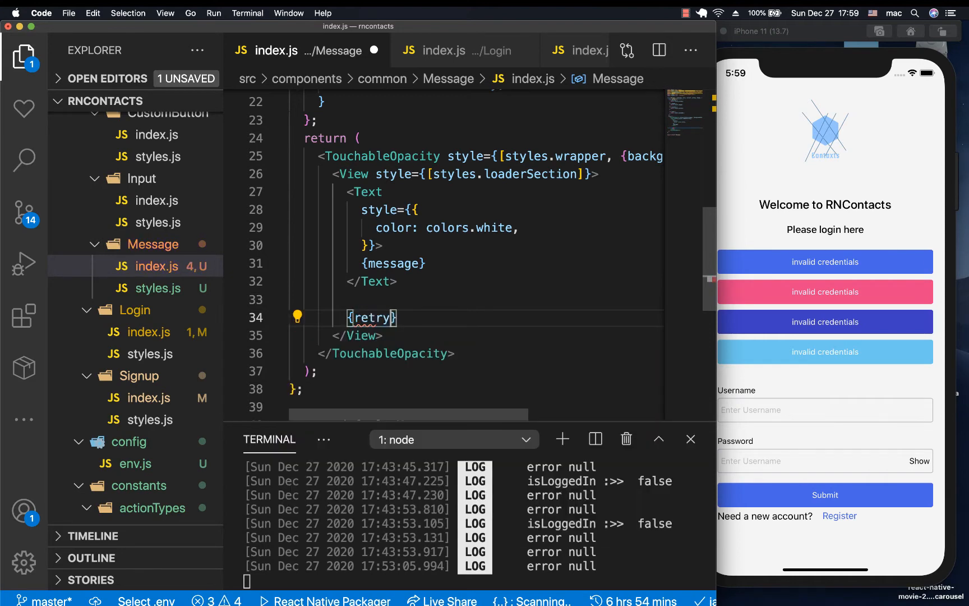
pyautogui.write('^^')
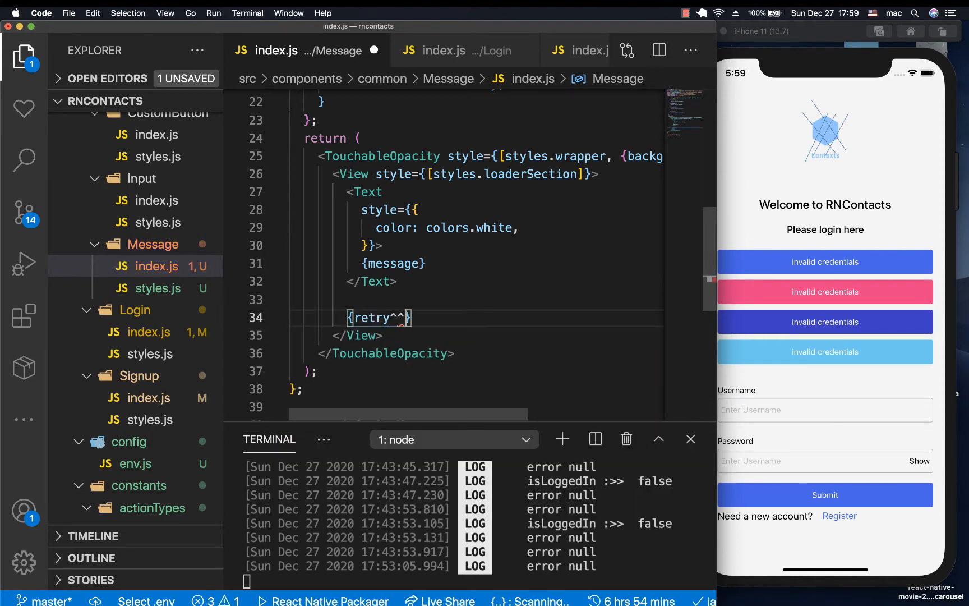
pyautogui.write('&&M')
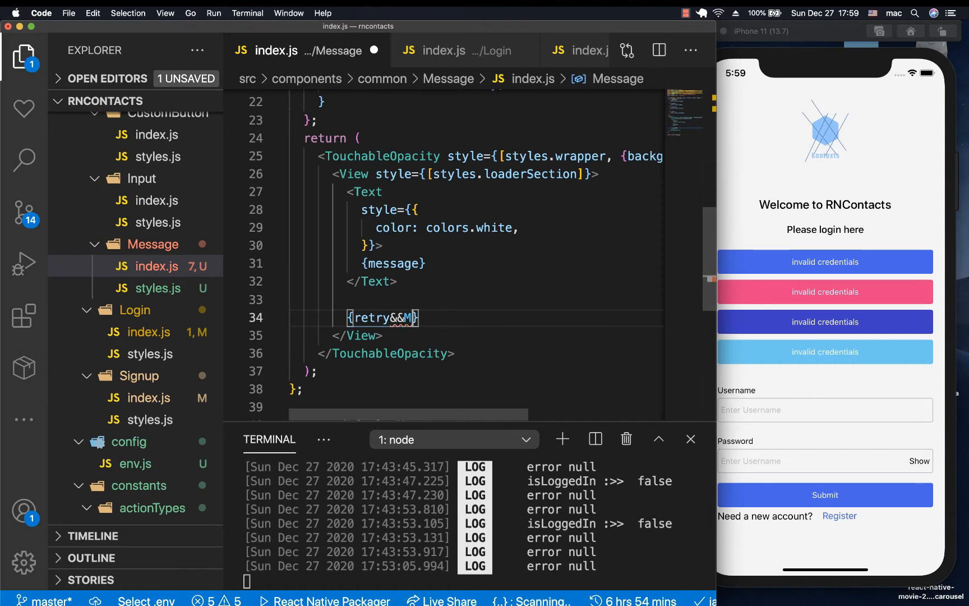
pyautogui.press('Backspace')
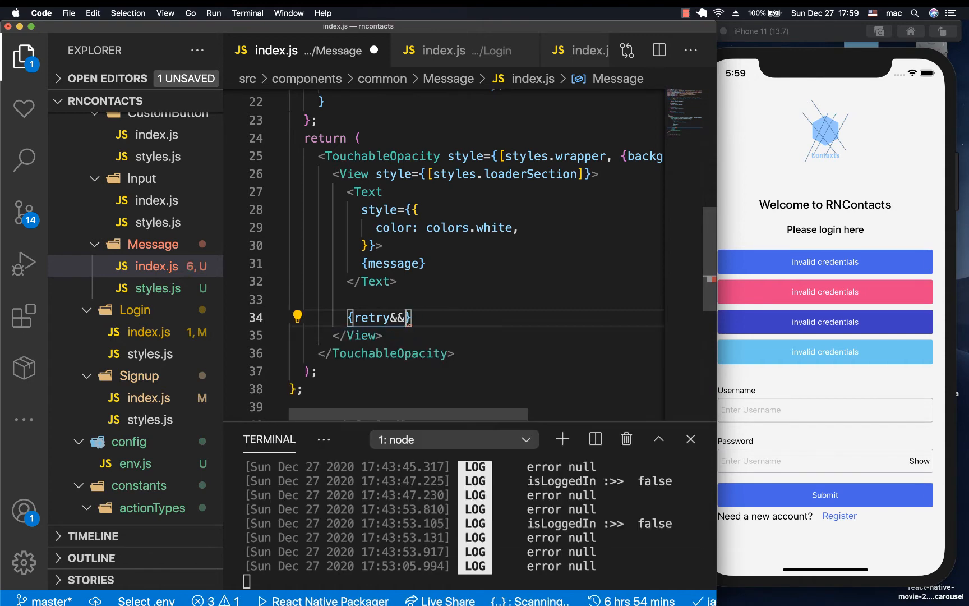
pyautogui.write('<')
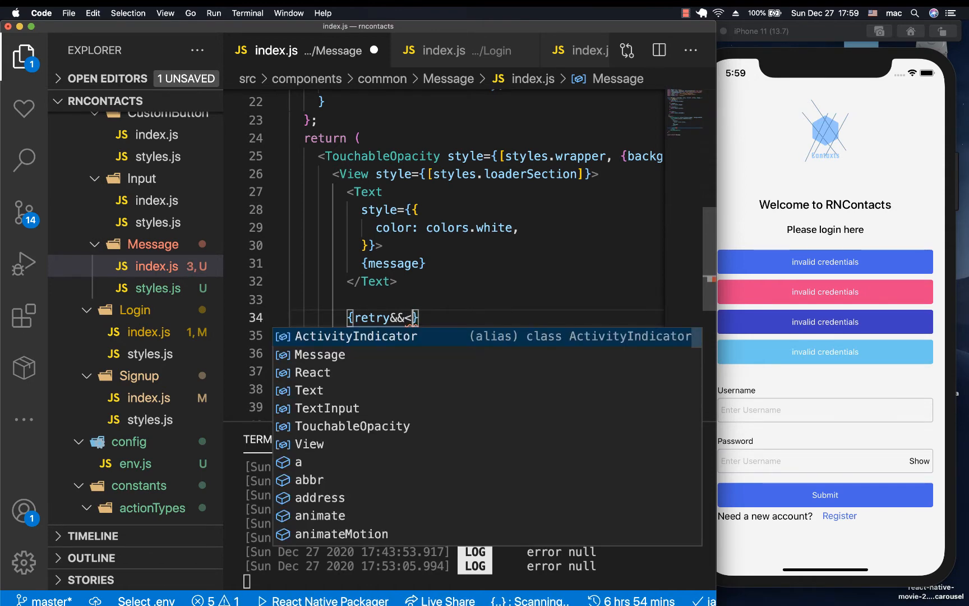
pyautogui.write('Text>Retry</Text>')
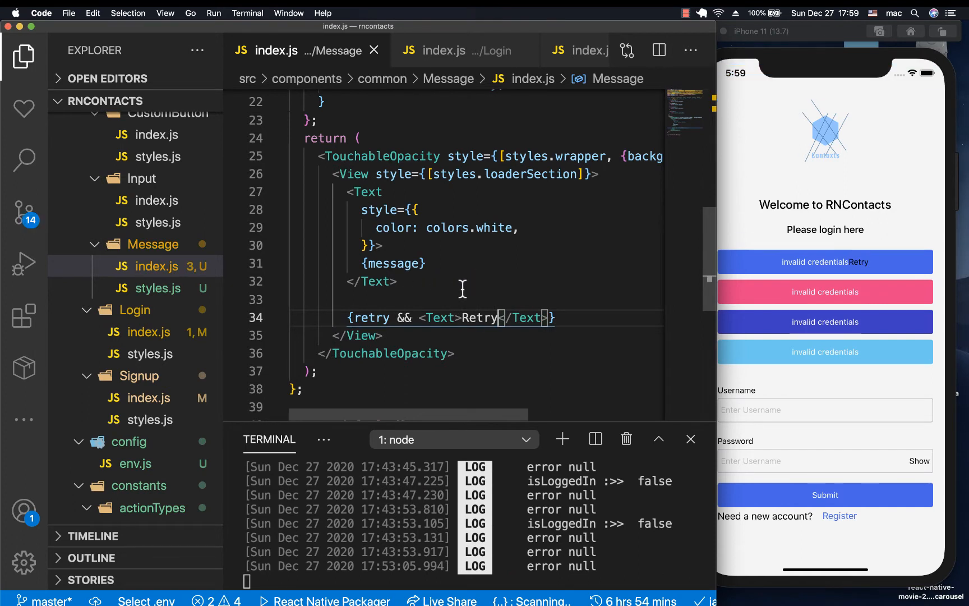
pyautogui.moveTo(391, 301)
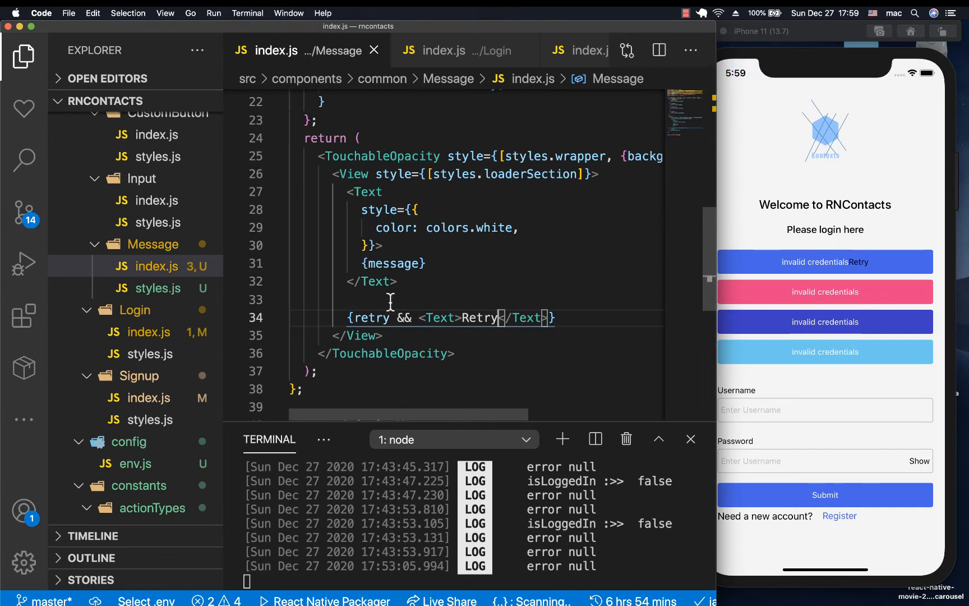
pyautogui.moveTo(485, 317)
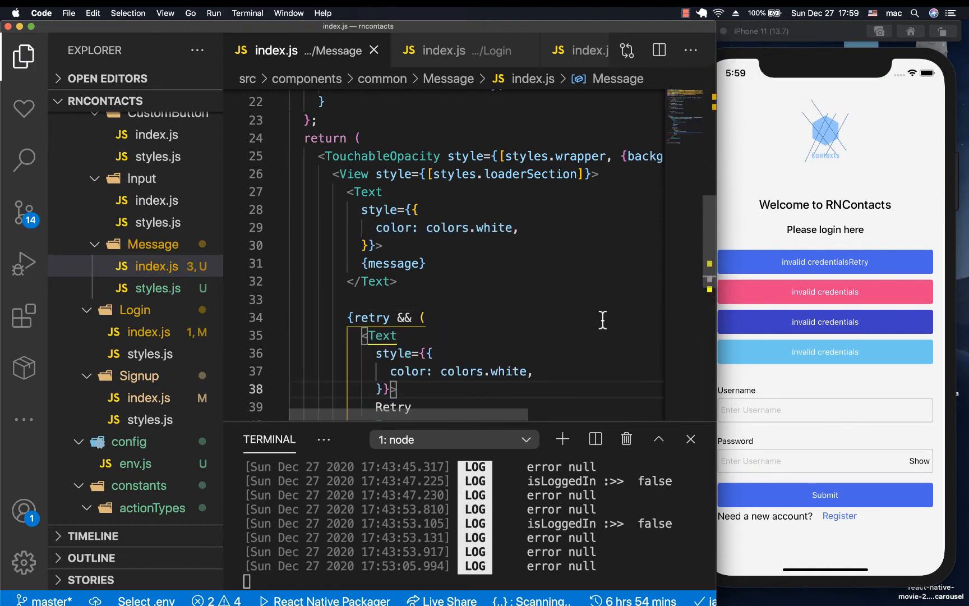
# Step: Wrap the Retry label in a TouchableOpacity with onPress={retryFn} and save
pyautogui.click(825, 261)
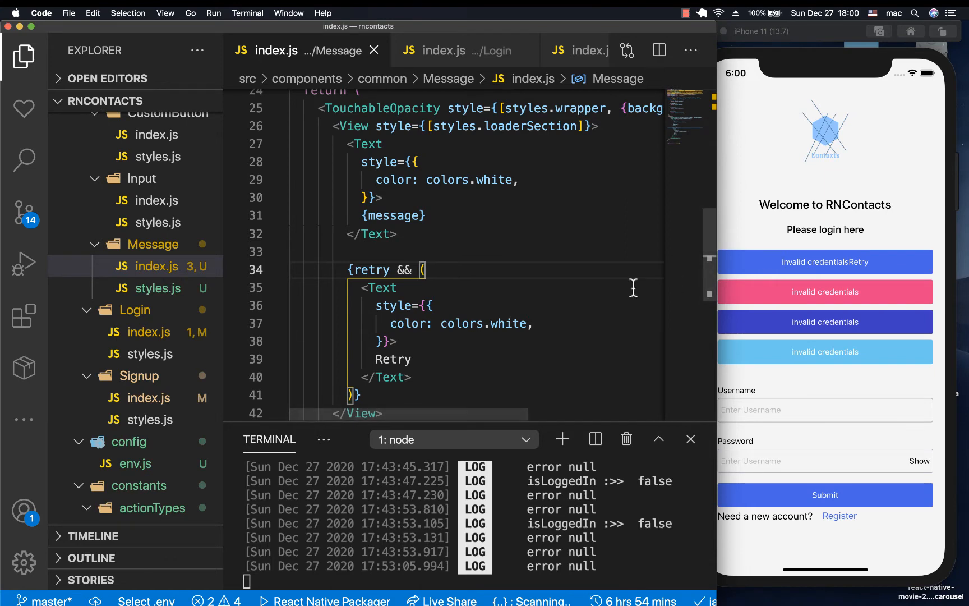
pyautogui.write('<TouchableOpacity>')
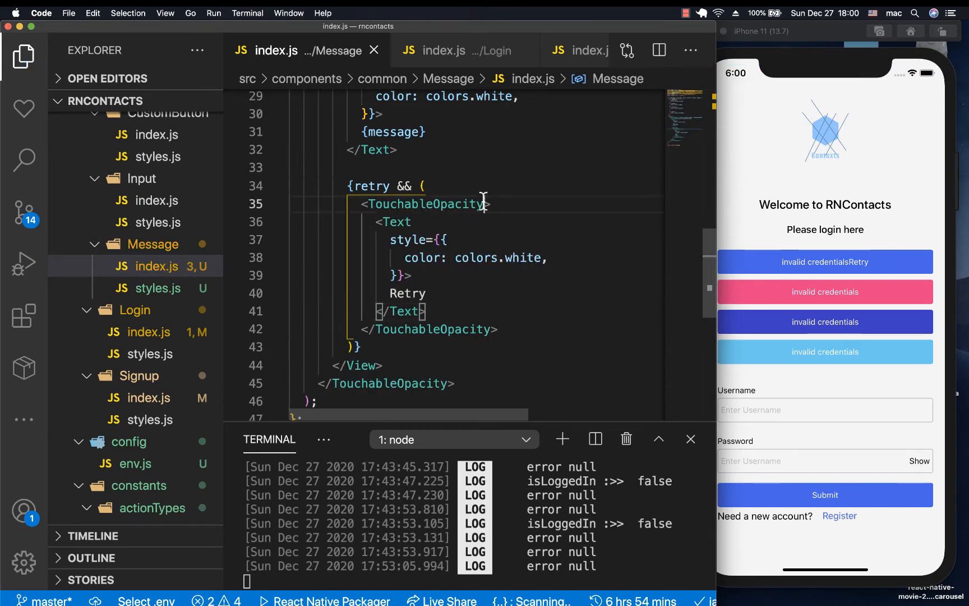
pyautogui.write('onpress={this')
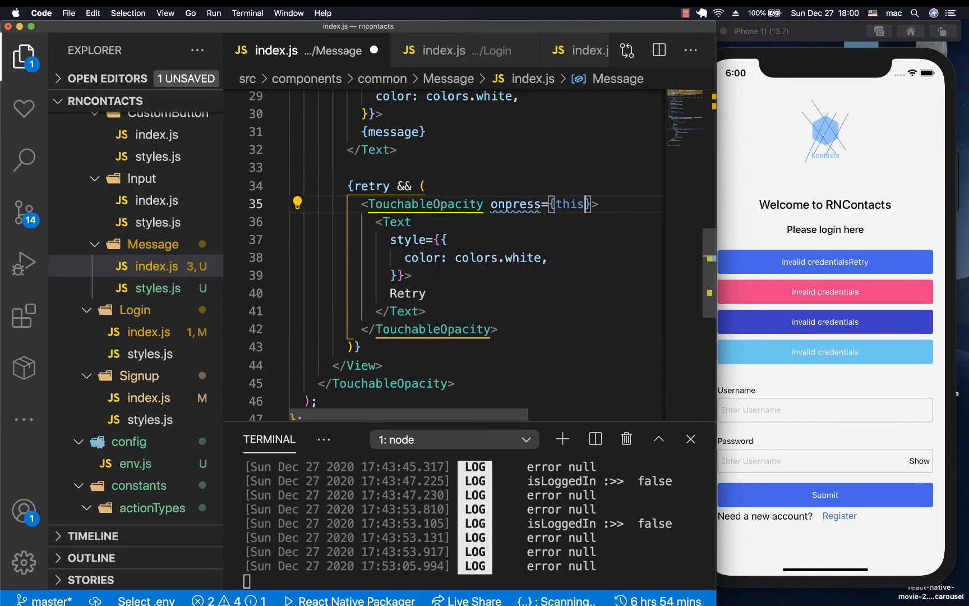
pyautogui.press('Backspace')
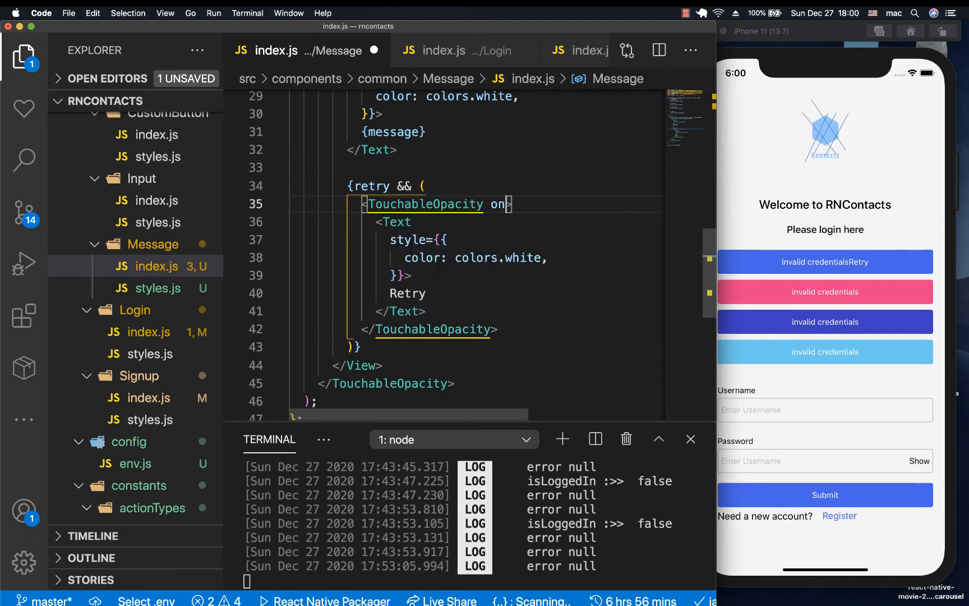
pyautogui.write('Press')
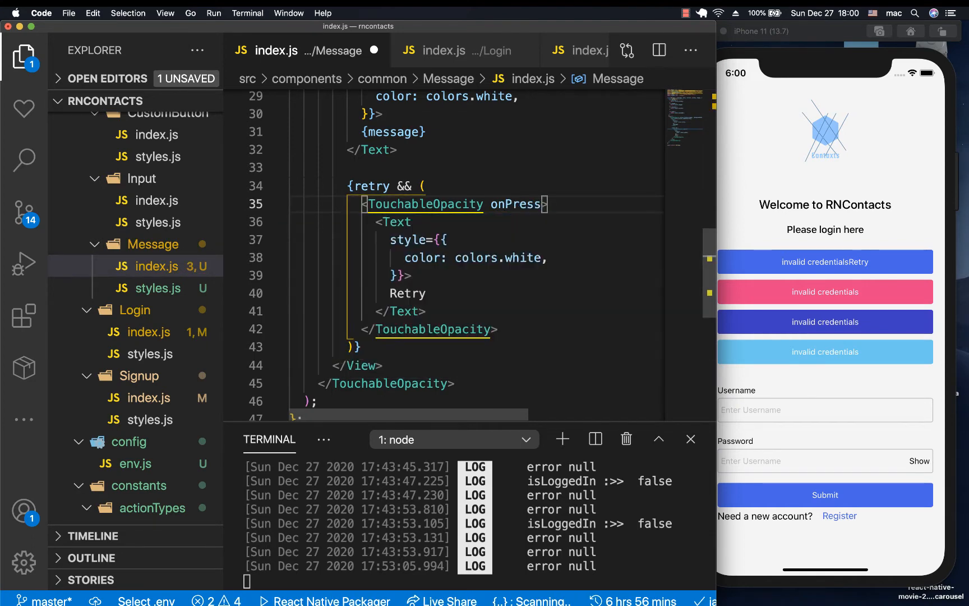
pyautogui.write('{r}')
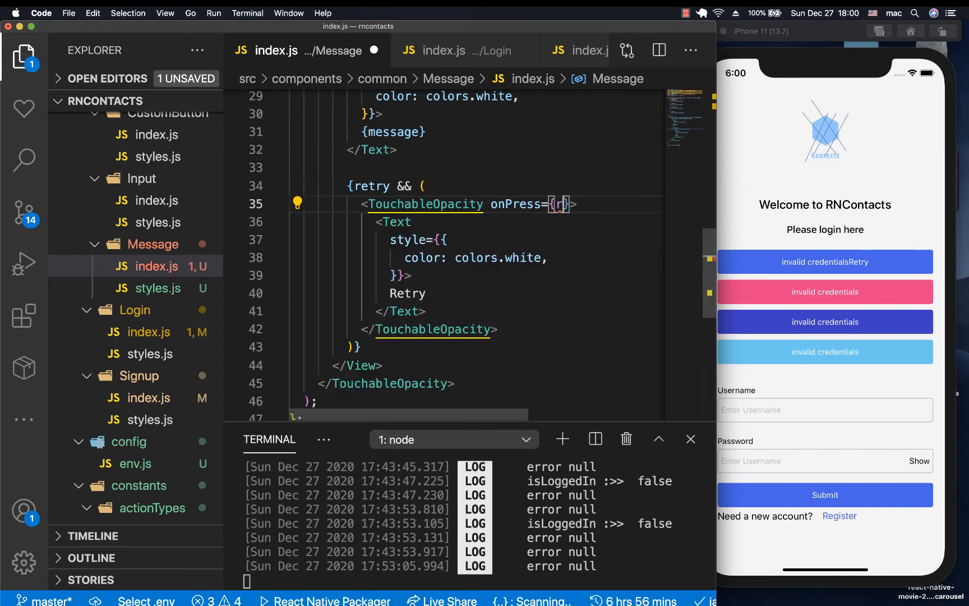
pyautogui.write('retryFn')
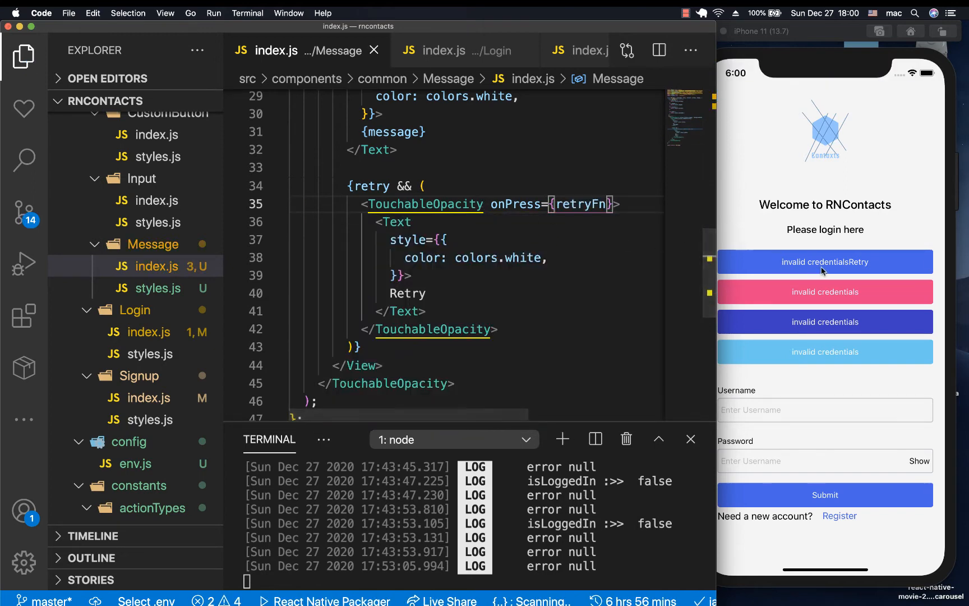
pyautogui.moveTo(792, 265)
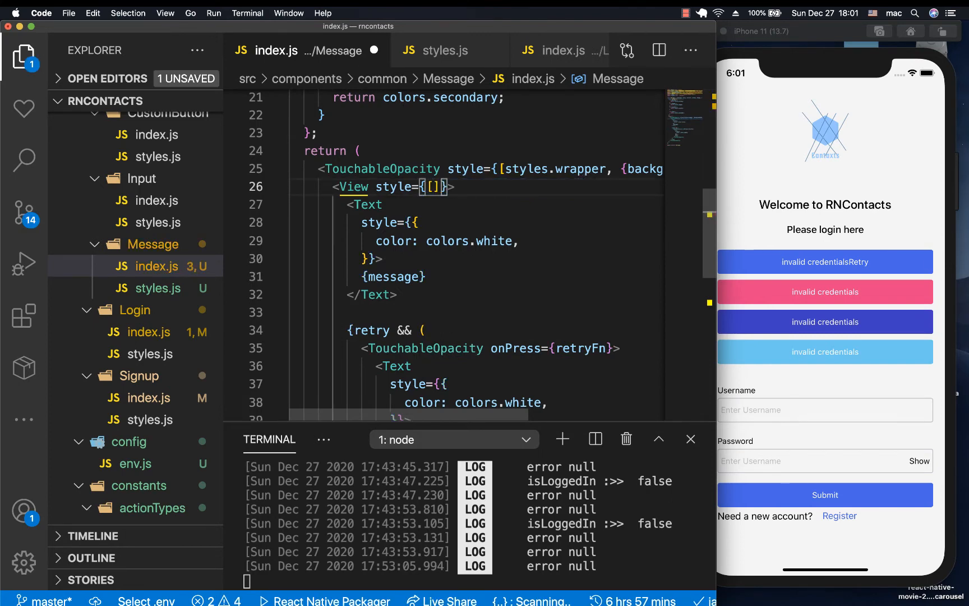
# Step: Set the Message inner View style to flexDirection: 'row' and begin adding justifyContent
pyautogui.click(443, 50)
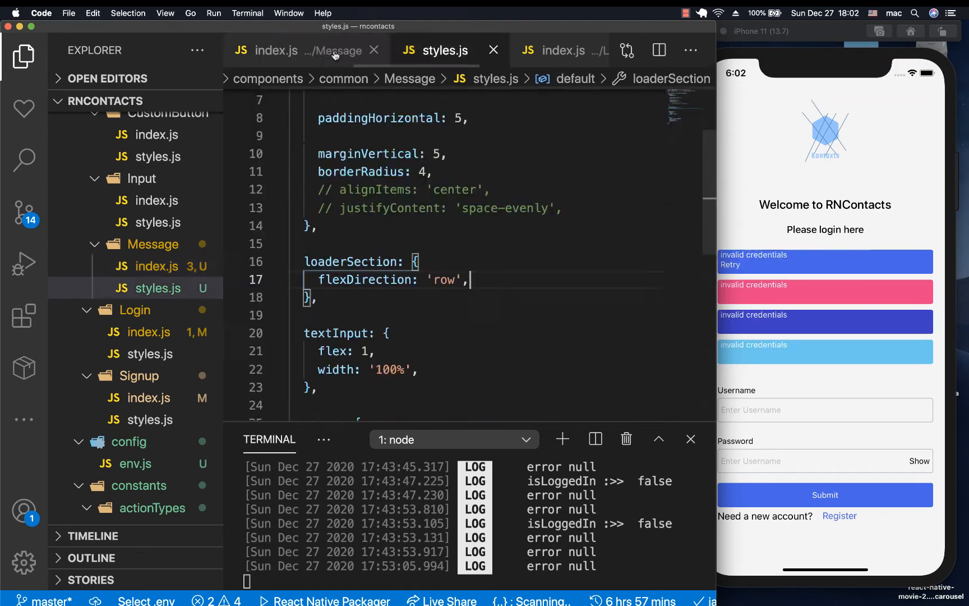
pyautogui.click(277, 50)
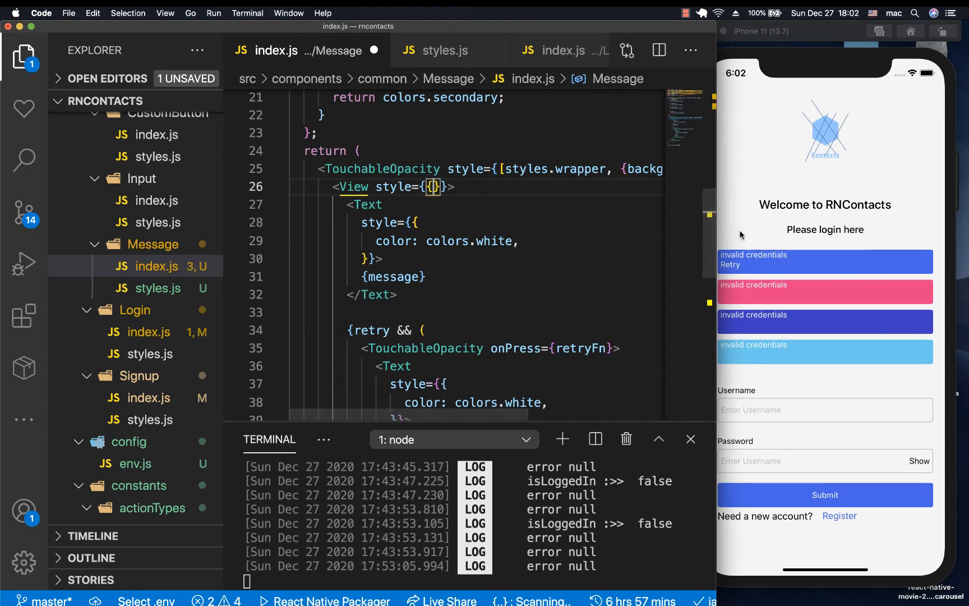
pyautogui.write('flexd')
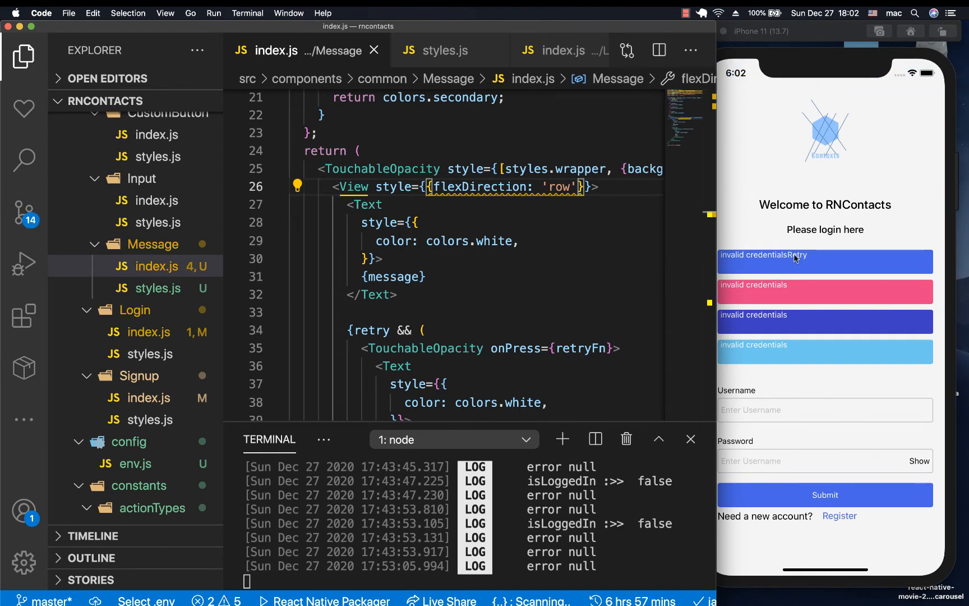
pyautogui.moveTo(745, 260)
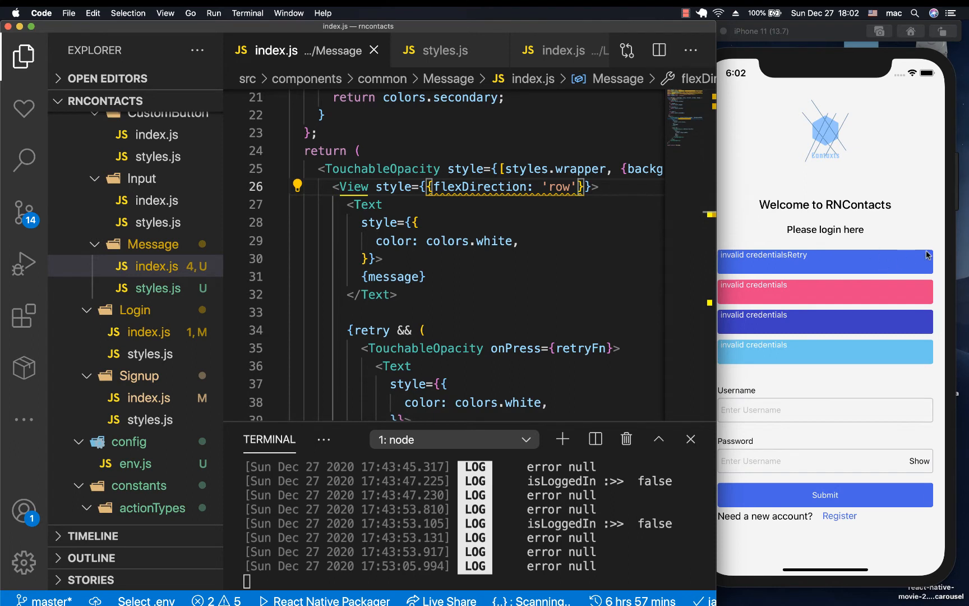
pyautogui.write(',')
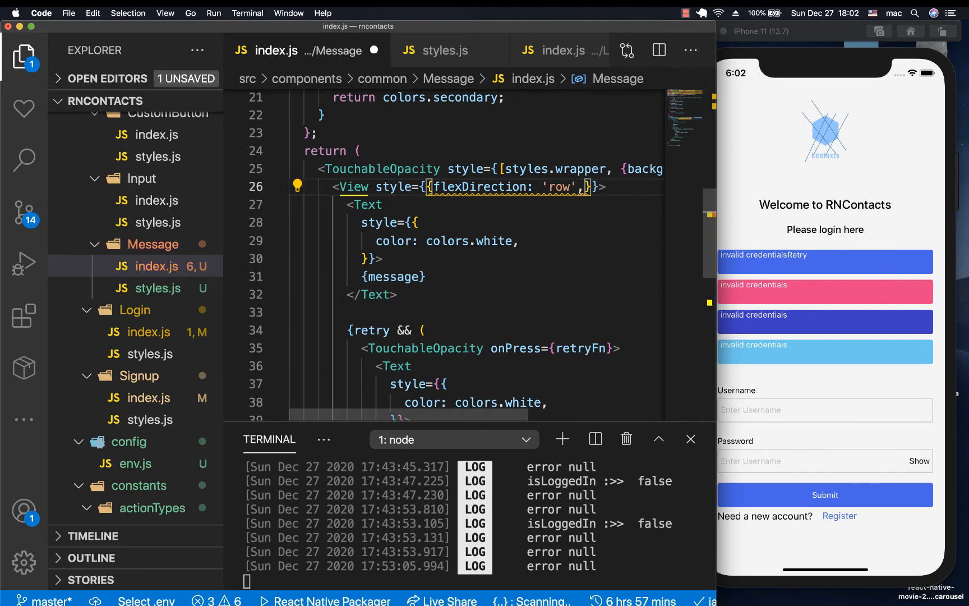
pyautogui.write('justifyContent:')
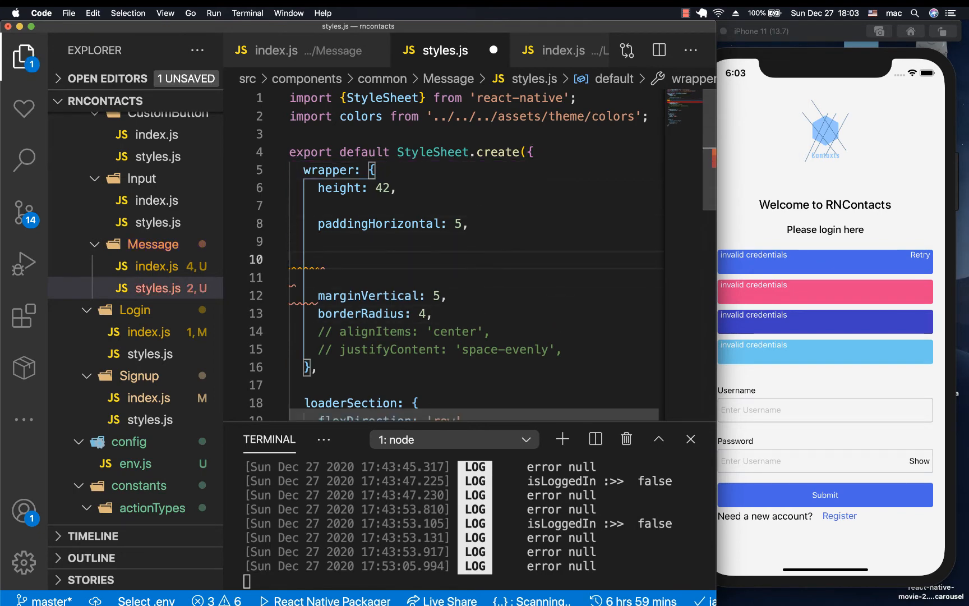
# Step: Add paddingVertical: 13 to the wrapper style and verify Retry logs 222 in the Simulator
pyautogui.write('paddingv')
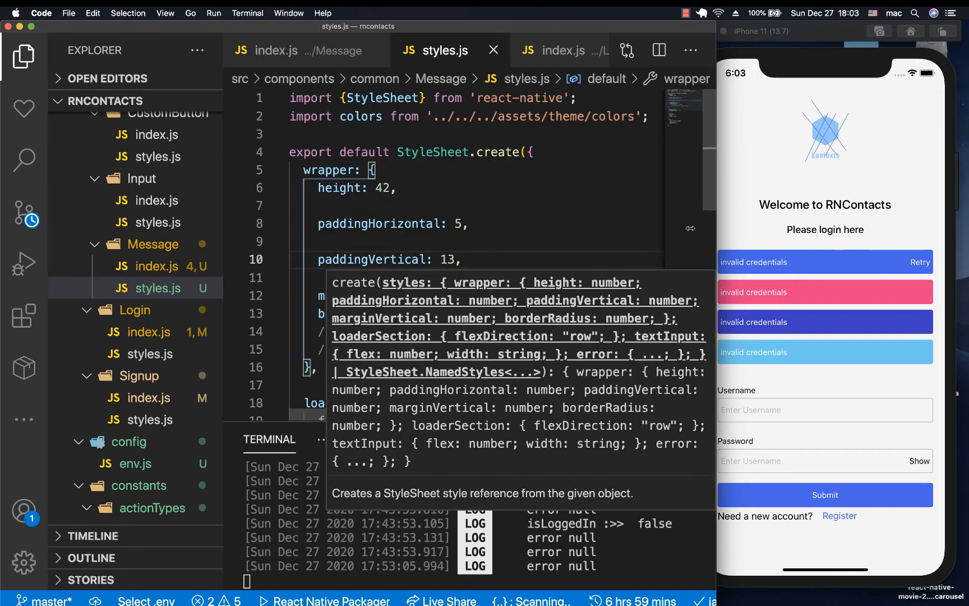
pyautogui.click(824, 309)
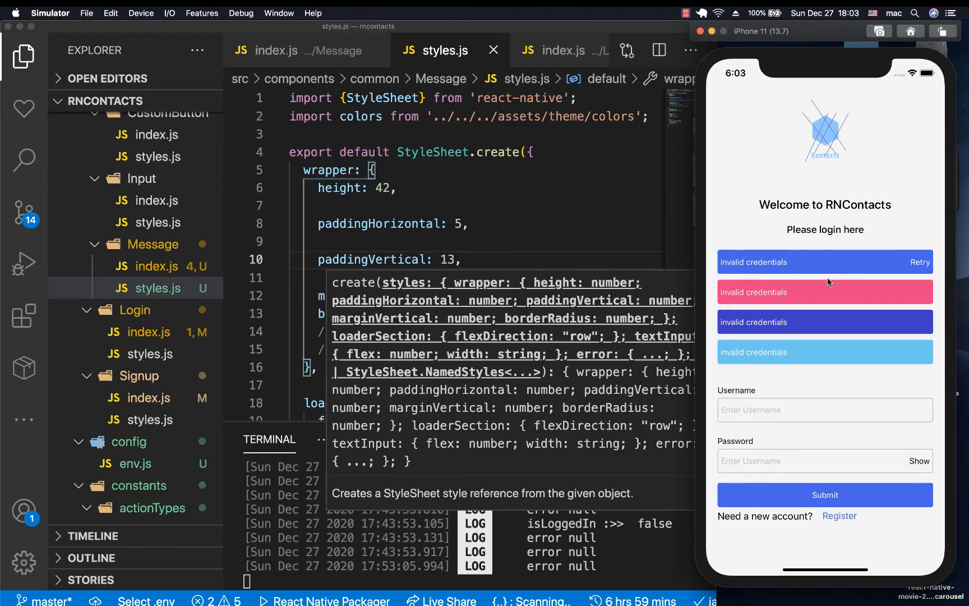
pyautogui.moveTo(825, 286)
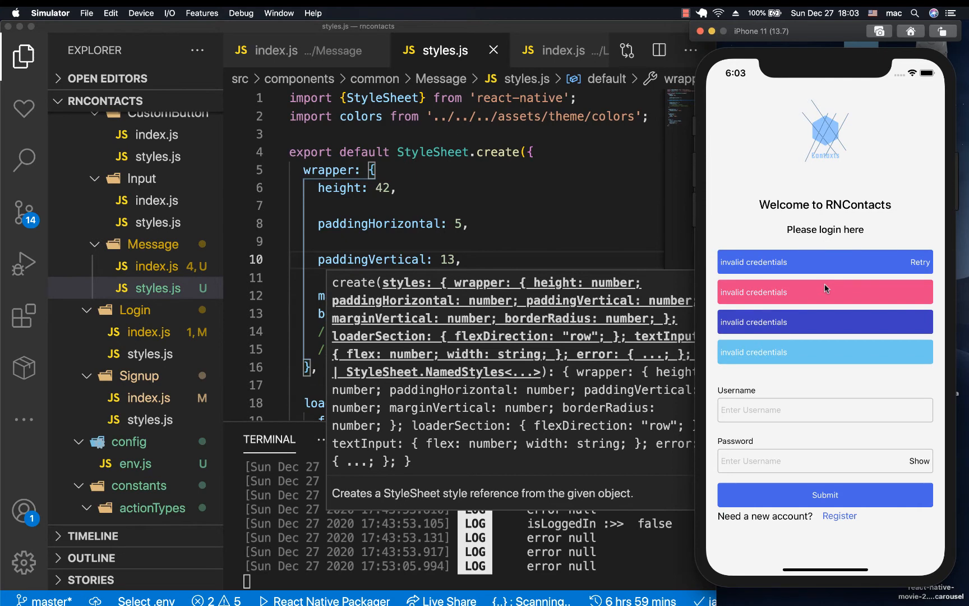
pyautogui.click(527, 206)
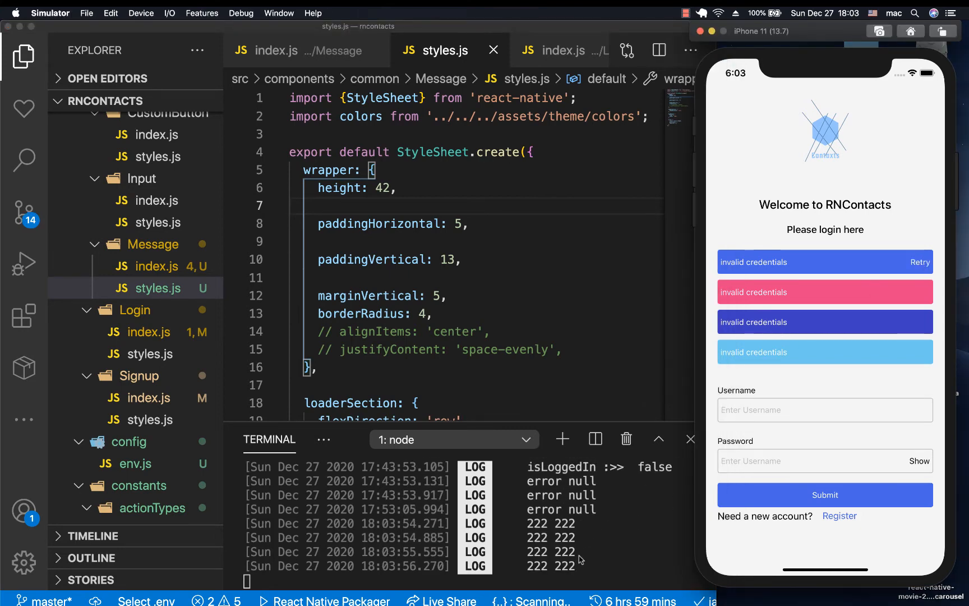
pyautogui.click(433, 248)
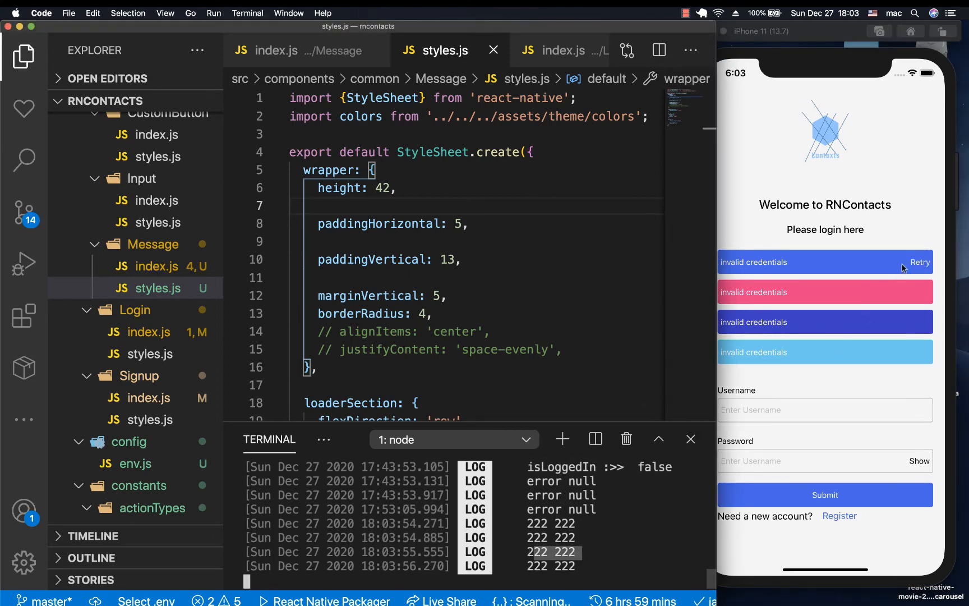
pyautogui.moveTo(782, 265)
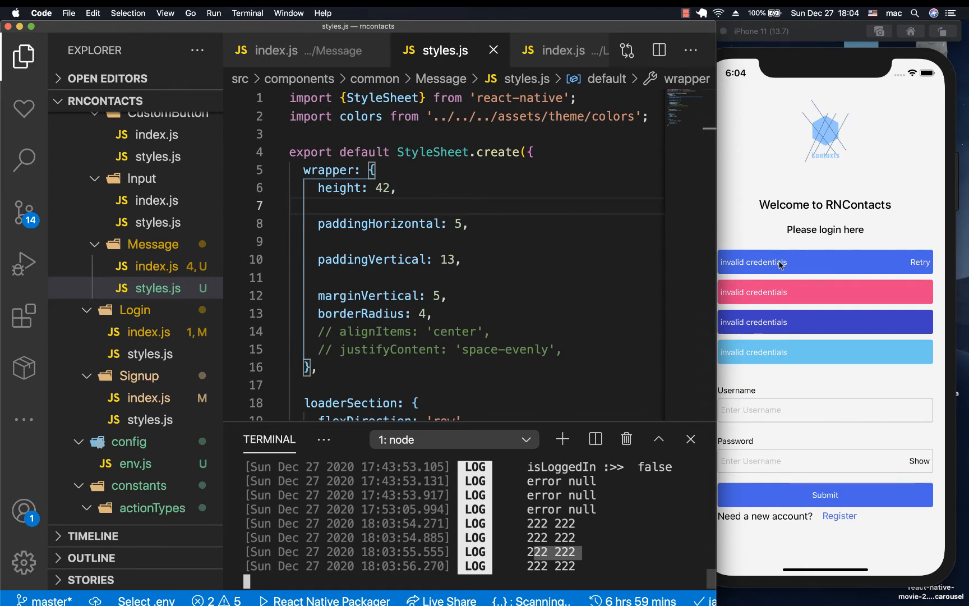
pyautogui.moveTo(788, 273)
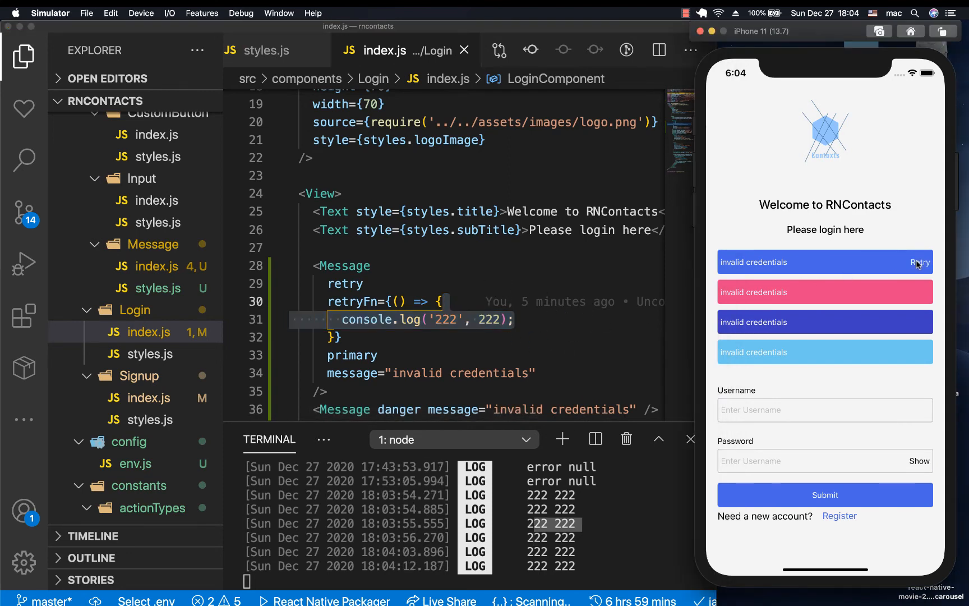
# Step: Add onDismiss={() => {}} below primary on the first Login Message, then reopen Message/index.js
pyautogui.click(552, 302)
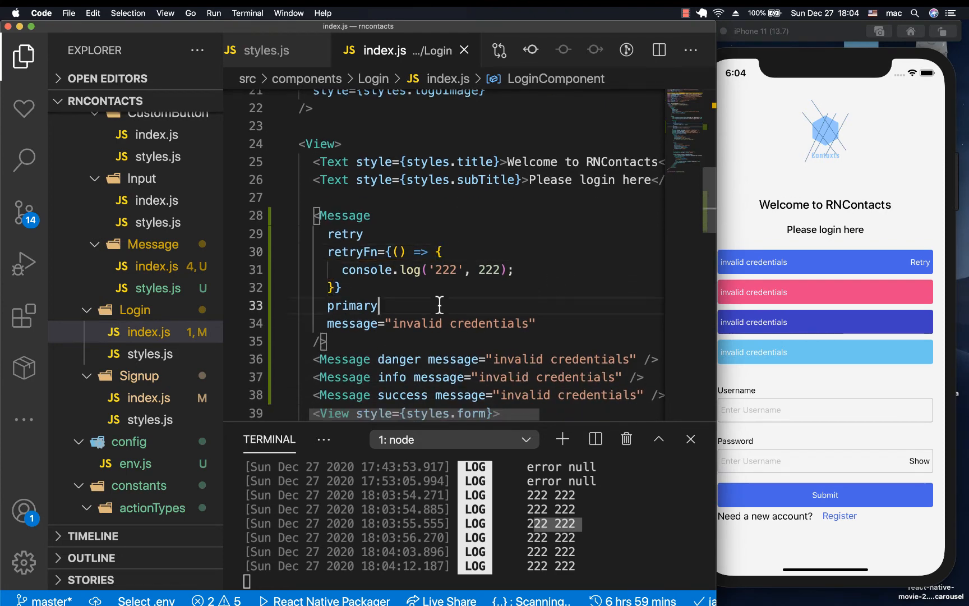
pyautogui.write('onDismiss={() => {')
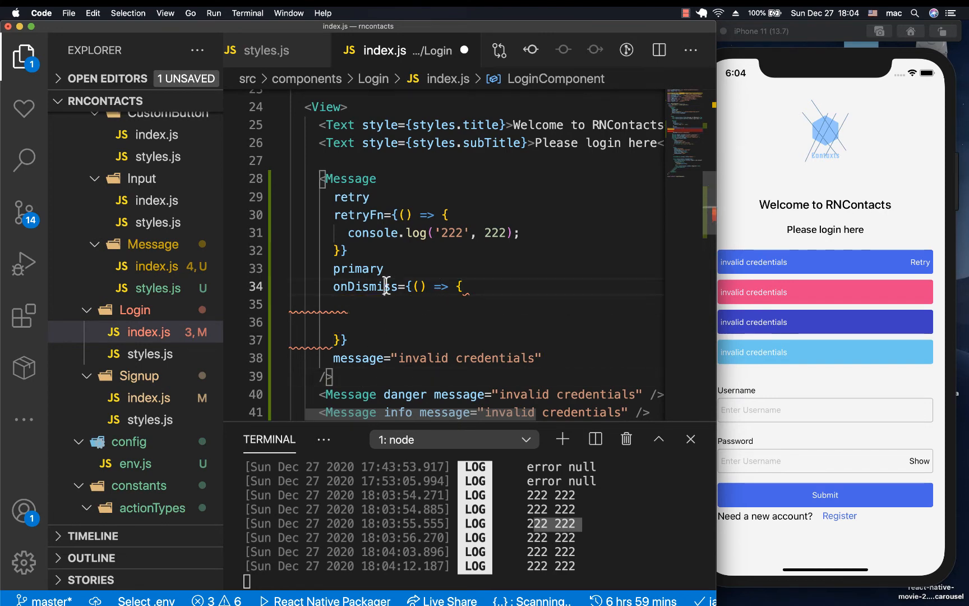
pyautogui.doubleClick(364, 286)
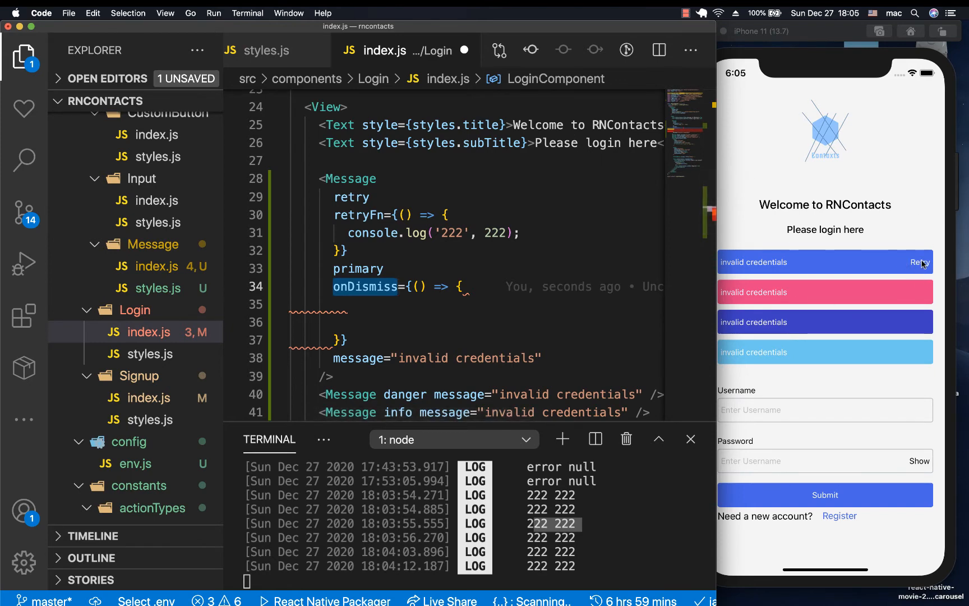
pyautogui.click(268, 49)
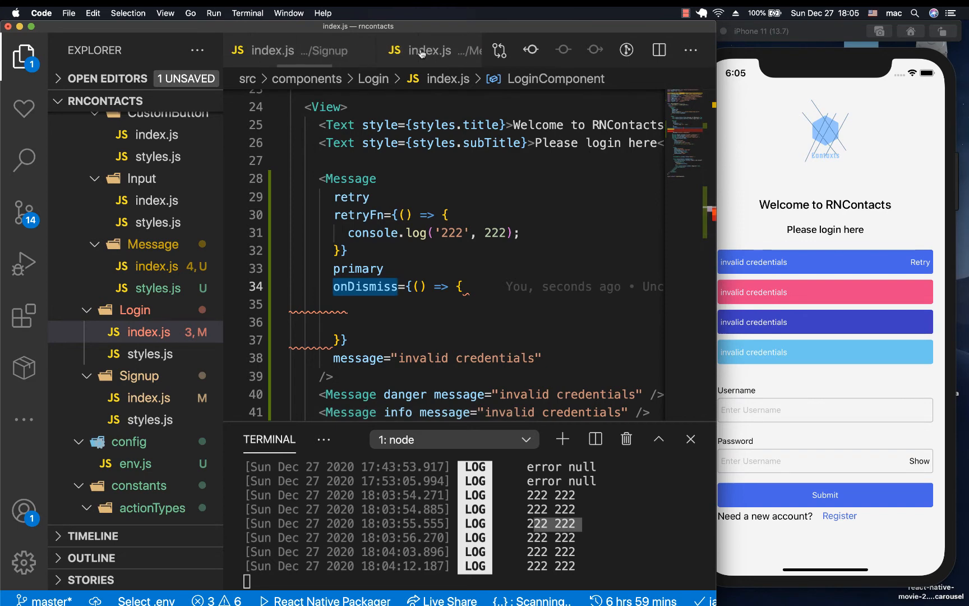
pyautogui.click(147, 266)
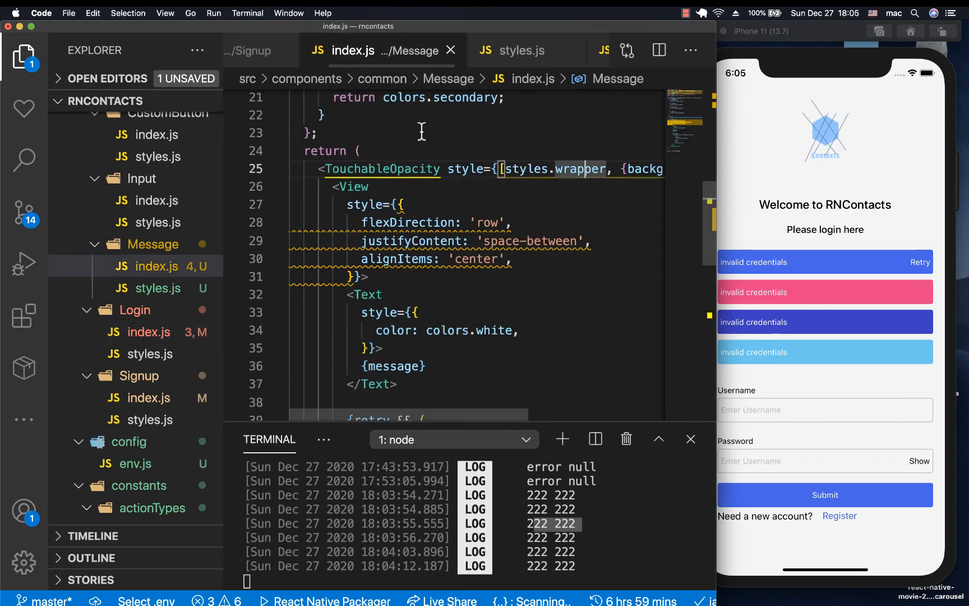
# Step: Add onDismiss to the Message component's props
pyautogui.scroll(3)
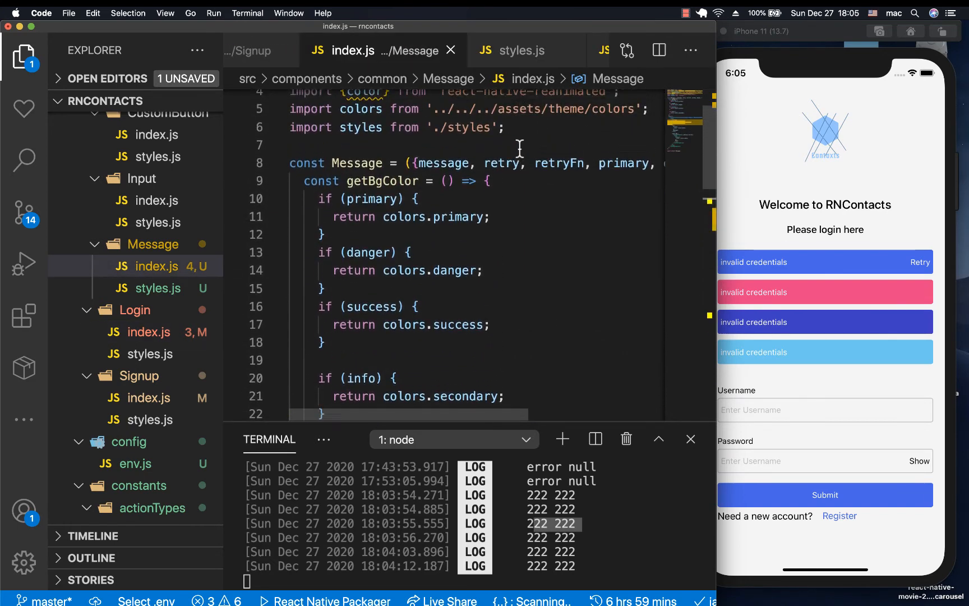
pyautogui.write('onDismiss')
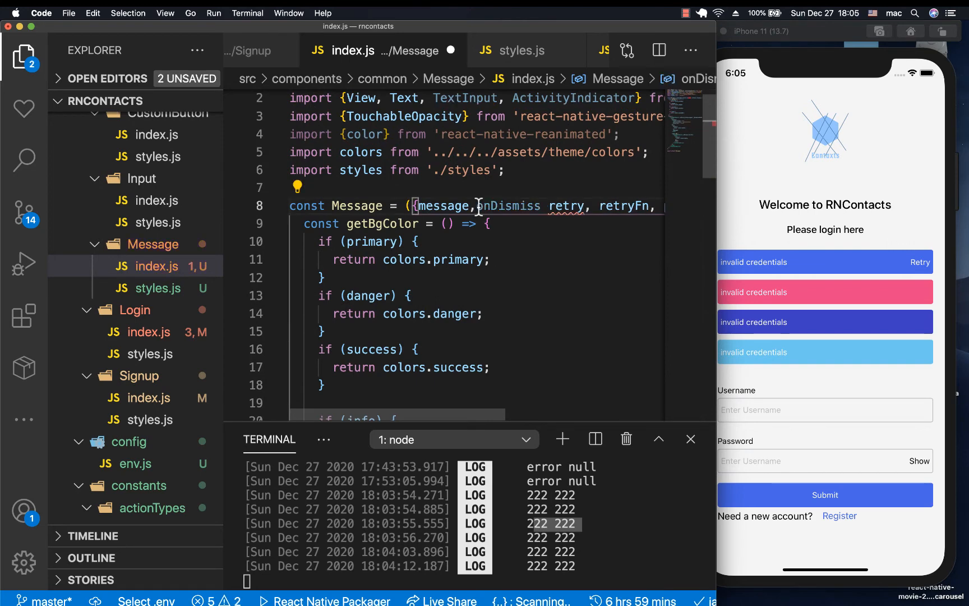
pyautogui.doubleClick(507, 206)
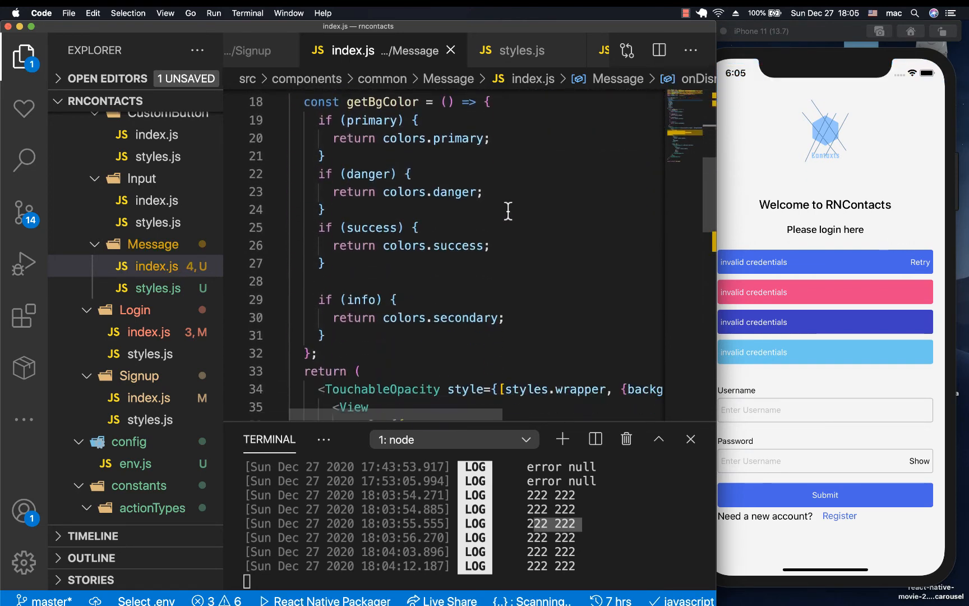
pyautogui.scroll(-3)
pyautogui.write('{')
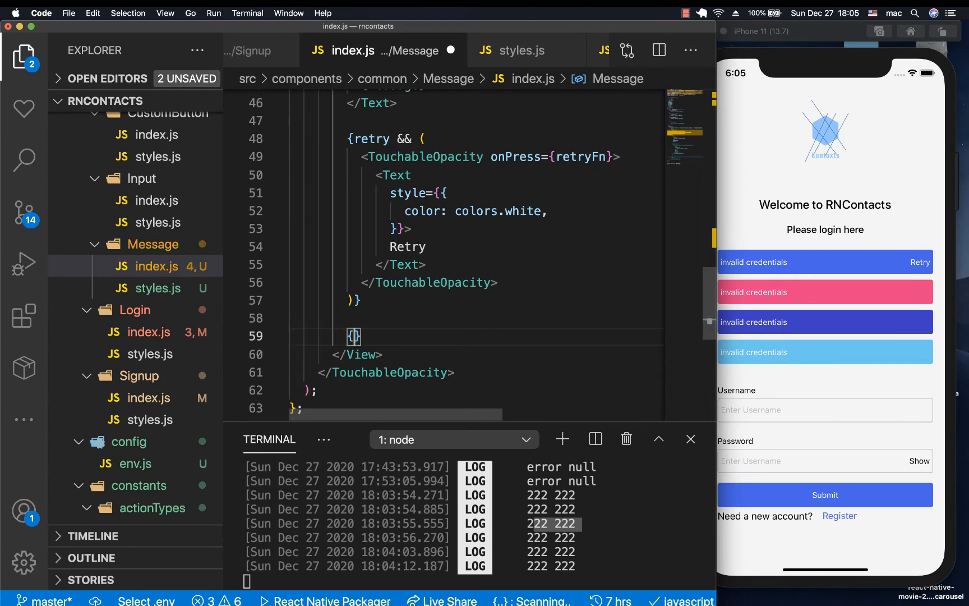
# Step: Render an X Text when typeof onDismiss === 'function', then return to Login/index.js
pyautogui.write('typeof')
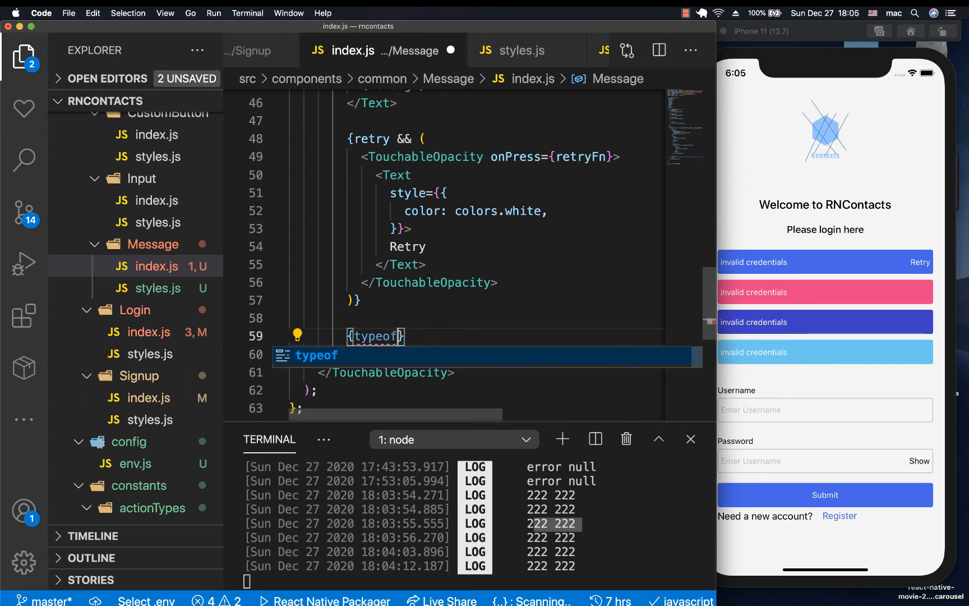
pyautogui.write('onDismiss')
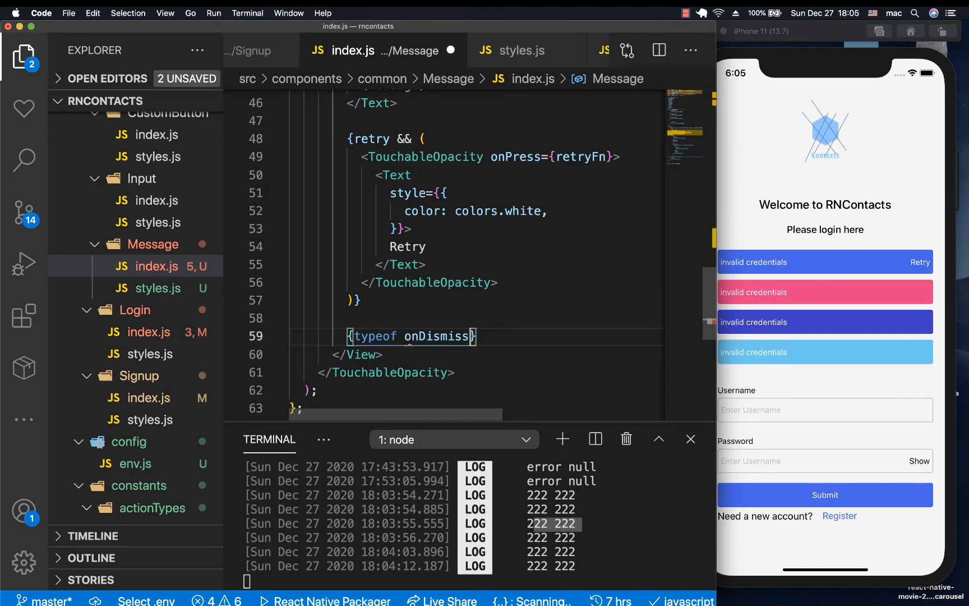
pyautogui.write('==""')
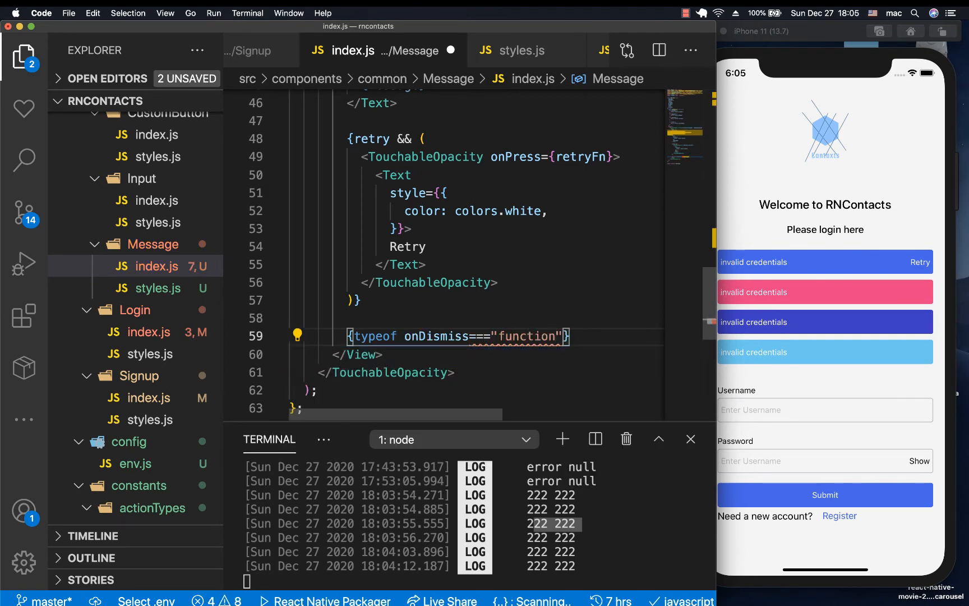
pyautogui.write('**')
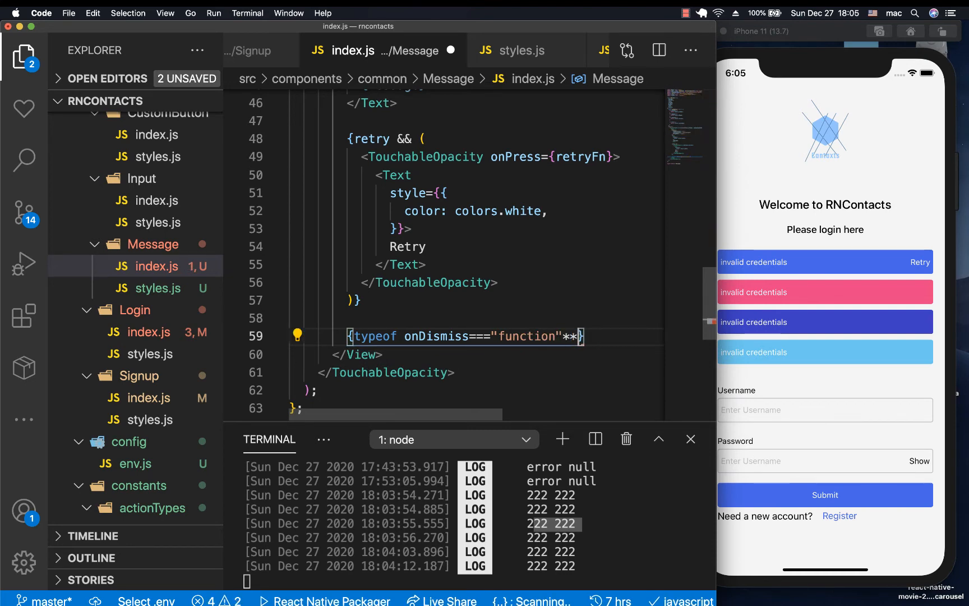
pyautogui.write('&&<')
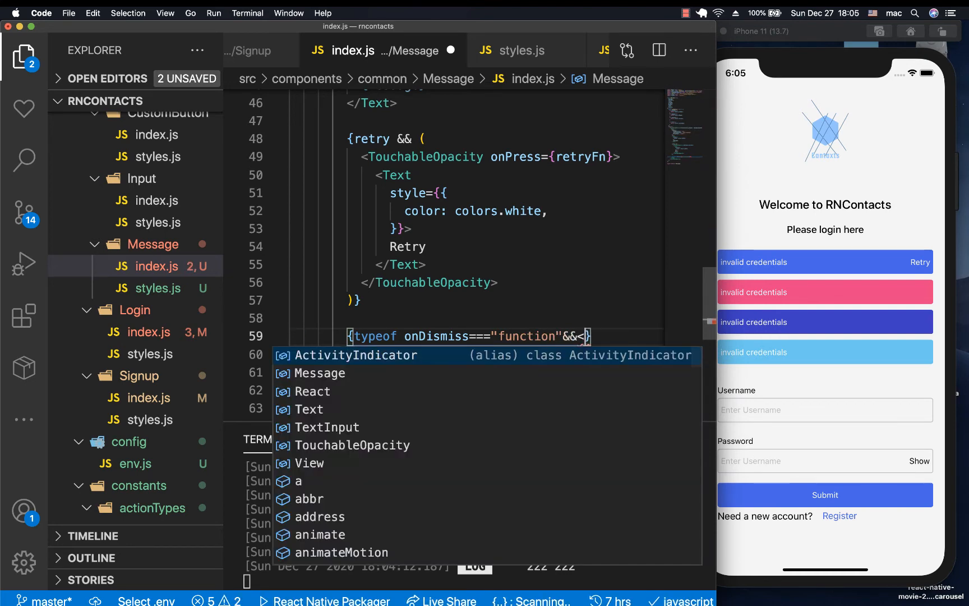
pyautogui.write('Ic')
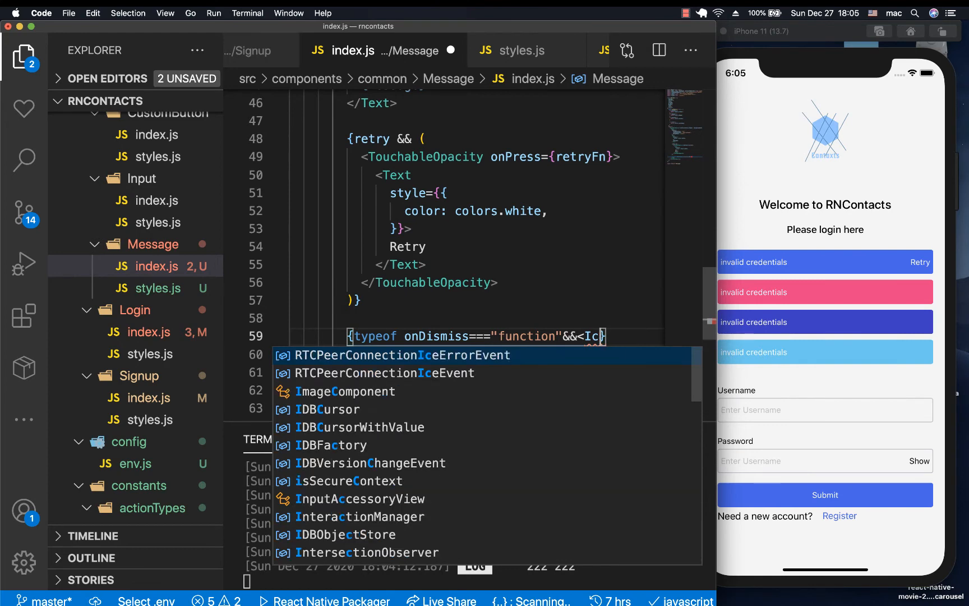
pyautogui.write('Text></Text')
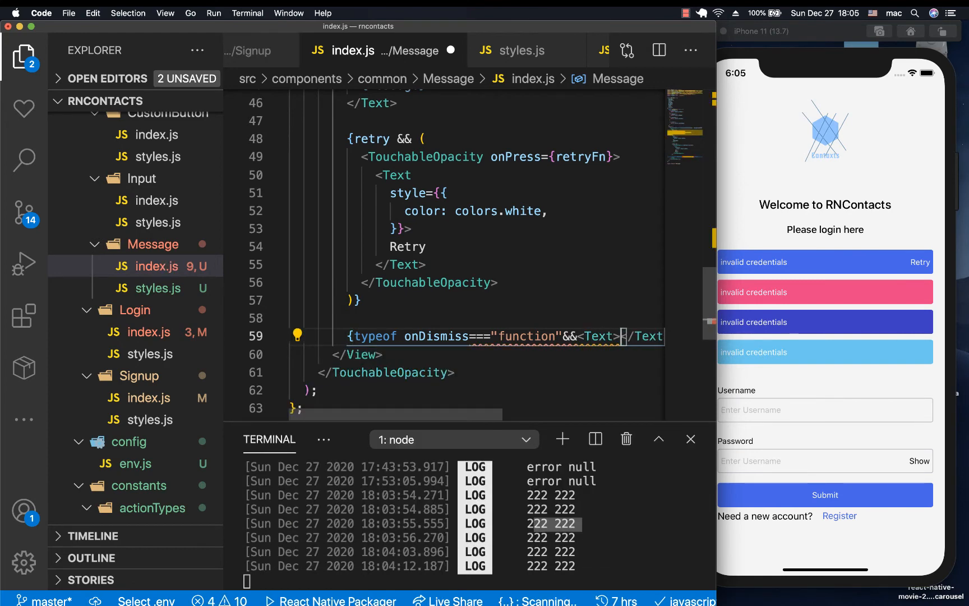
pyautogui.write('X')
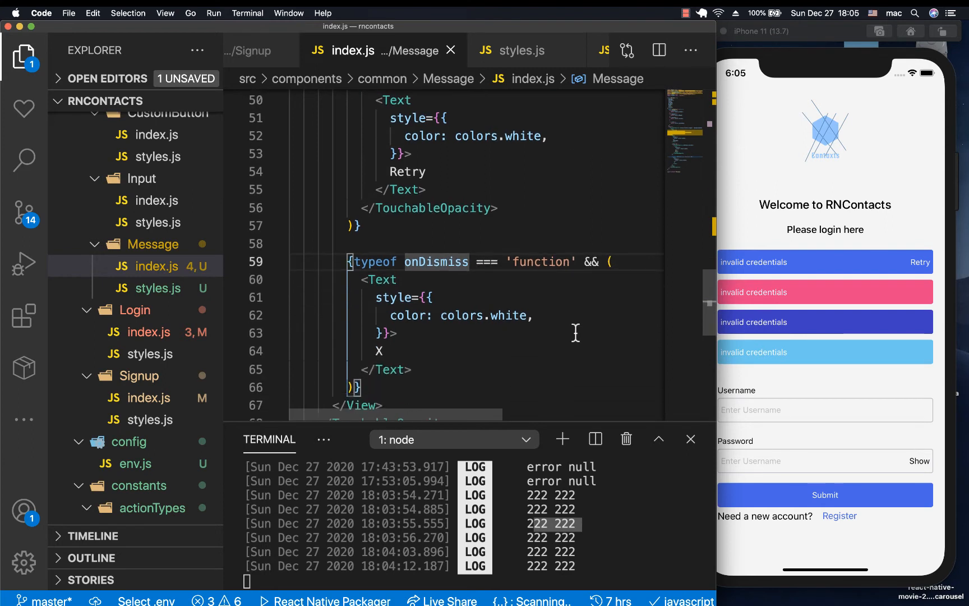
pyautogui.click(853, 333)
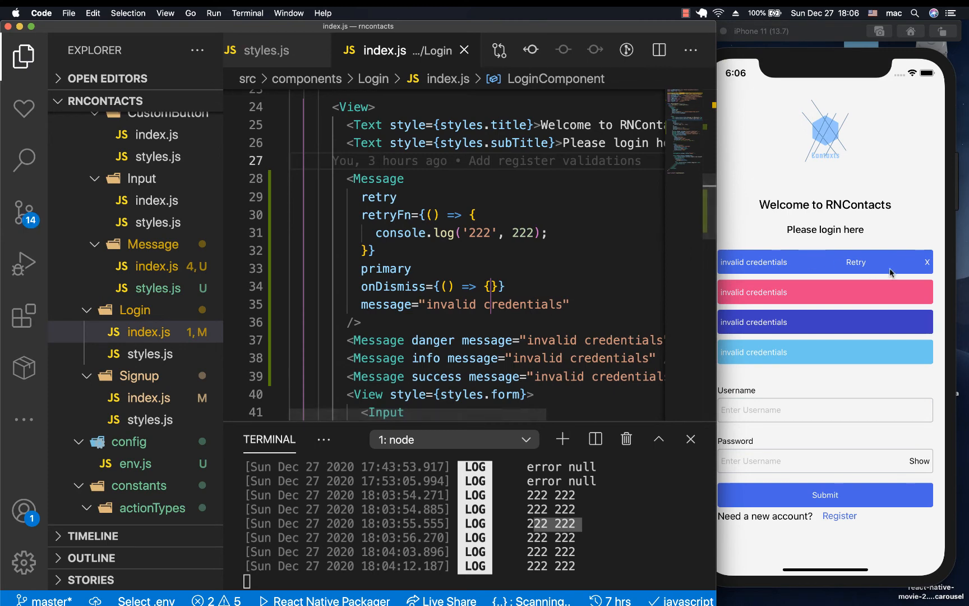
pyautogui.moveTo(929, 268)
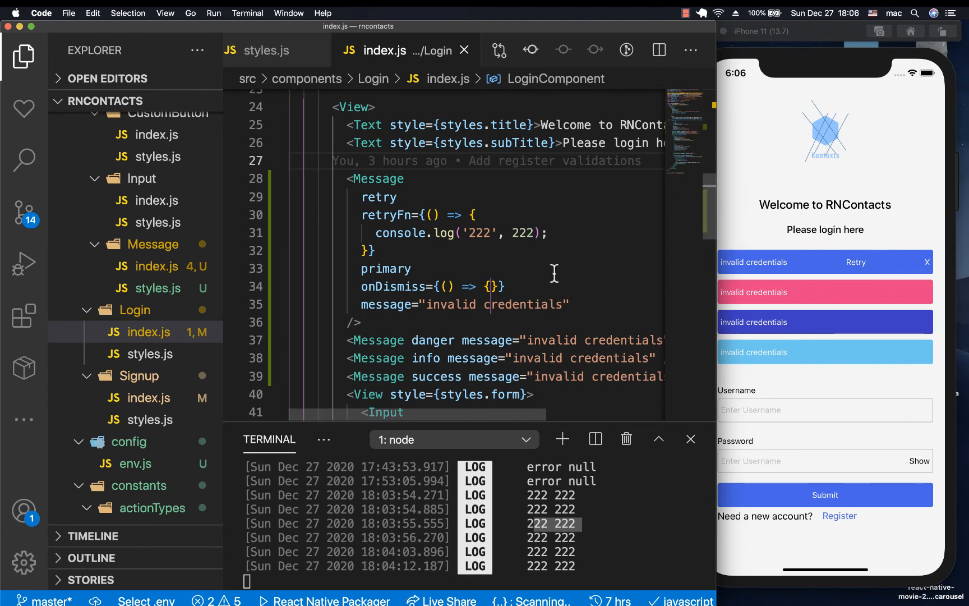
pyautogui.moveTo(800, 249)
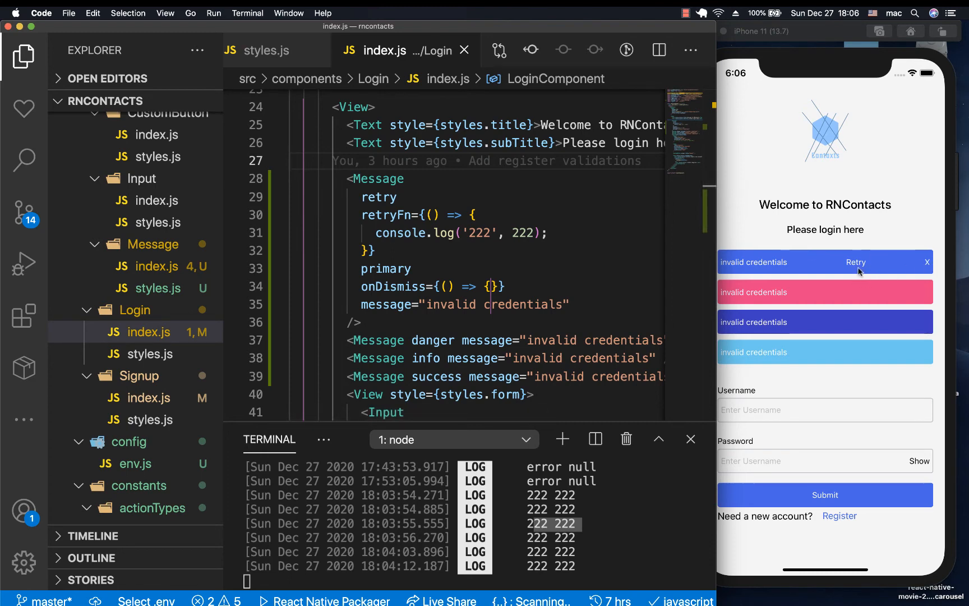
pyautogui.moveTo(565, 153)
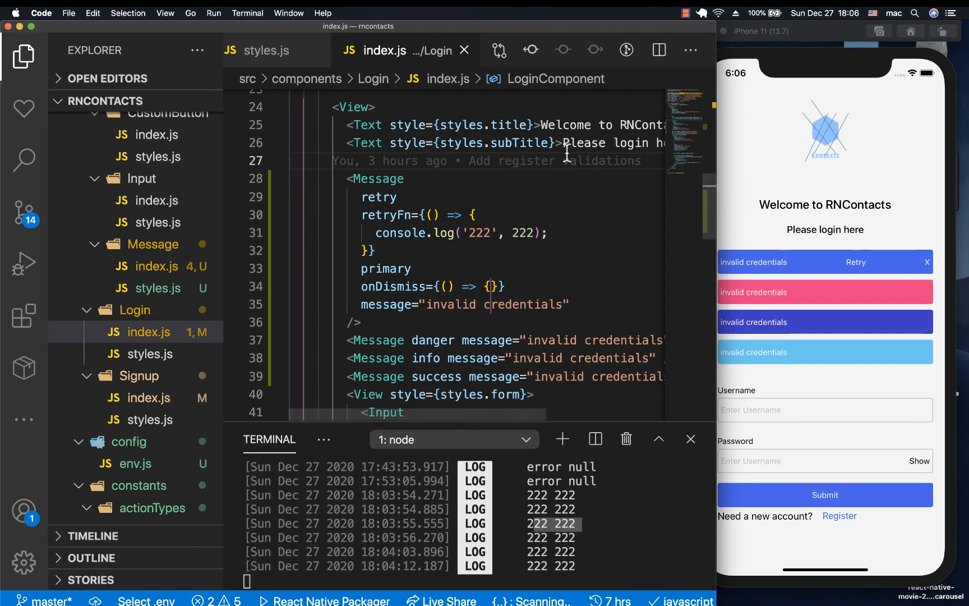
pyautogui.moveTo(373, 190)
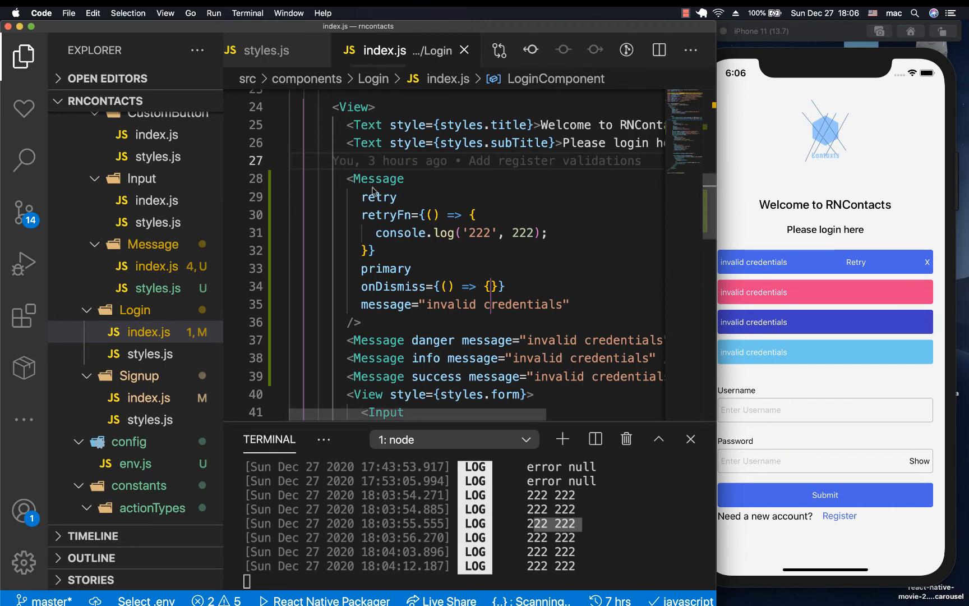
# Step: Scroll Message/index.js to the typeof onDismiss === 'function' block rendering the X
pyautogui.scroll(3)
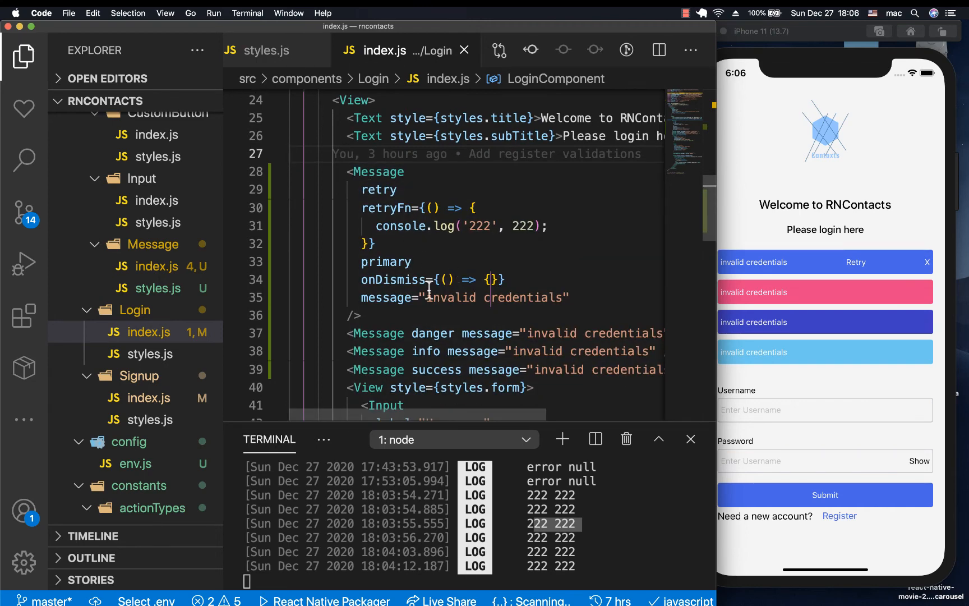
pyautogui.scroll(-3)
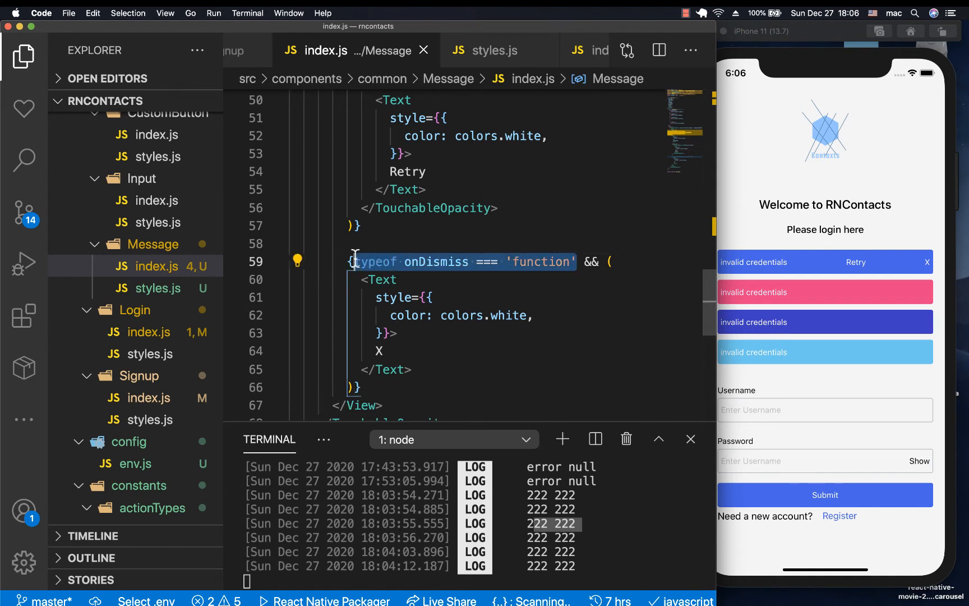
# Step: Change the Retry condition to retry && !typeof onDismiss === 'function'
pyautogui.scroll(3)
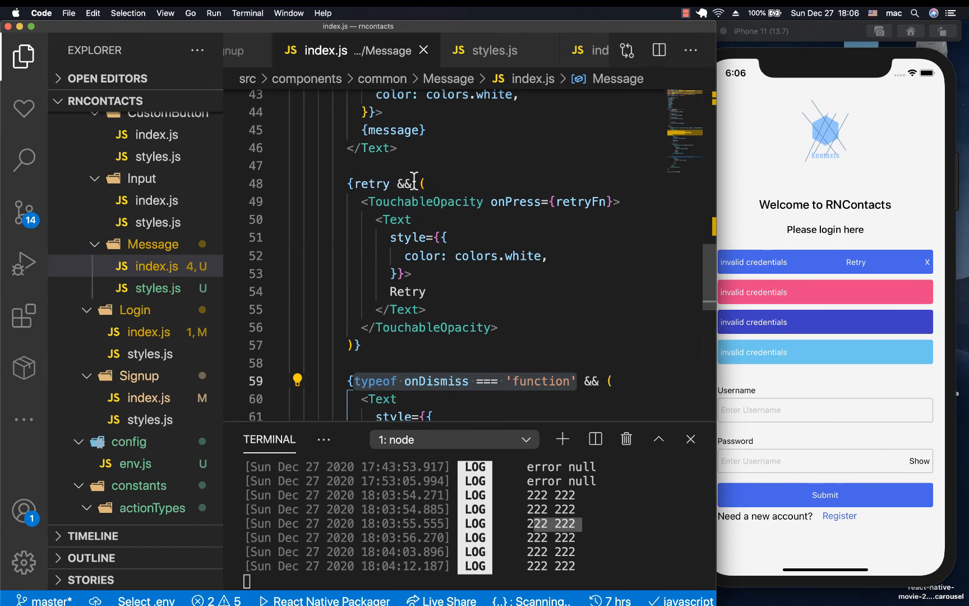
pyautogui.write("!typeof onDismiss === 'function' &&")
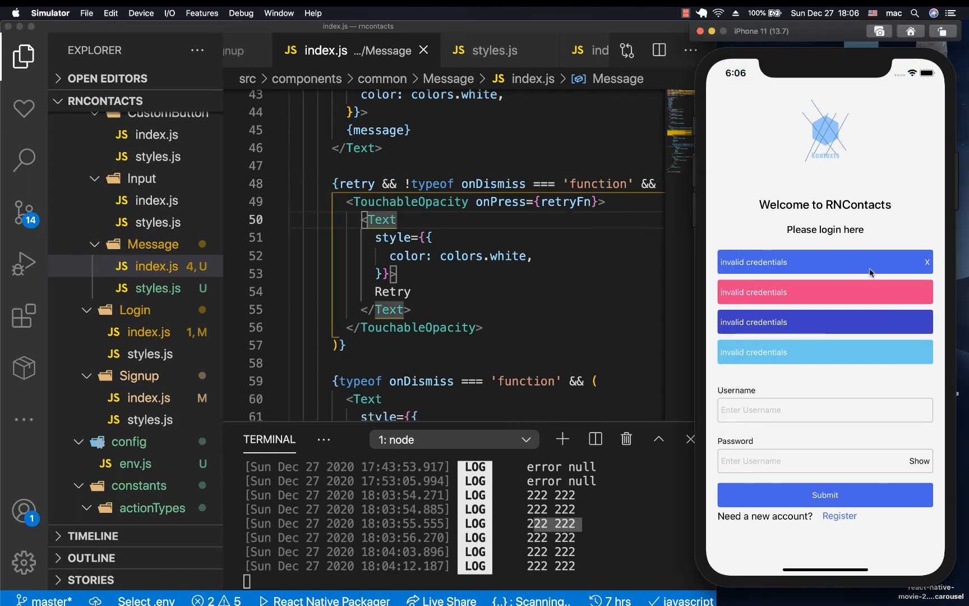
pyautogui.scroll(-3)
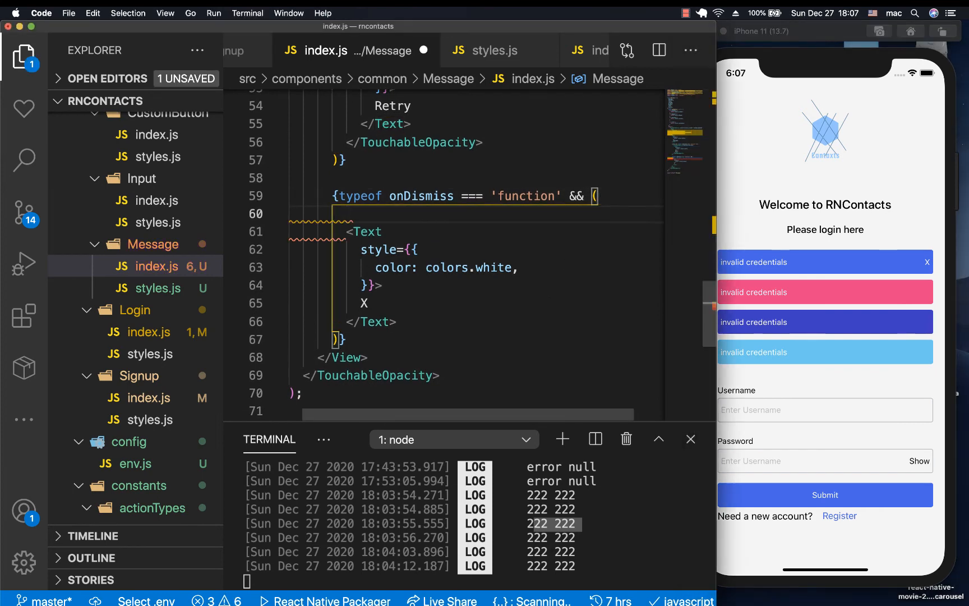
# Step: Wrap the X Text in a TouchableOpacity and start its onPress prop
pyautogui.write('M')
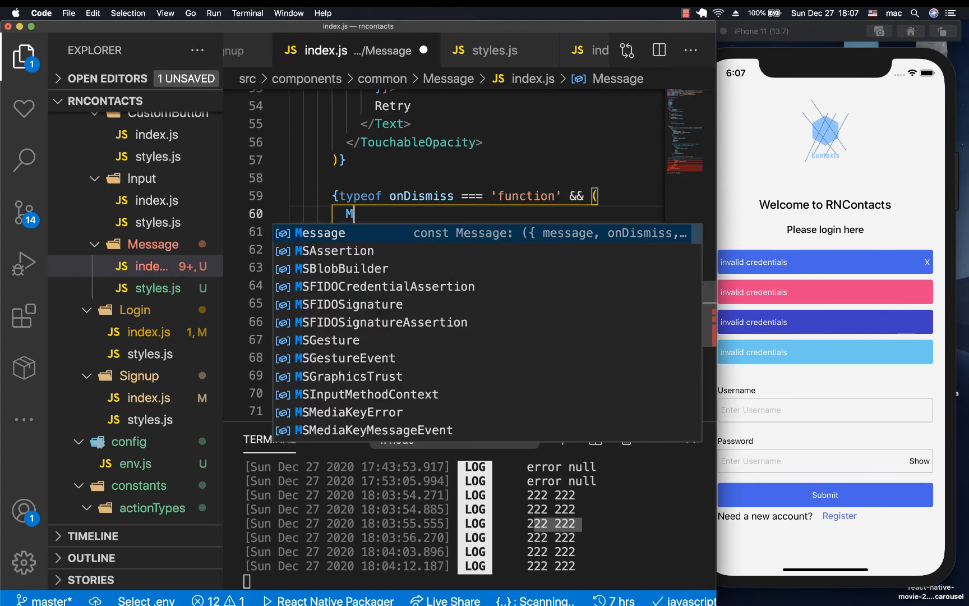
pyautogui.write('<')
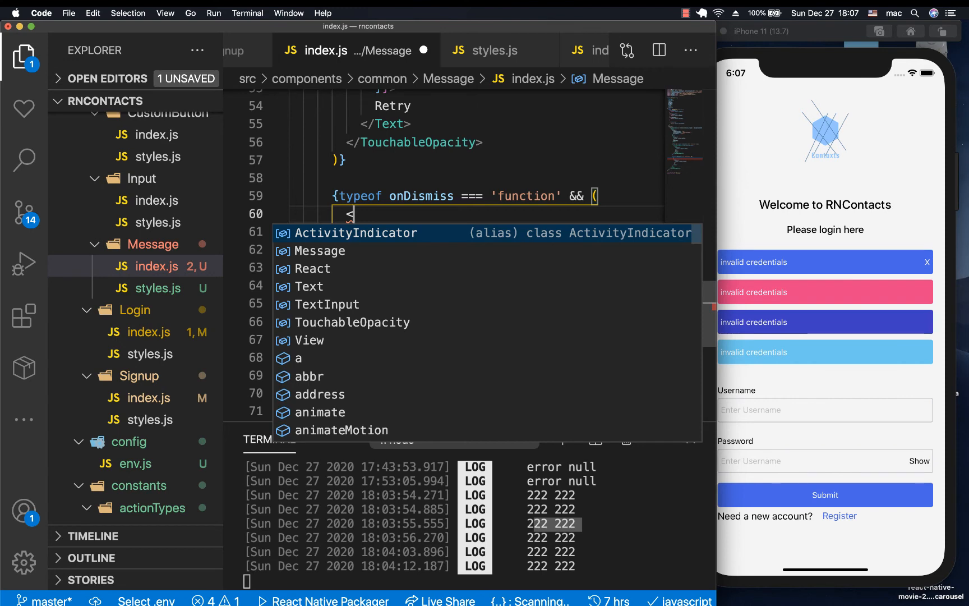
pyautogui.write('TouchableOpacity>')
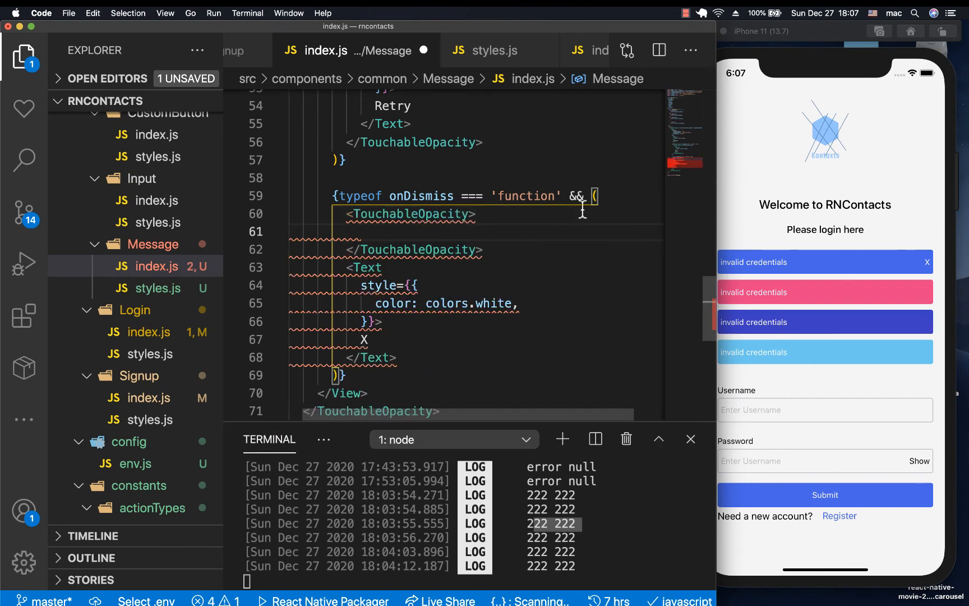
pyautogui.write('onPress={')
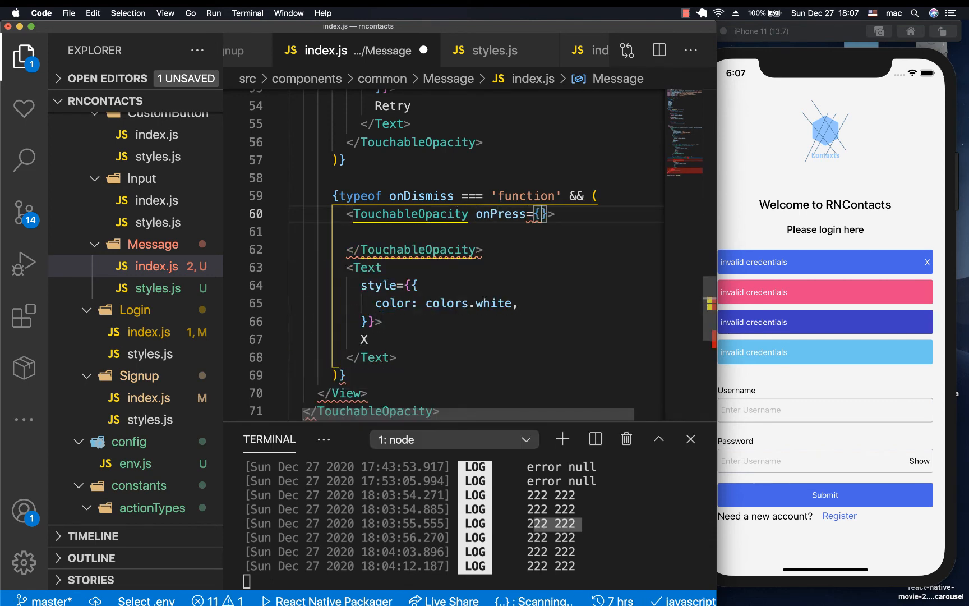
pyautogui.write('onDismiss')
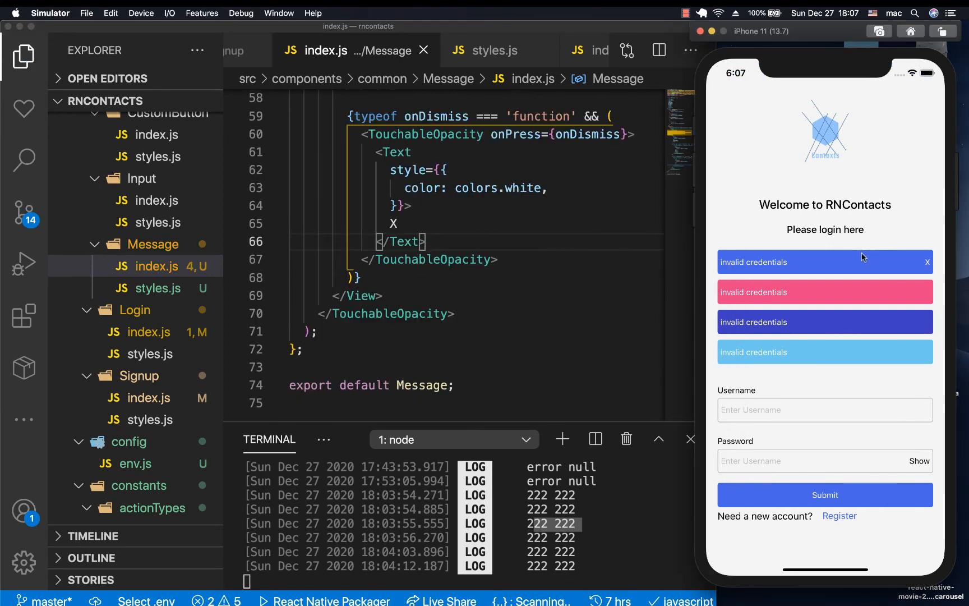
pyautogui.moveTo(801, 224)
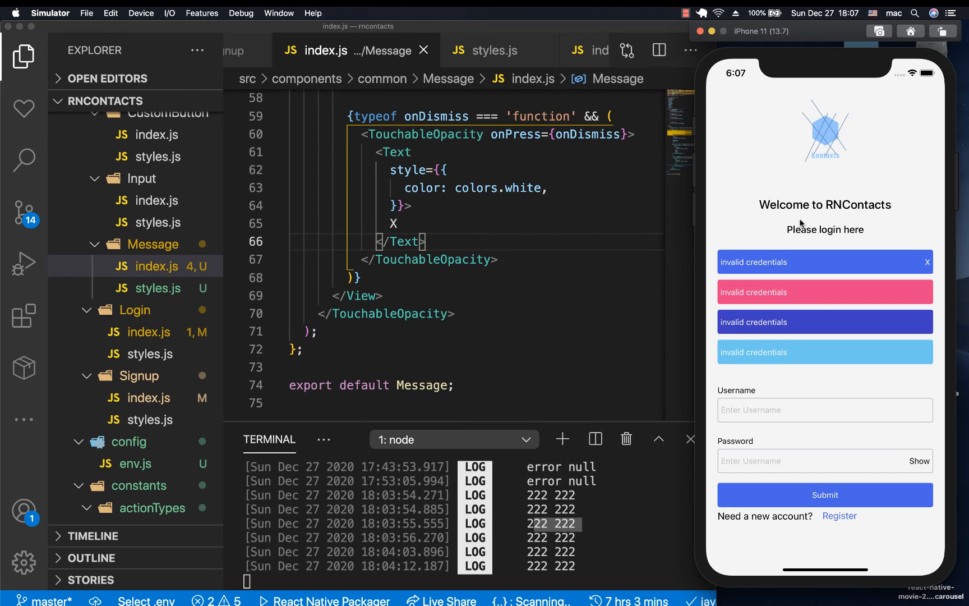
pyautogui.moveTo(777, 265)
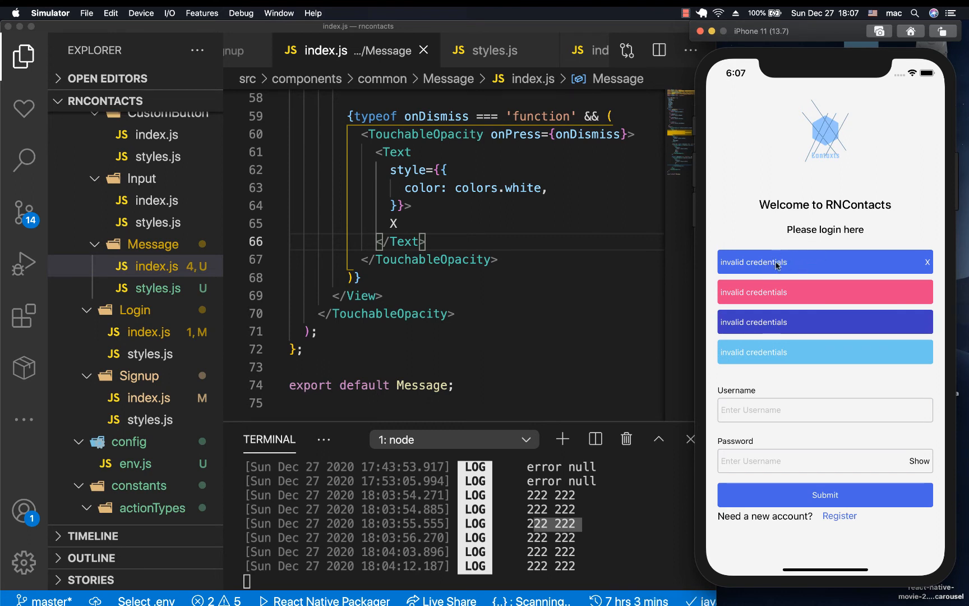
pyautogui.moveTo(890, 262)
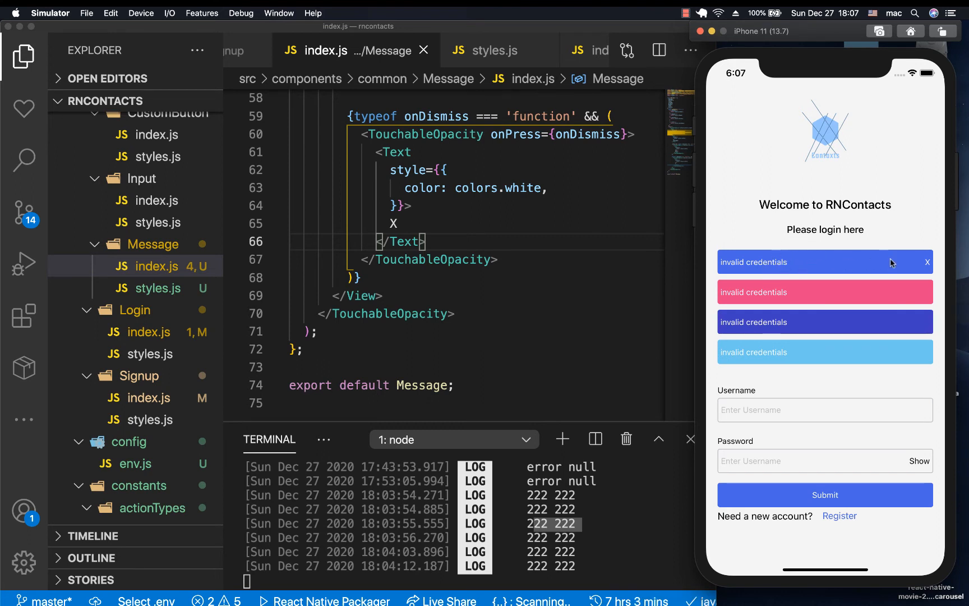
pyautogui.moveTo(789, 259)
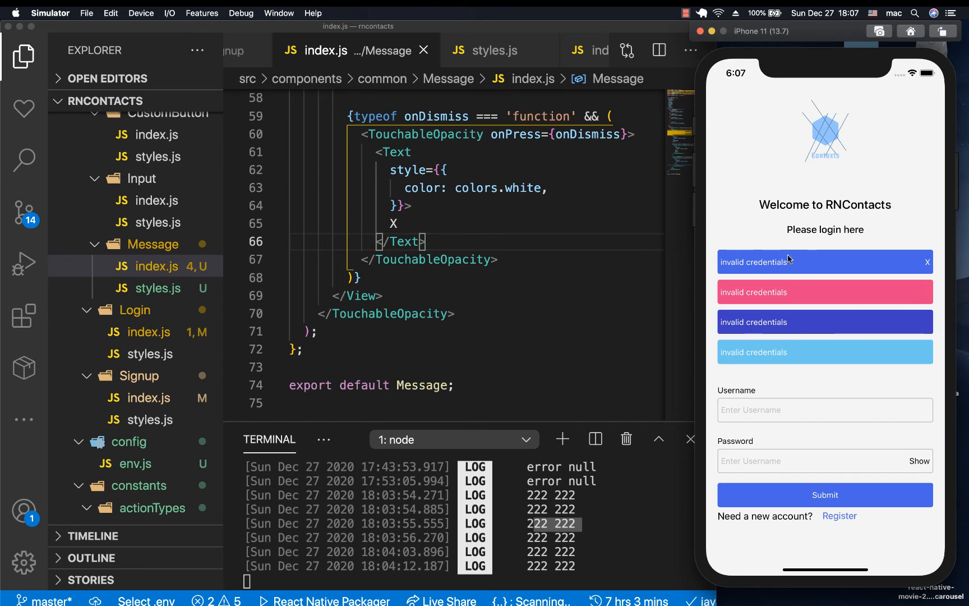
# Step: Make the X's onPress an arrow function calling onDismiss()
pyautogui.scroll(3)
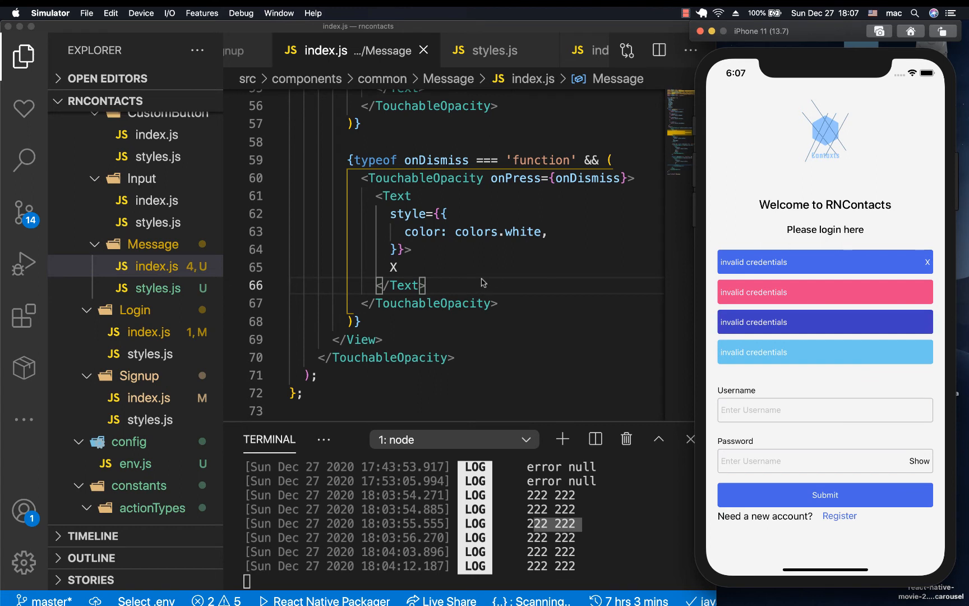
pyautogui.scroll(3)
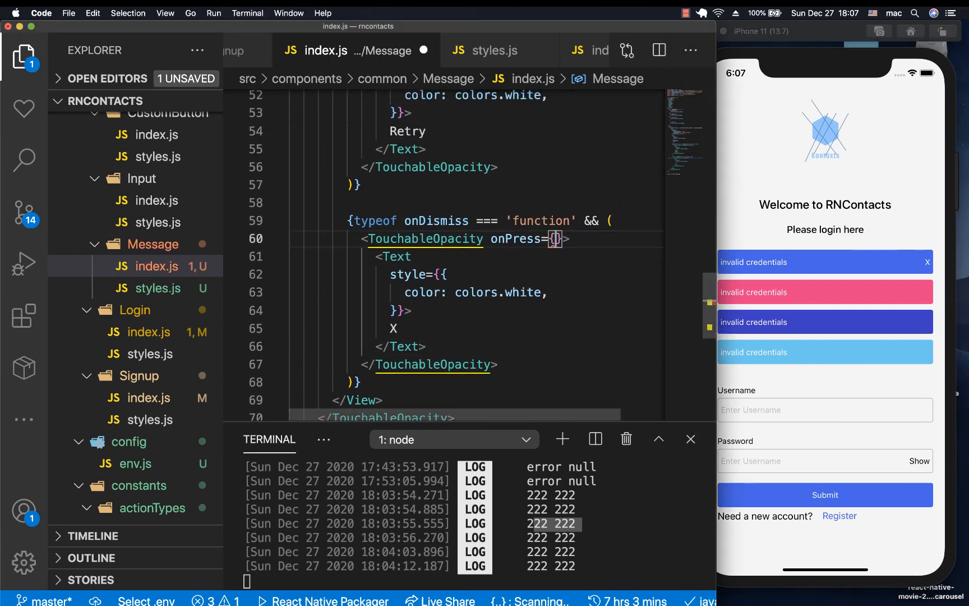
pyautogui.write('()=>')
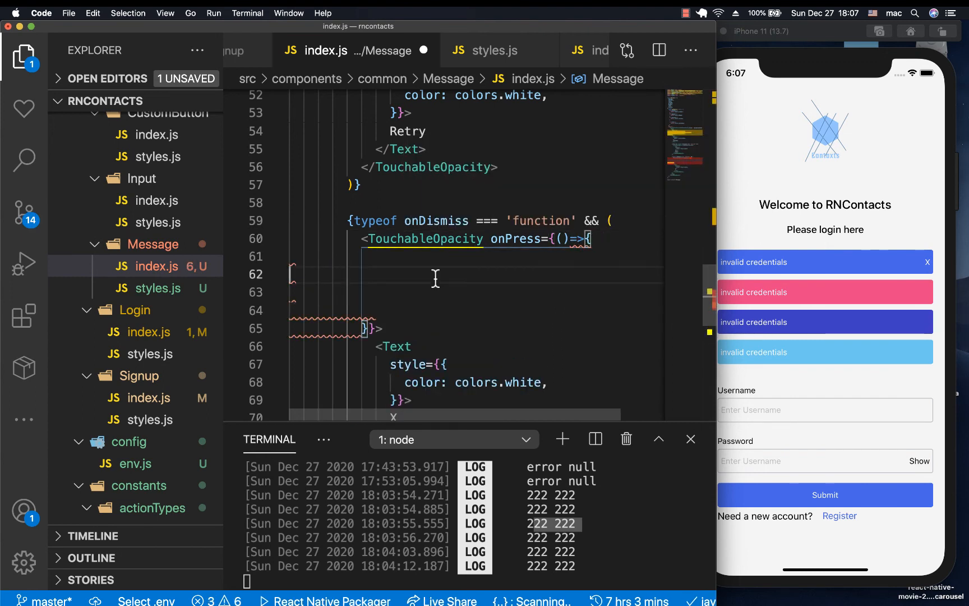
pyautogui.write('onDismiss(')
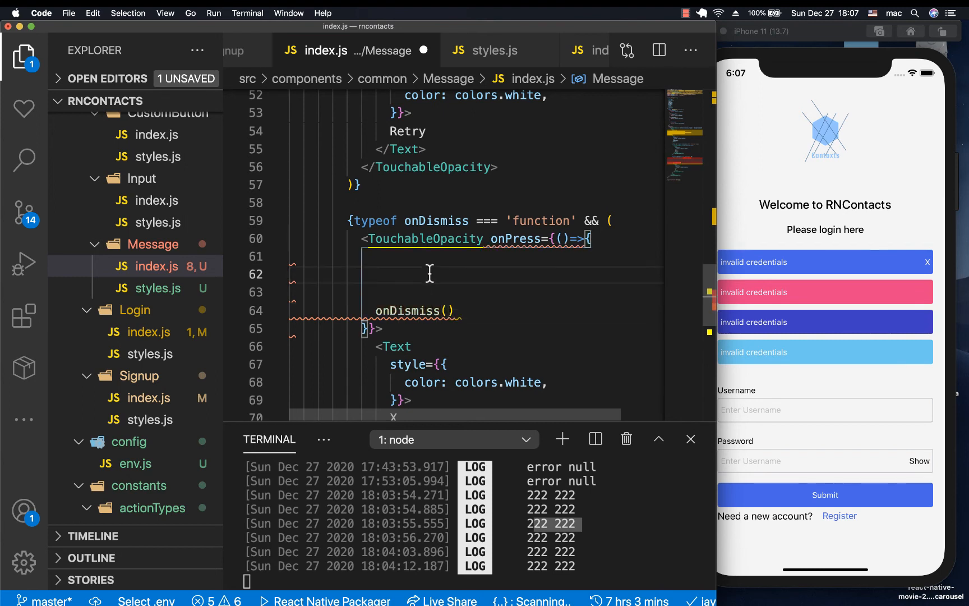
pyautogui.scroll(3)
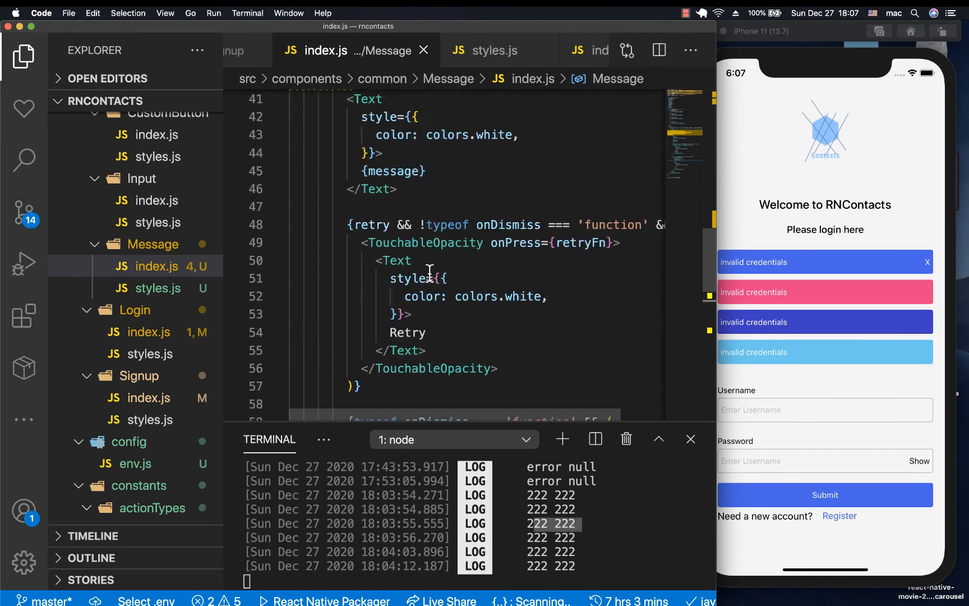
pyautogui.scroll(3)
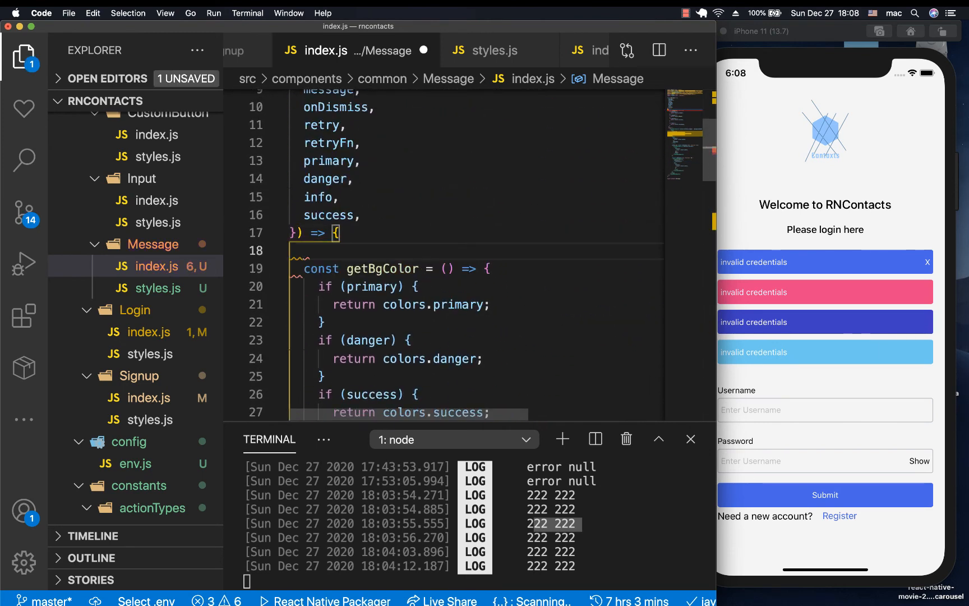
# Step: Declare const [userDismissed, setDismissed] with React.useState in Message
pyautogui.write('const [')
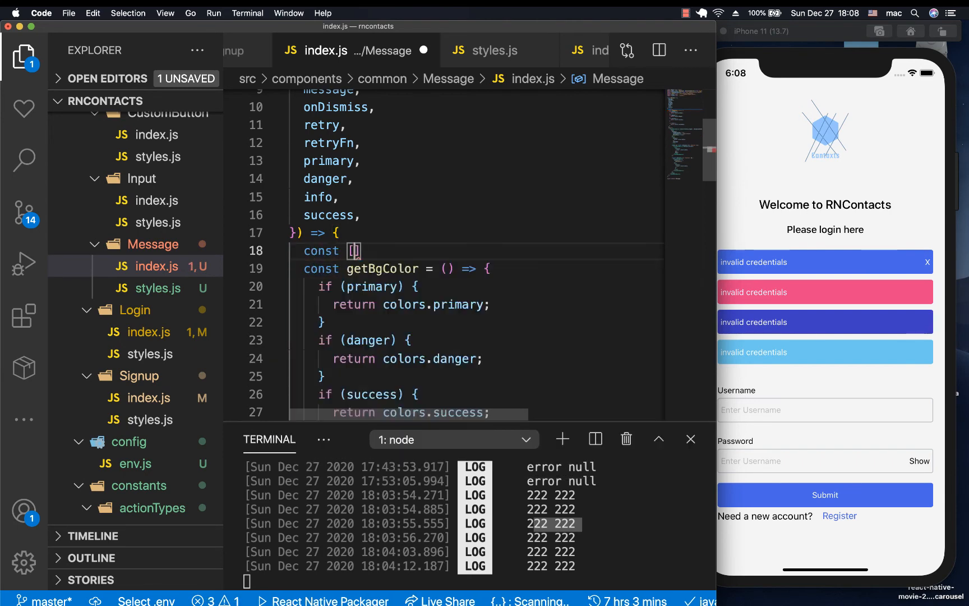
pyautogui.write('userDismissed')
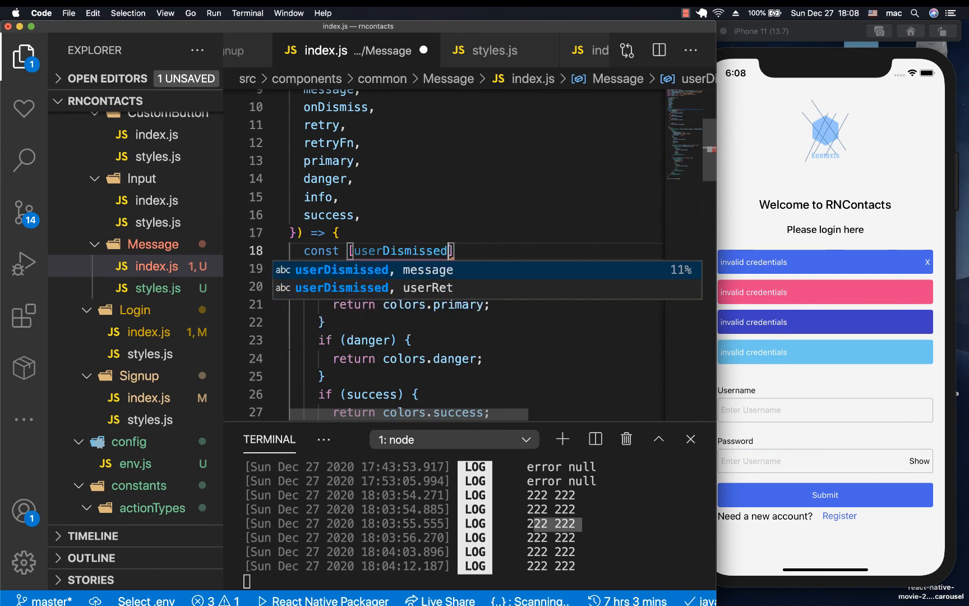
pyautogui.write(',setDismissed')
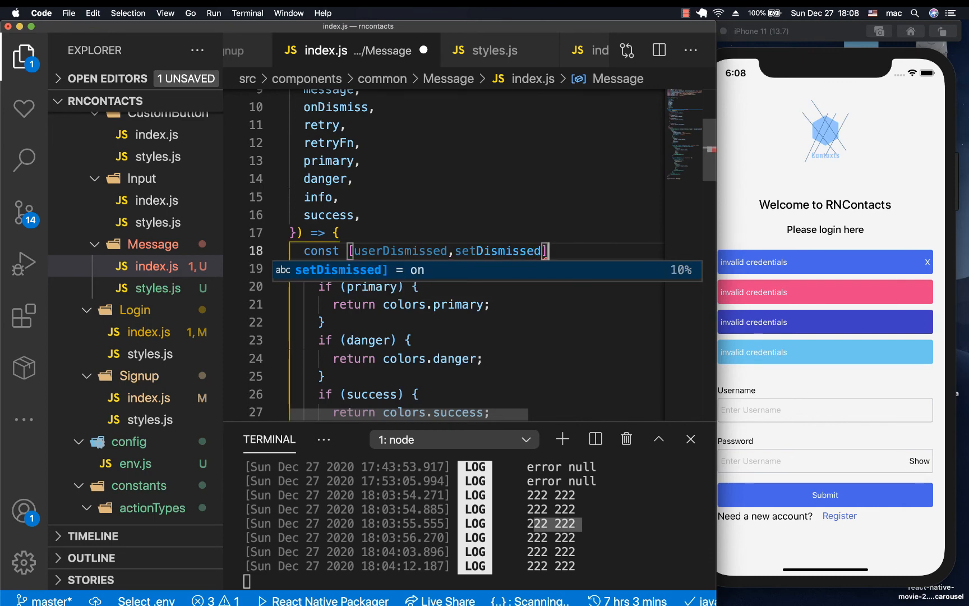
pyautogui.write('=use')
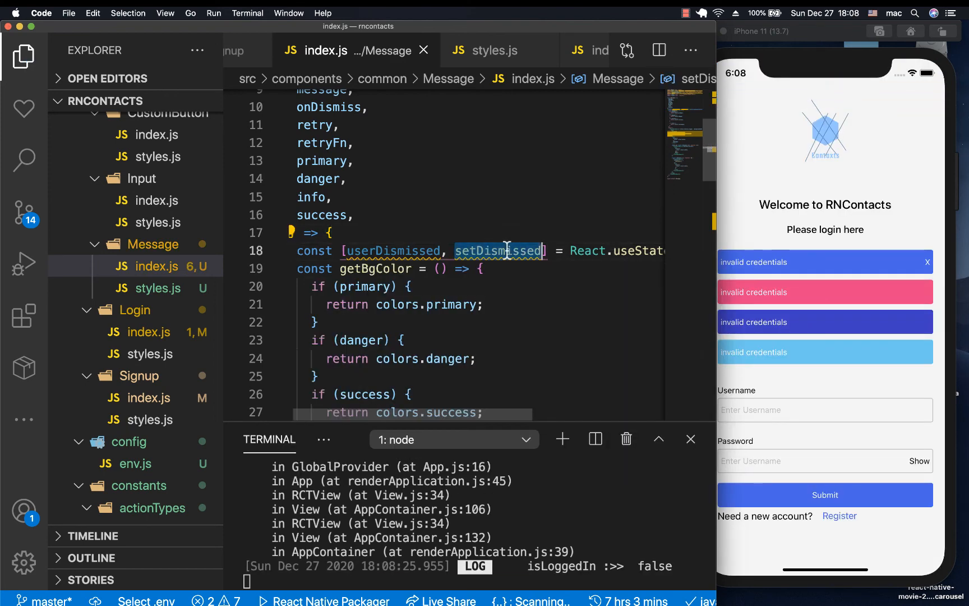
# Step: Call setDismissed(true) before onDismiss() in the X onPress handler and save
pyautogui.scroll(-3)
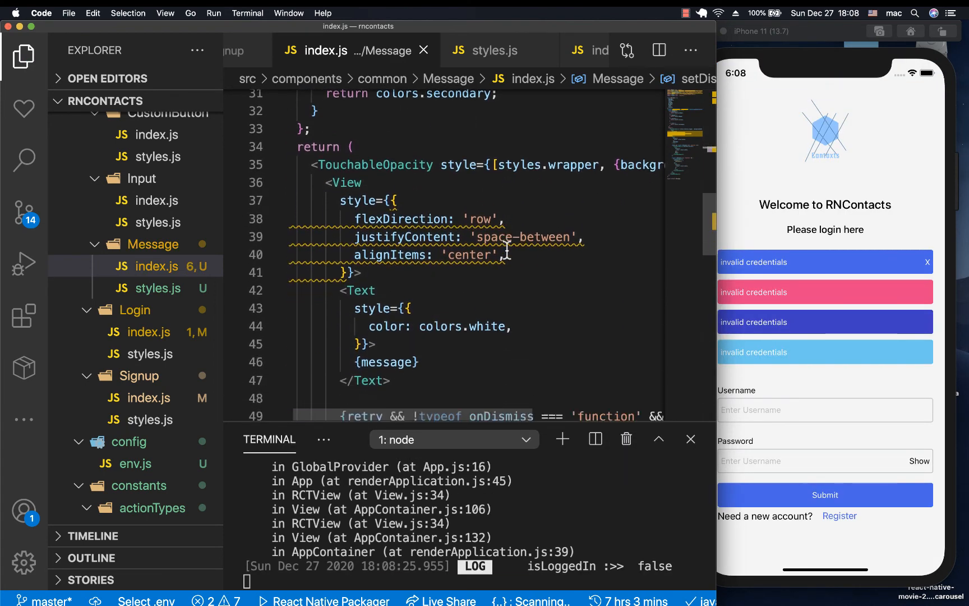
pyautogui.scroll(-3)
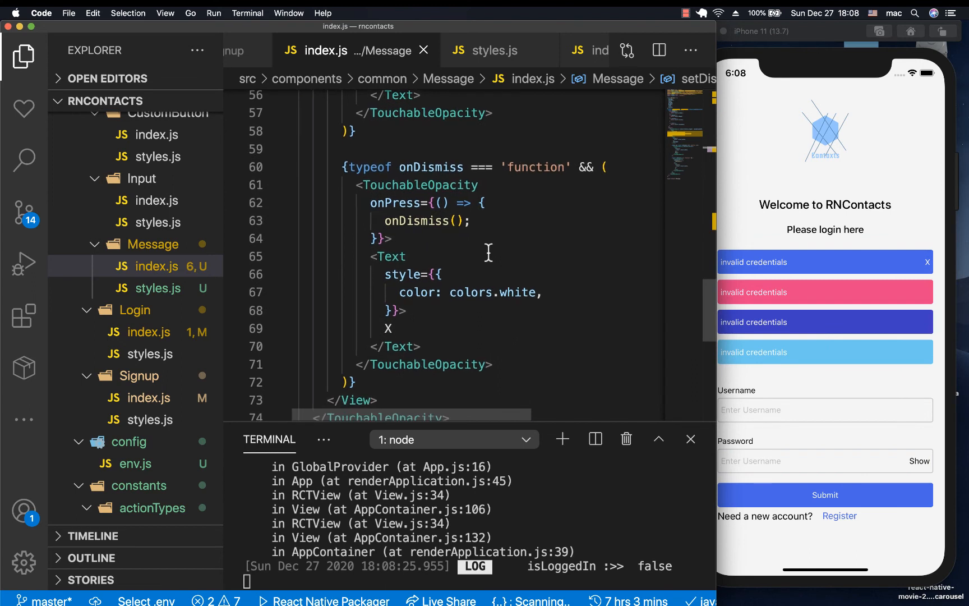
pyautogui.write('setDismissed')
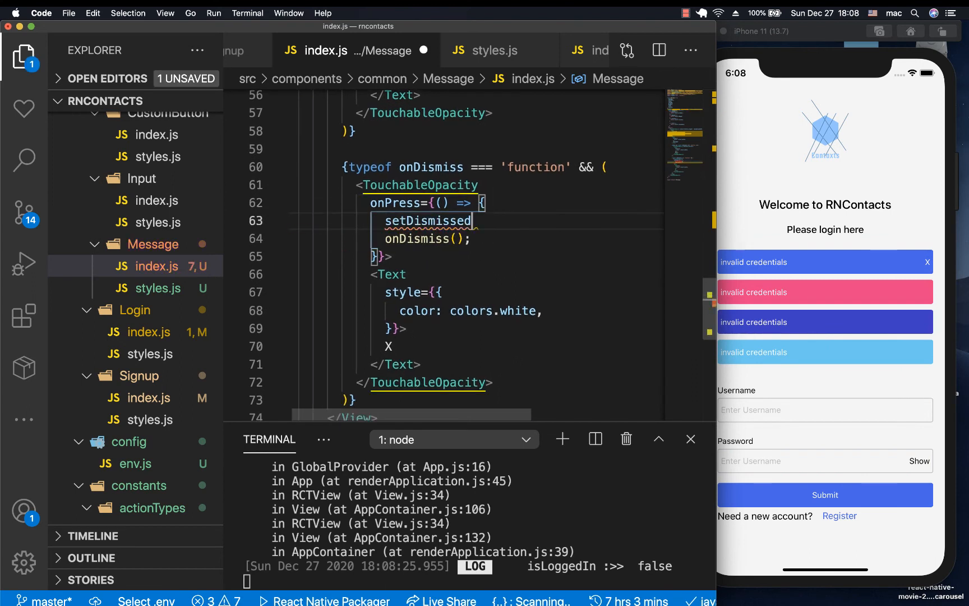
pyautogui.write('*')
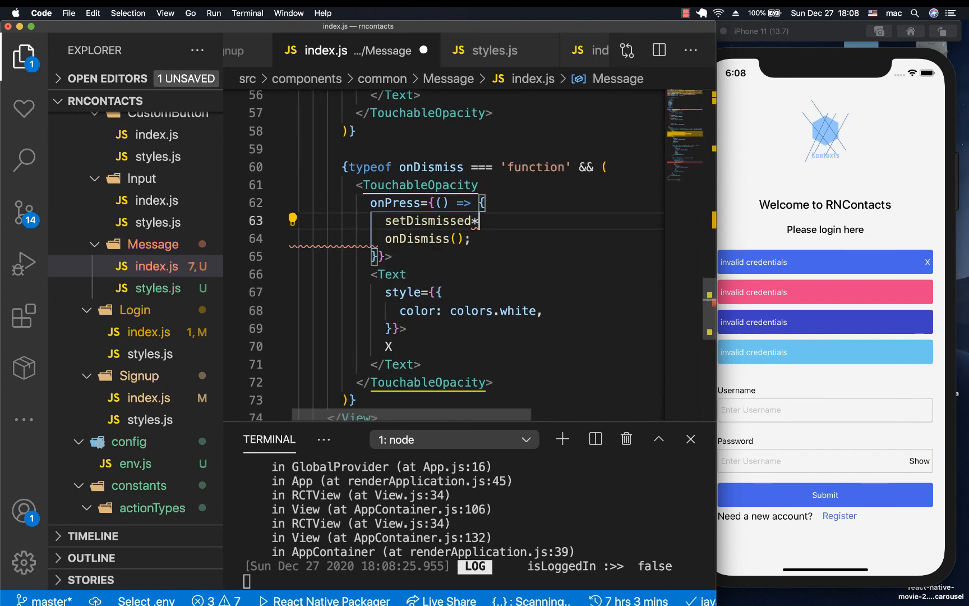
pyautogui.write('(true);')
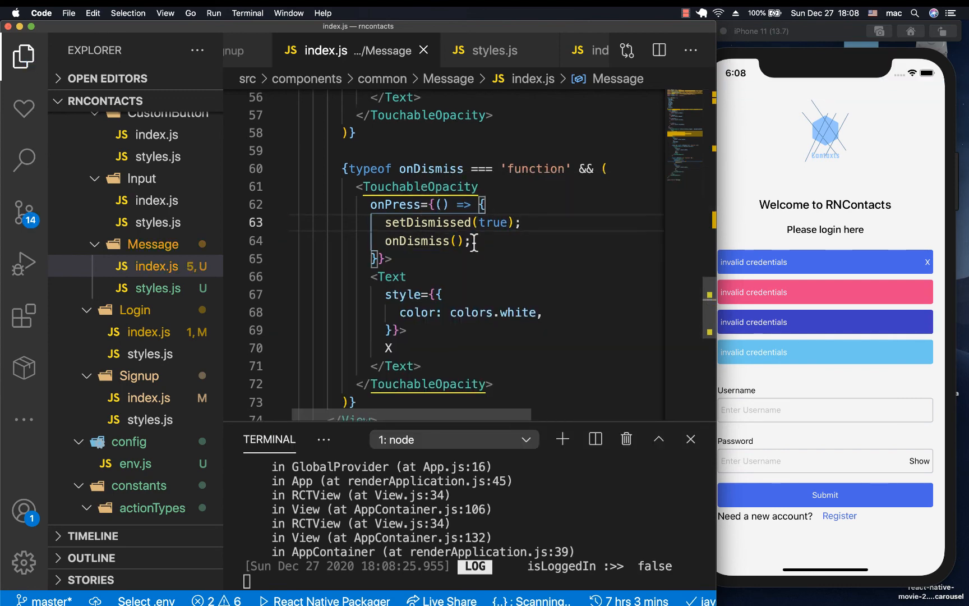
pyautogui.scroll(3)
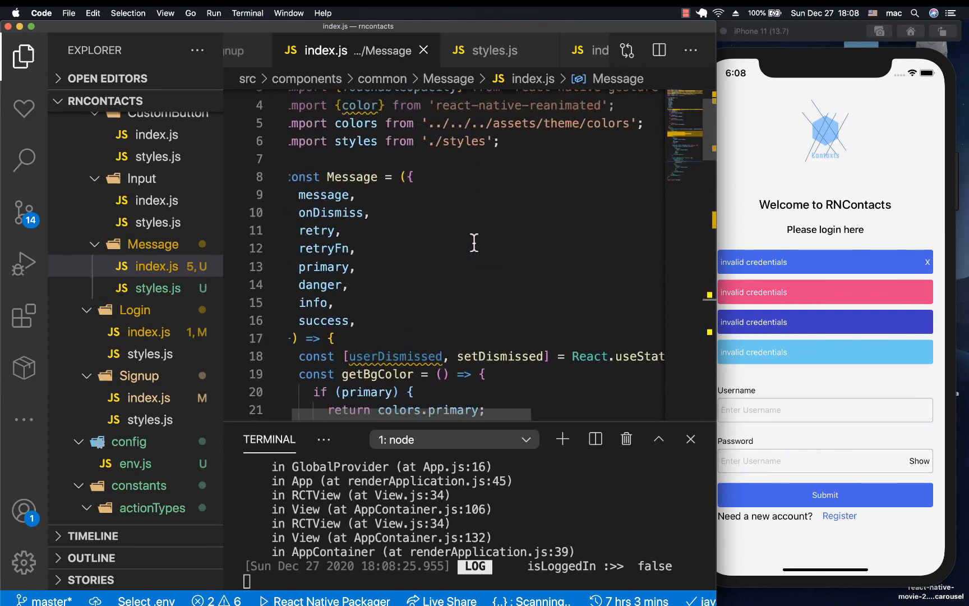
pyautogui.doubleClick(394, 338)
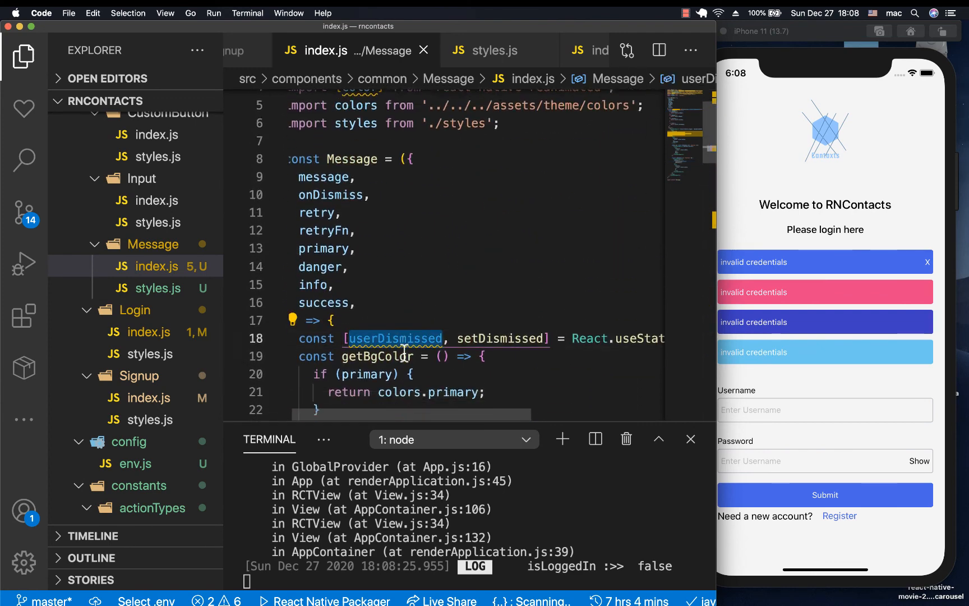
# Step: Wrap the returned JSX in <> </> with {userDismissed ? null : (…)} and save
pyautogui.scroll(-3)
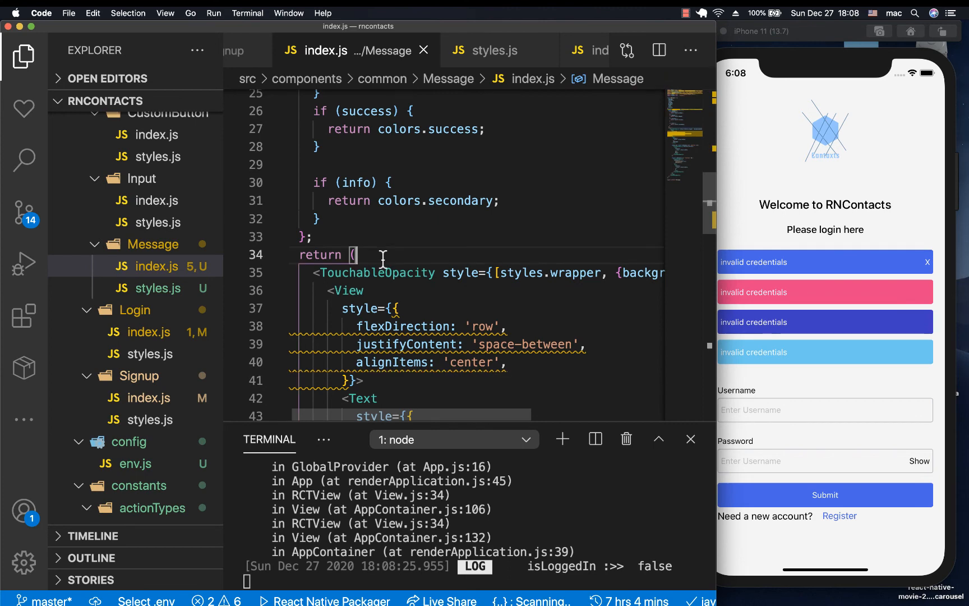
pyautogui.press('enter')
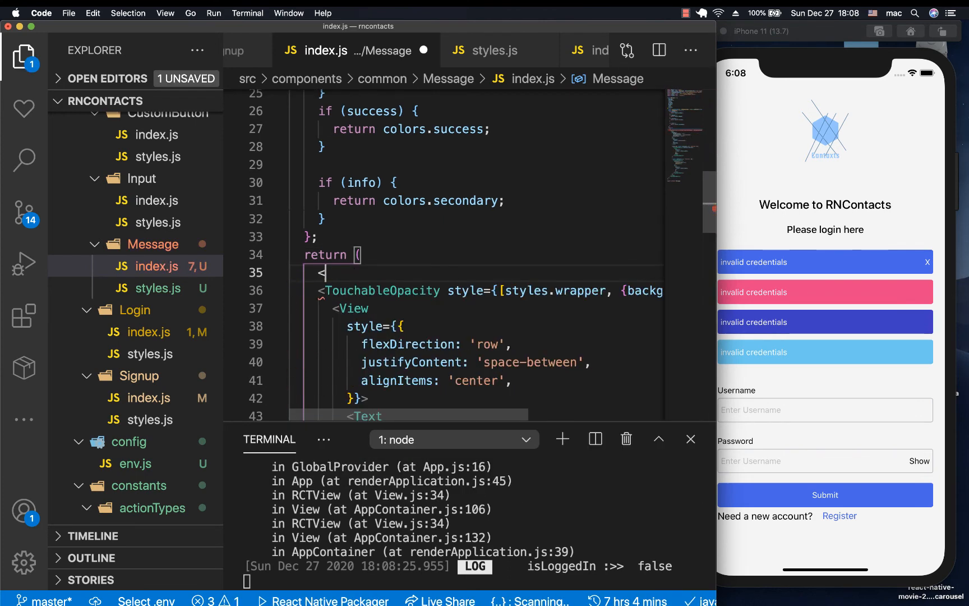
pyautogui.scroll(-3)
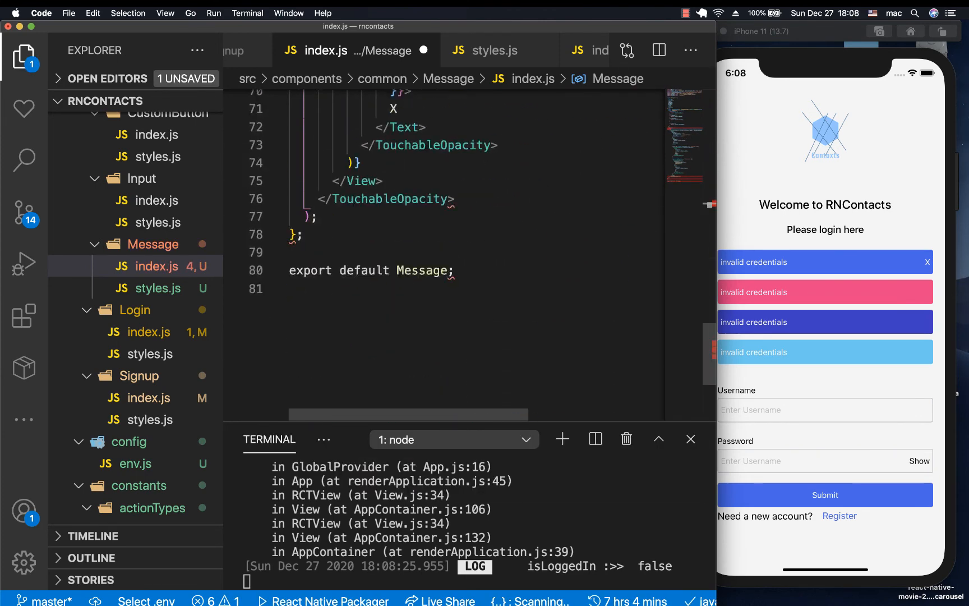
pyautogui.scroll(3)
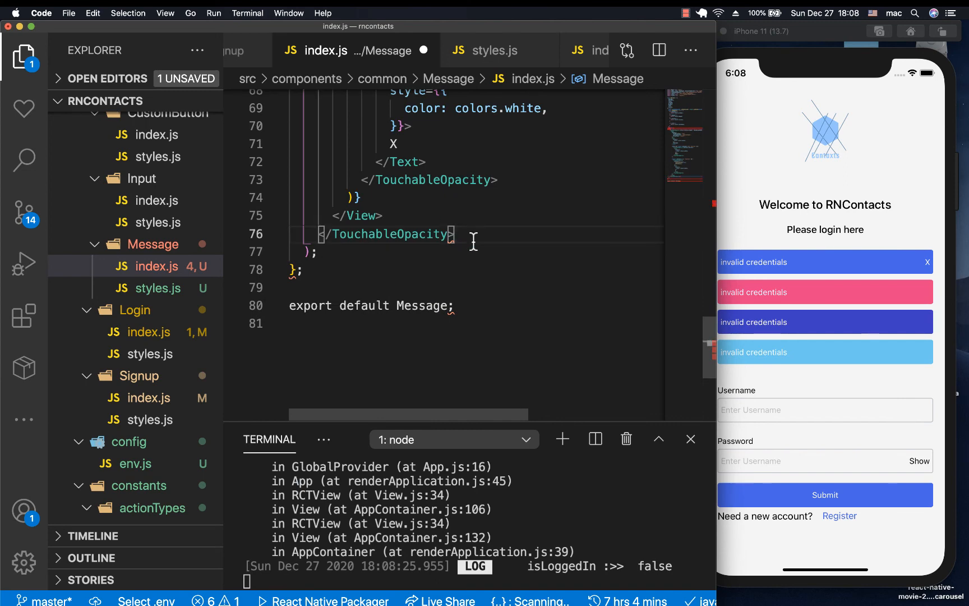
pyautogui.write('</')
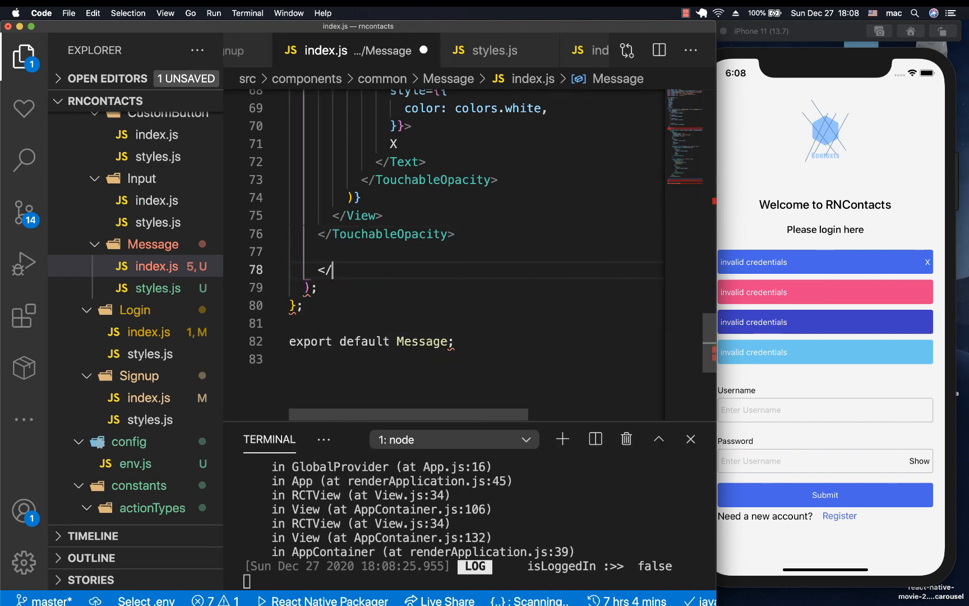
pyautogui.scroll(3)
pyautogui.write('i')
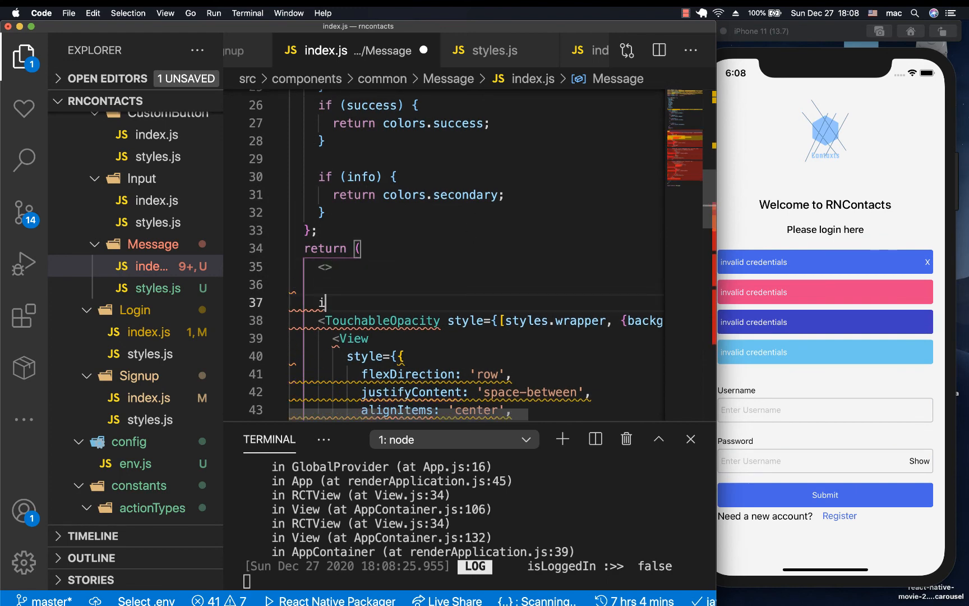
pyautogui.press('Backspace')
pyautogui.write('{userDismissed?')
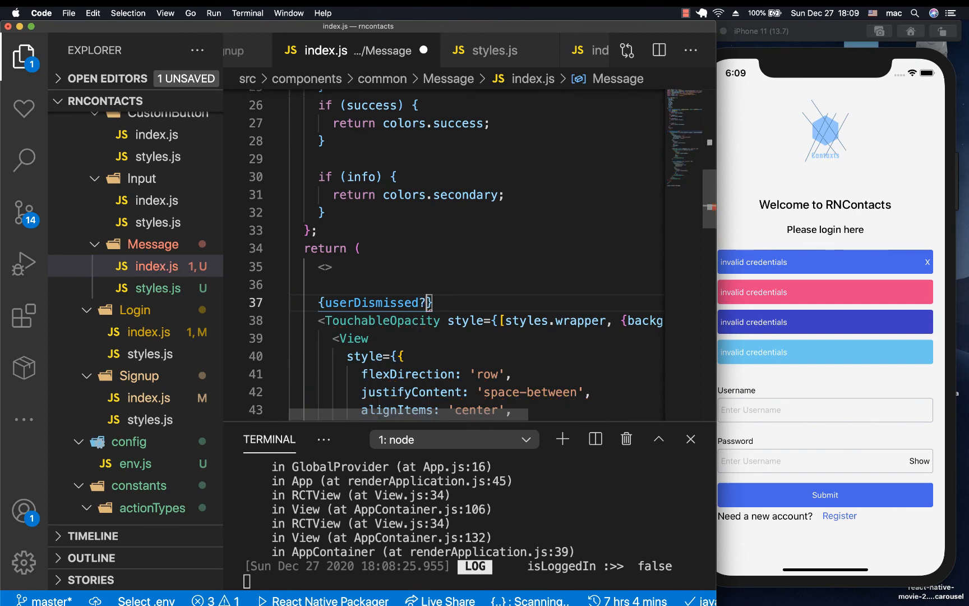
pyautogui.write('null;;')
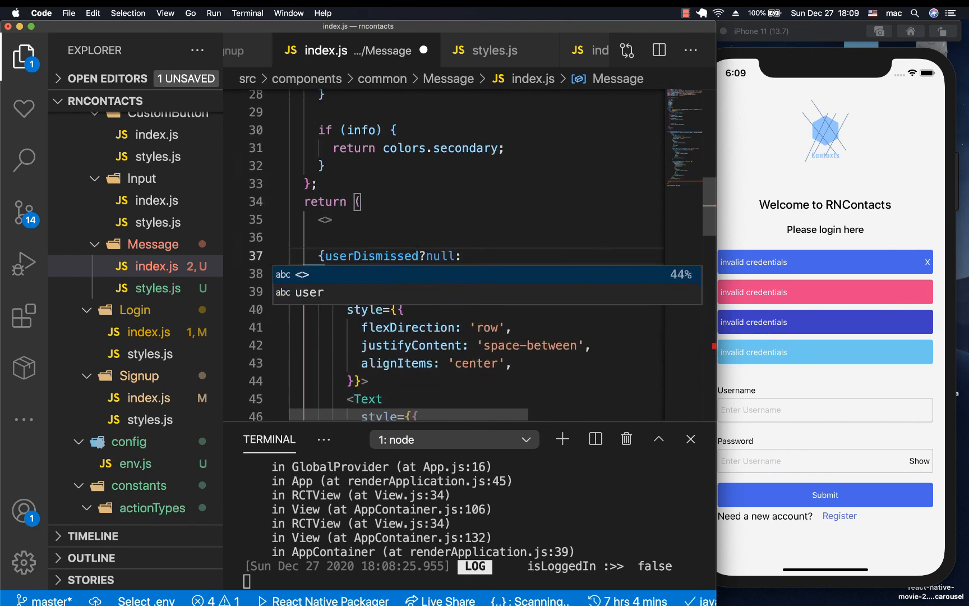
pyautogui.scroll(-3)
pyautogui.write(')}')
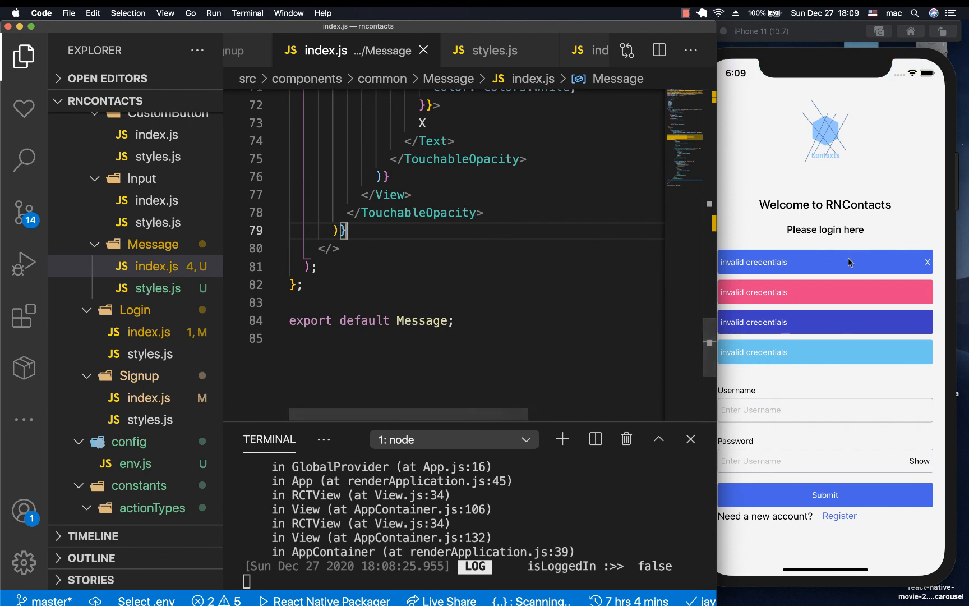
# Step: Dismiss the blue invalid-credentials message in the simulator, leaving three, and reopen Login/index.js
pyautogui.click(927, 262)
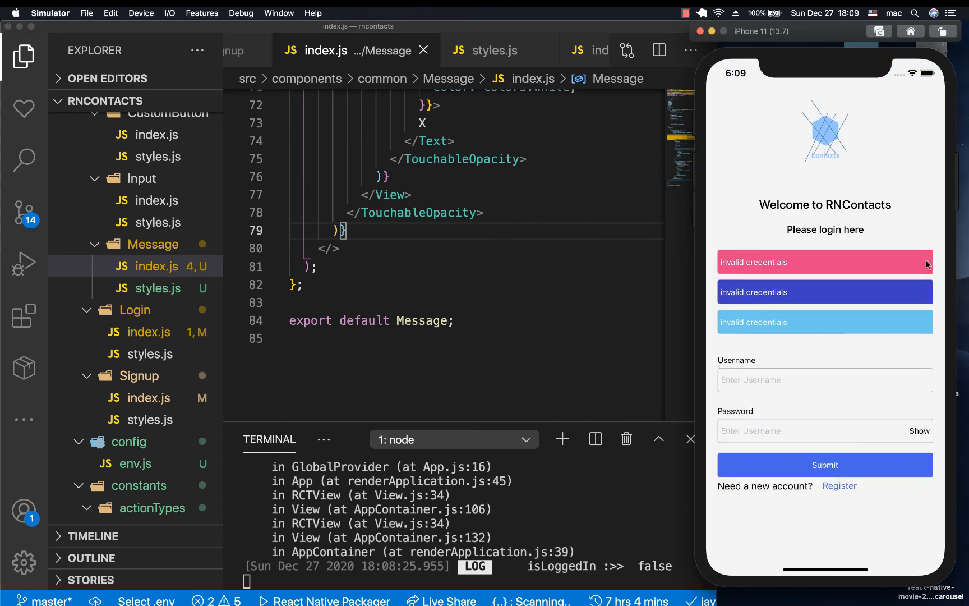
pyautogui.moveTo(905, 259)
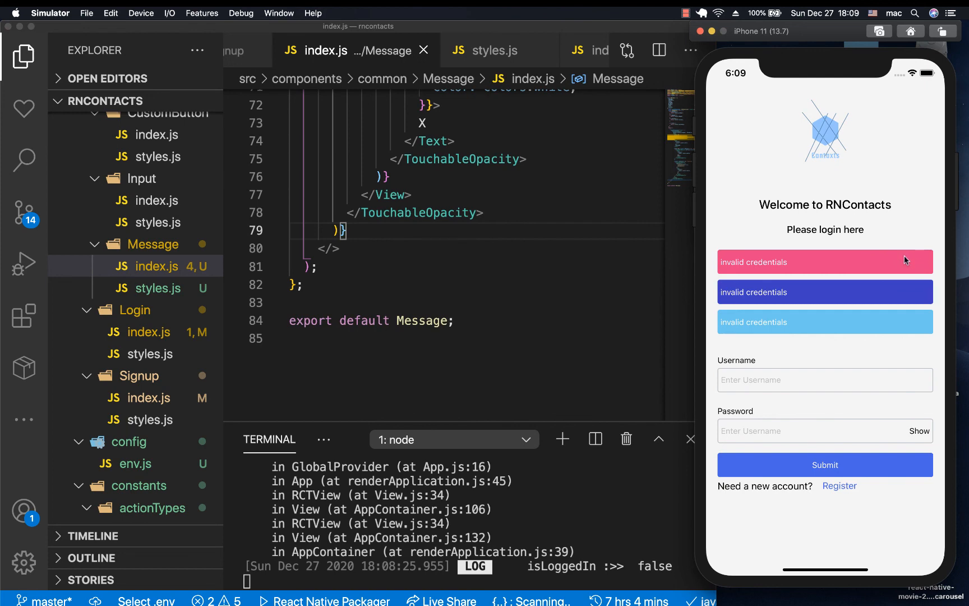
pyautogui.scroll(3)
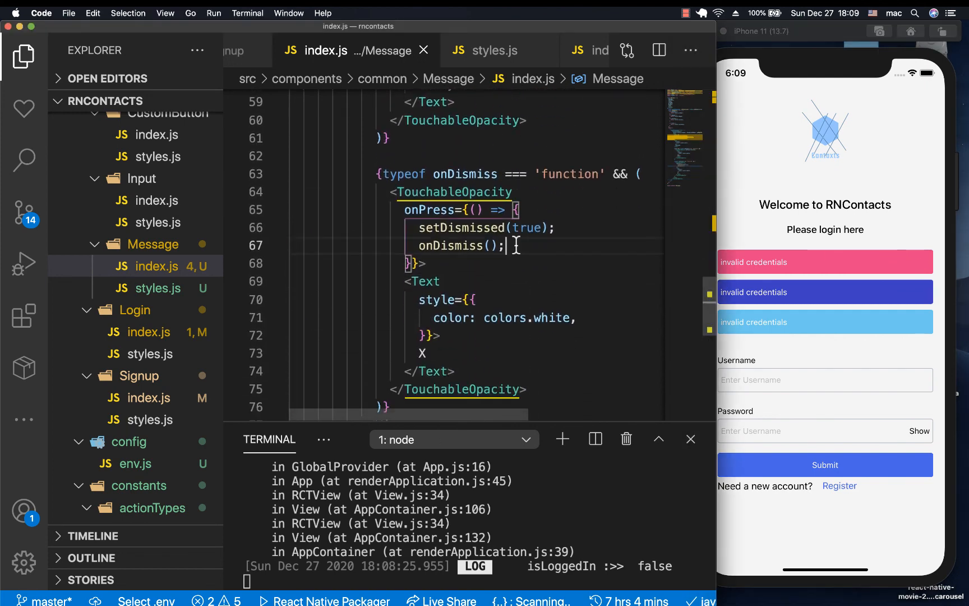
pyautogui.doubleClick(454, 246)
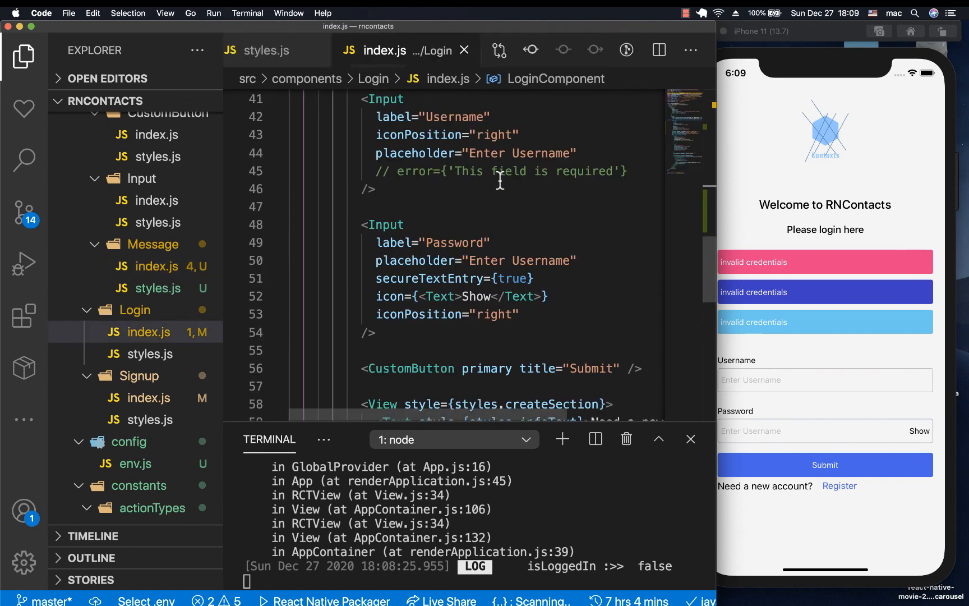
# Step: Dismiss the dark blue info and last light blue messages in the simulator, then return to the Login code
pyautogui.scroll(3)
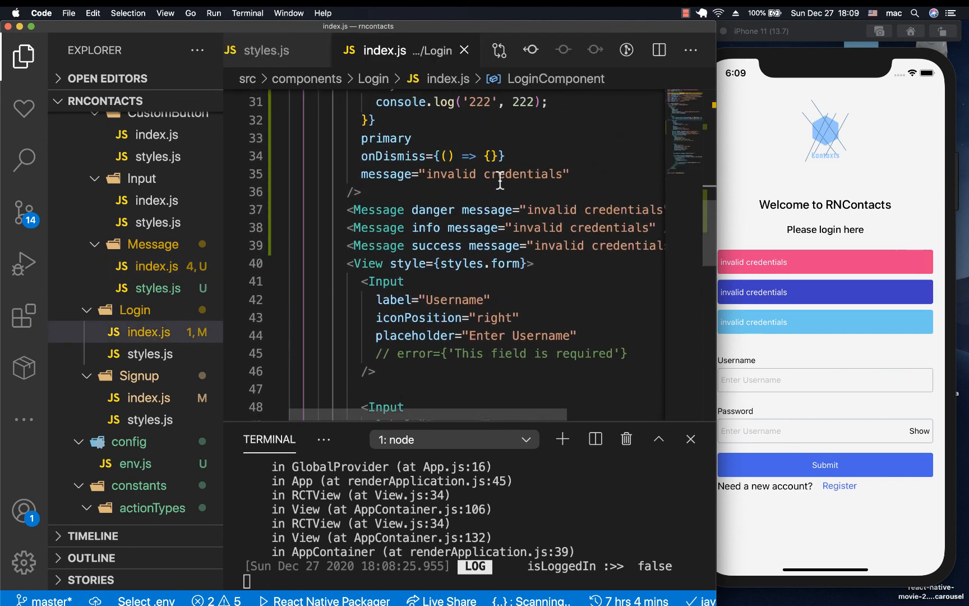
pyautogui.scroll(3)
pyautogui.write(' onDismiss={() => {}}')
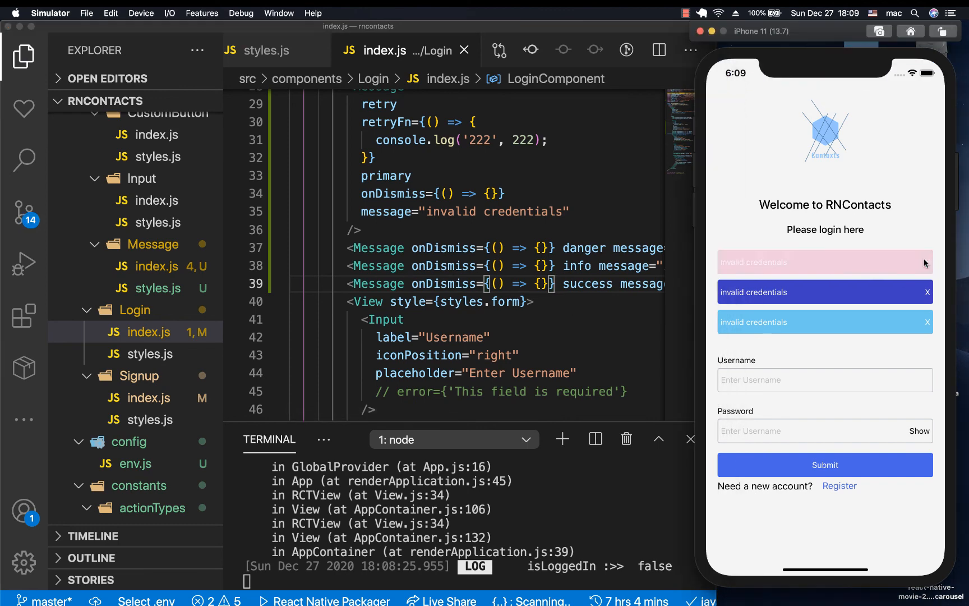
pyautogui.click(927, 291)
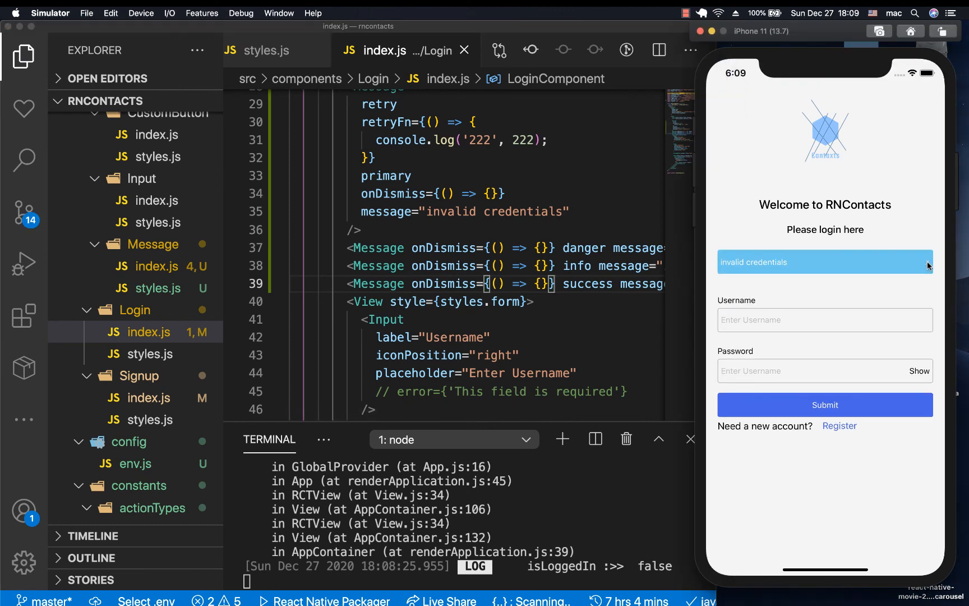
pyautogui.click(926, 261)
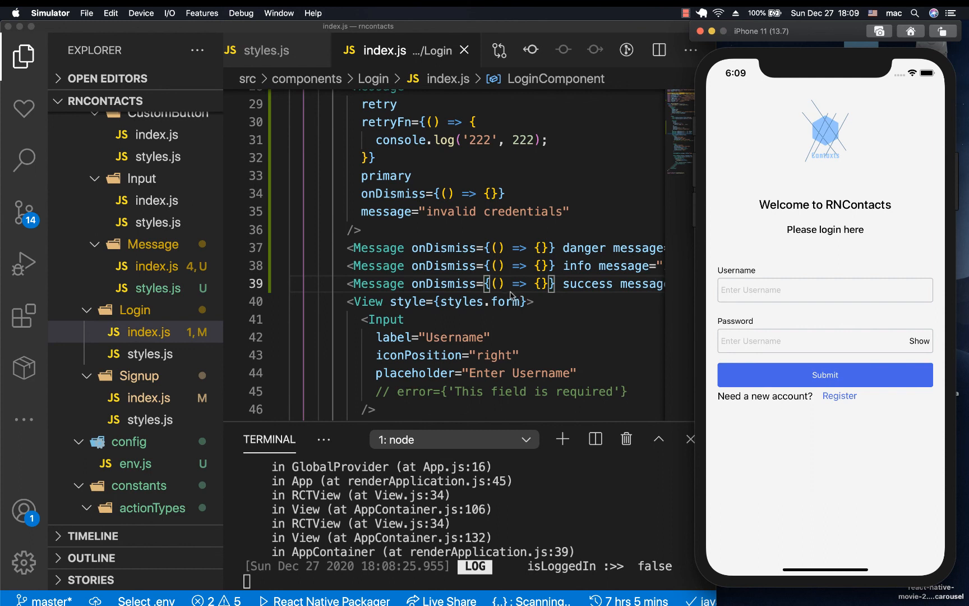
pyautogui.click(509, 283)
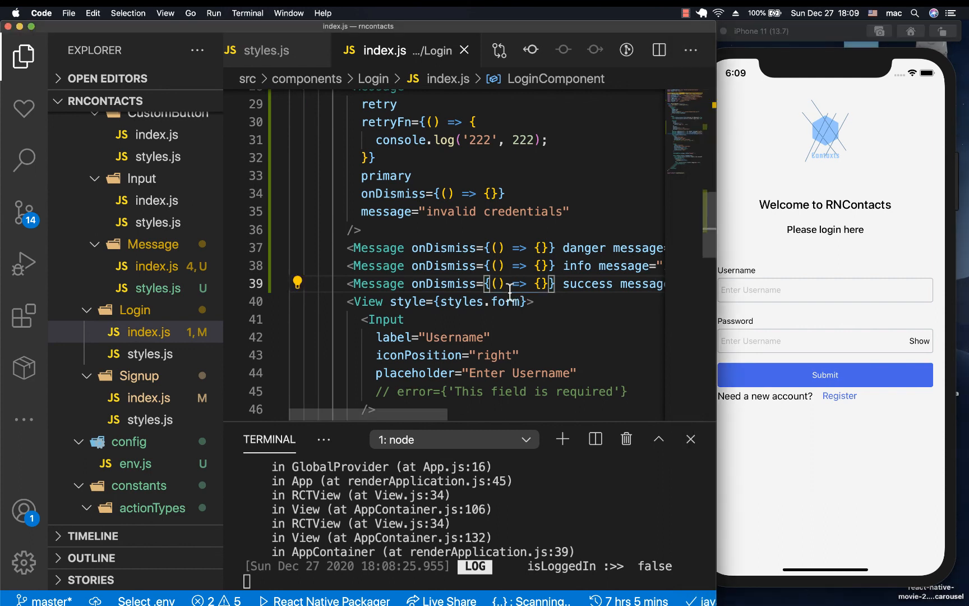